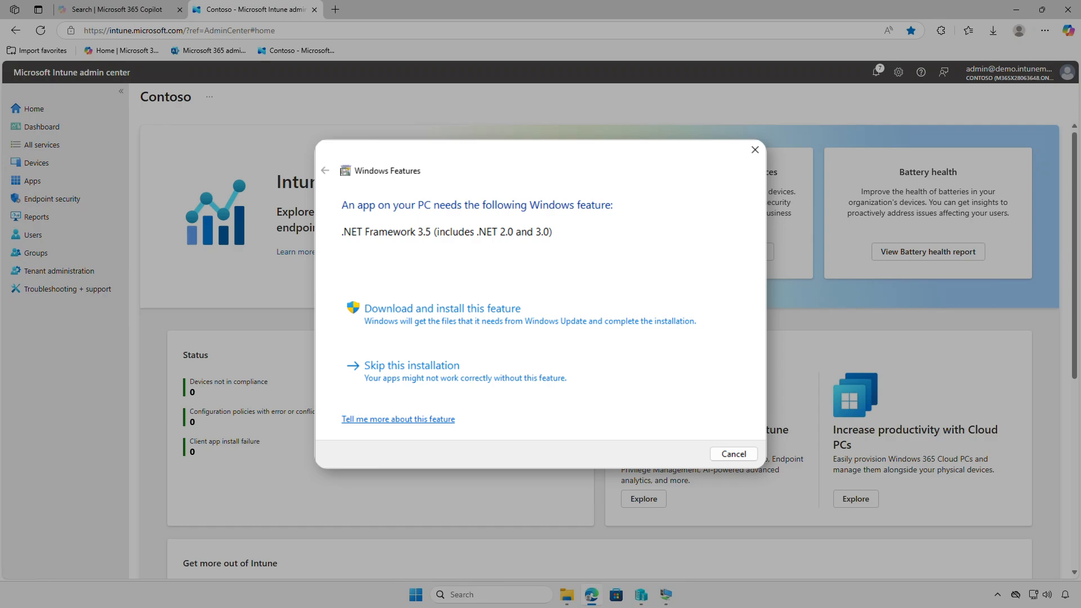
Step: Cancel the Windows Features prompt offering to download .NET Framework 3.5
left_click(732, 454)
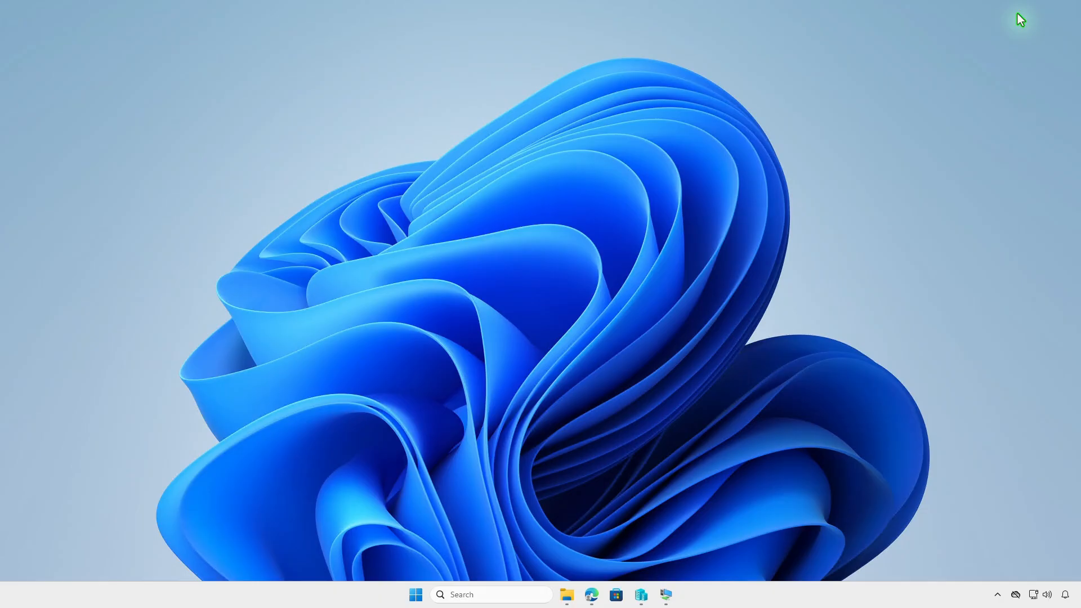
Step: Mount the Windows 10 ISO from Downloads as a DVD drive
left_click(567, 594)
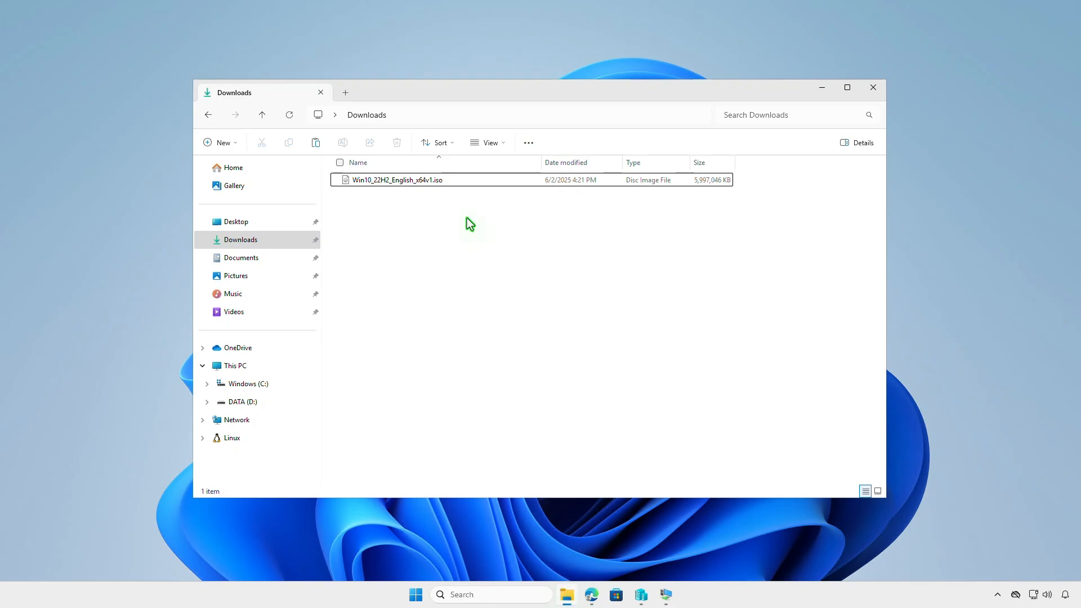
right_click(396, 180)
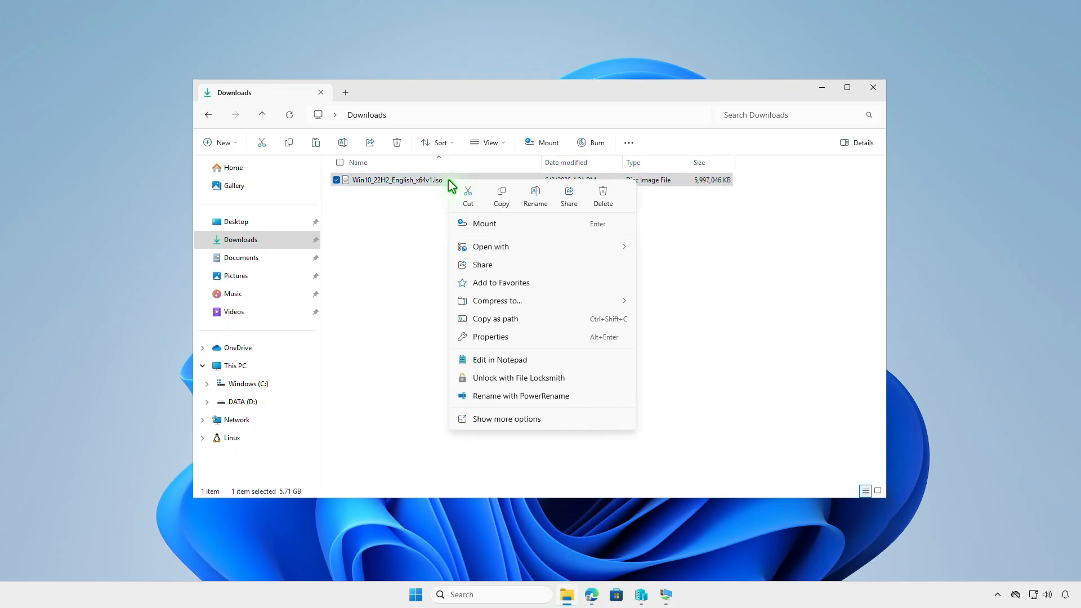
left_click(503, 227)
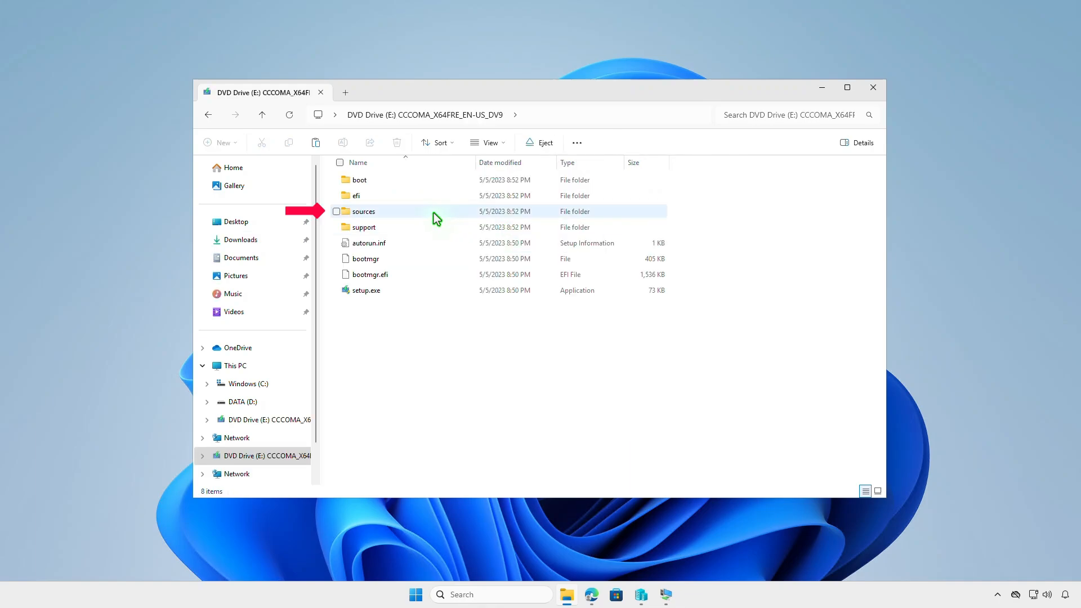
Step: Browse the mounted ISO to sources\sxs to locate the NetFx3 cab packages
double_click(363, 211)
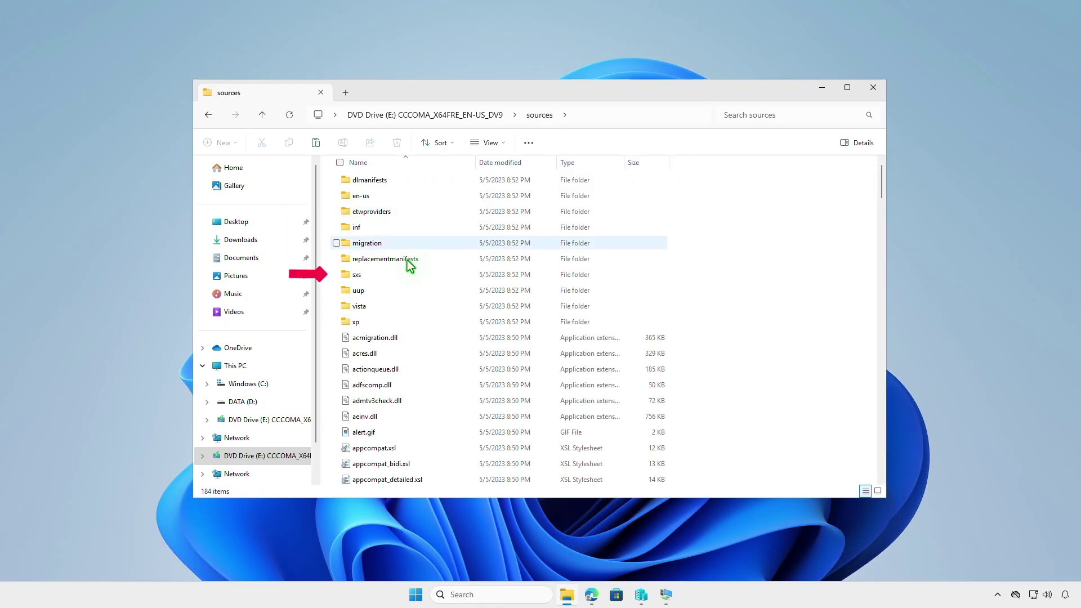
double_click(357, 275)
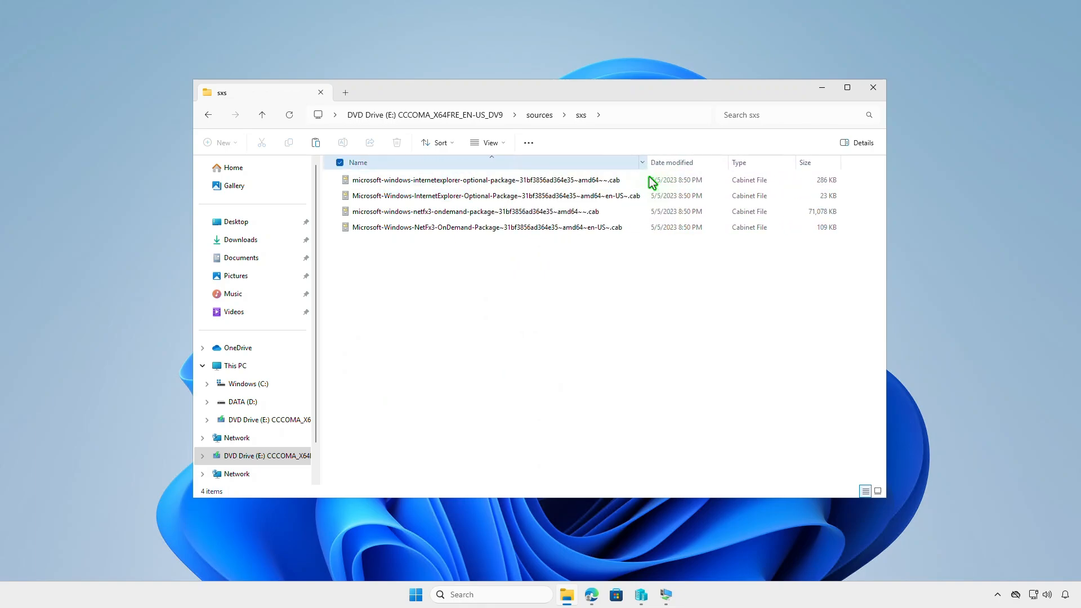
left_click(603, 320)
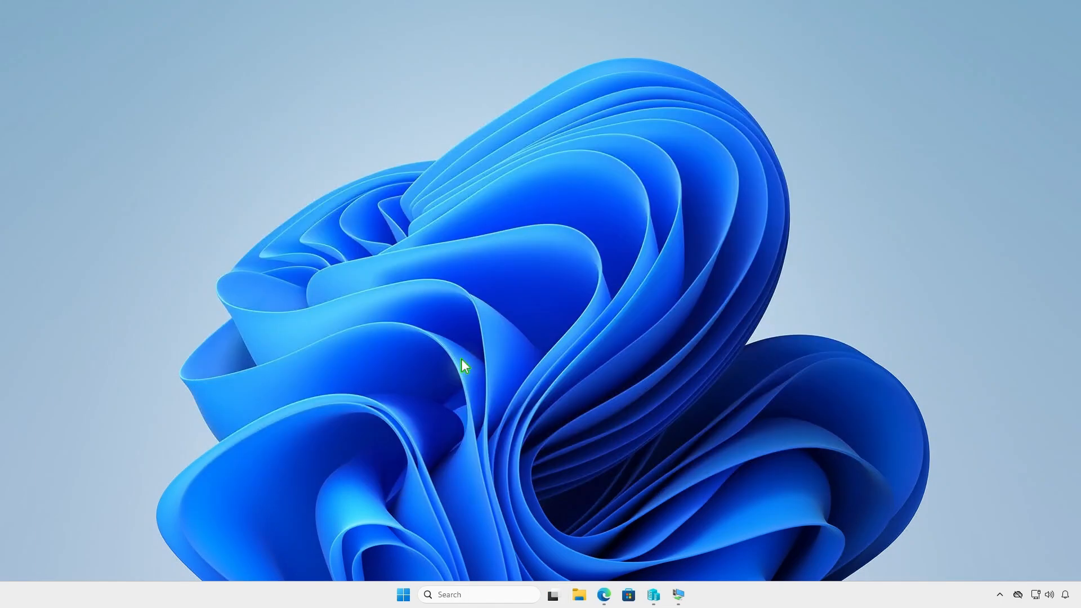
Step: Create a new Intune folder on the DATA (D:) drive and enter it
left_click(577, 595)
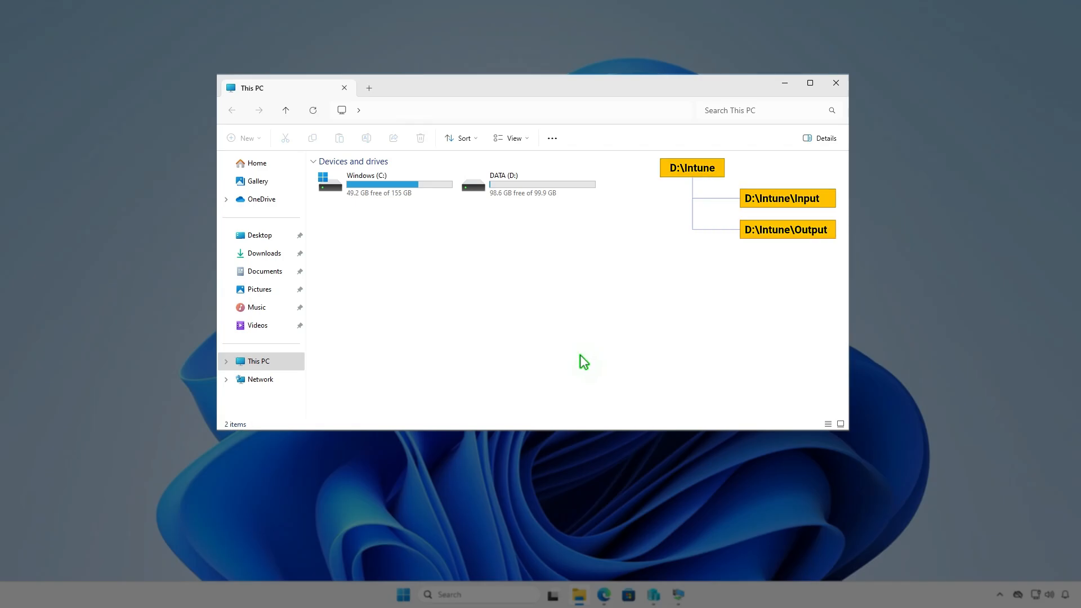
double_click(503, 182)
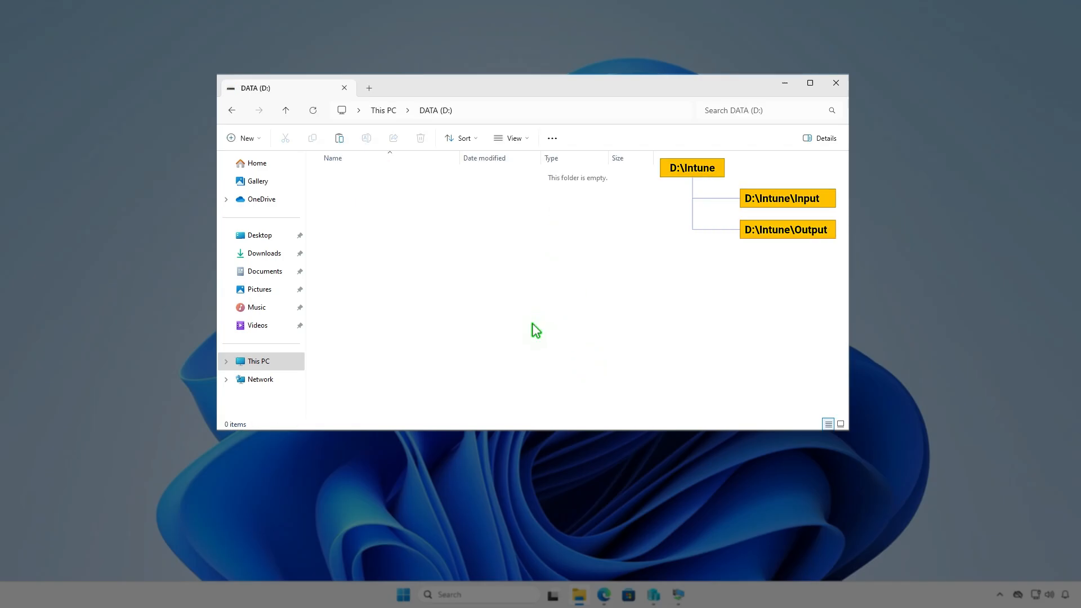
left_click(244, 138)
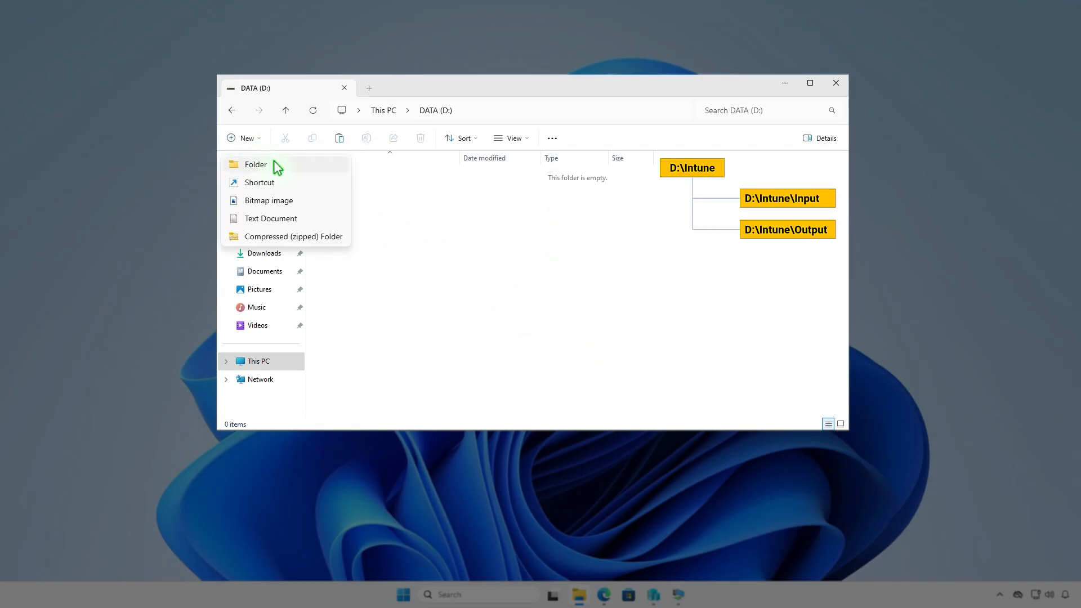
left_click(256, 165)
type("Intune")
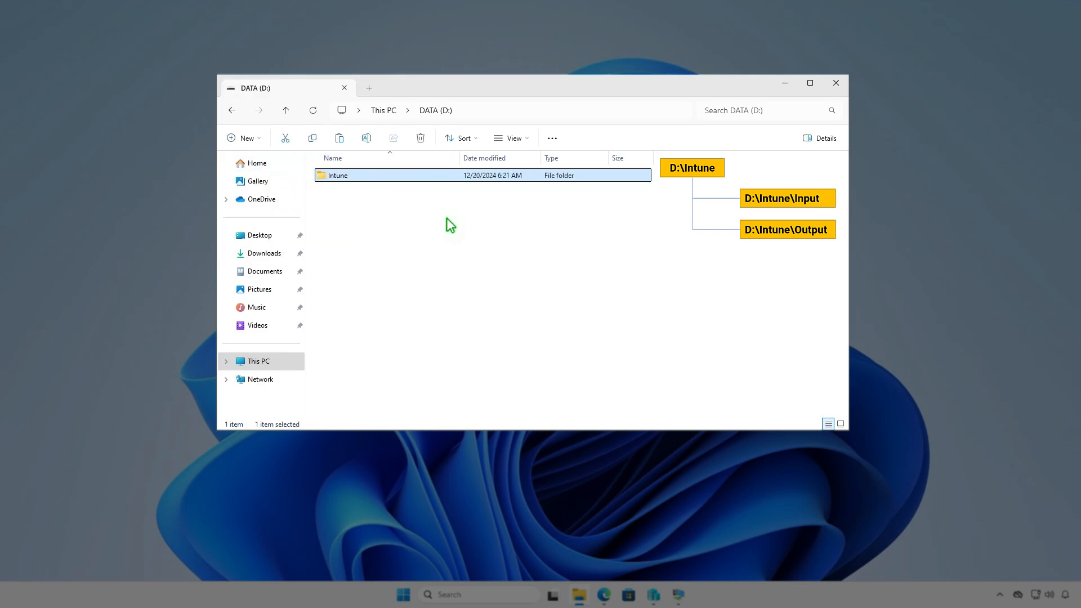
double_click(338, 175)
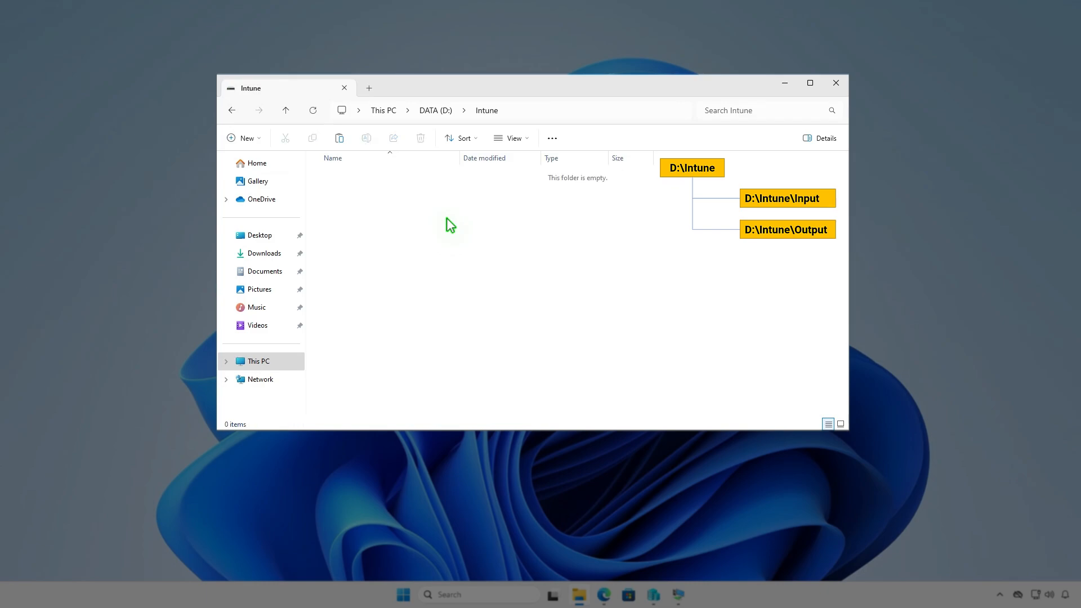
Step: Create Input and Output subfolders inside D:\Intune
right_click(448, 224)
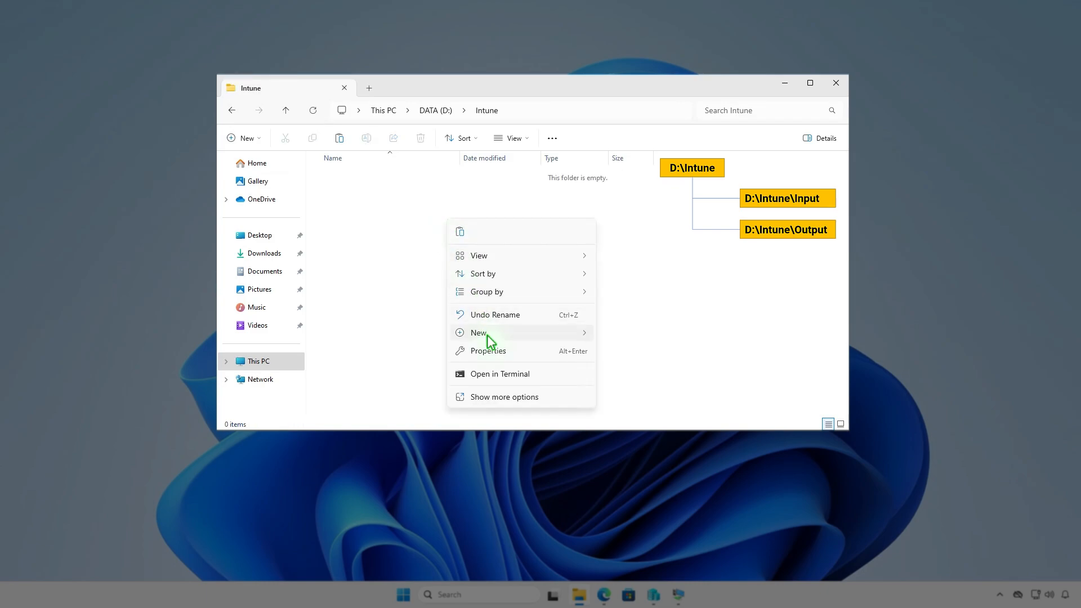
left_click(479, 332)
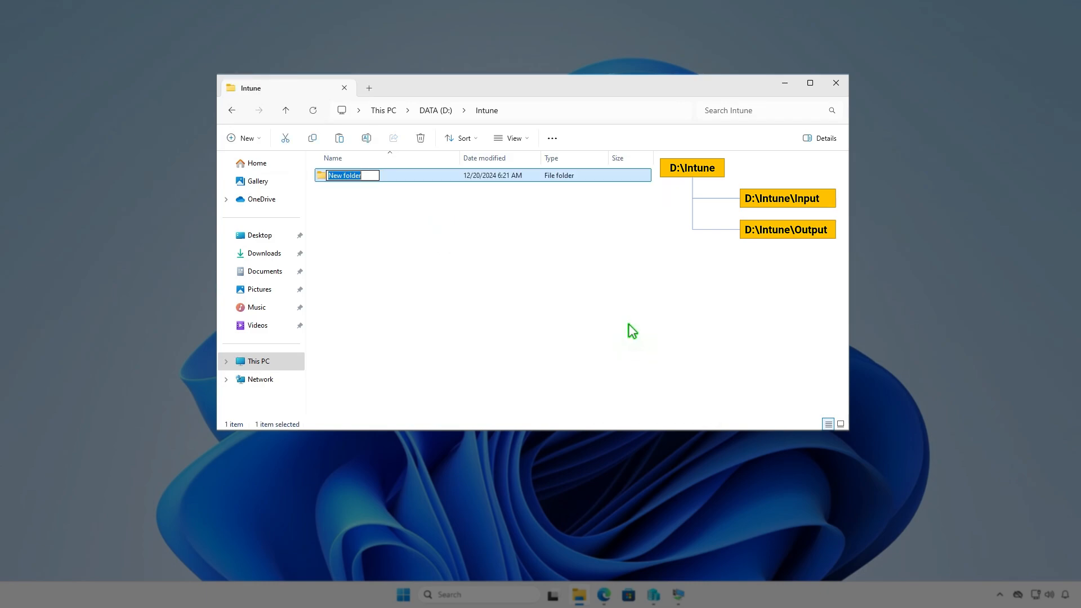
type("Input")
type("Out")
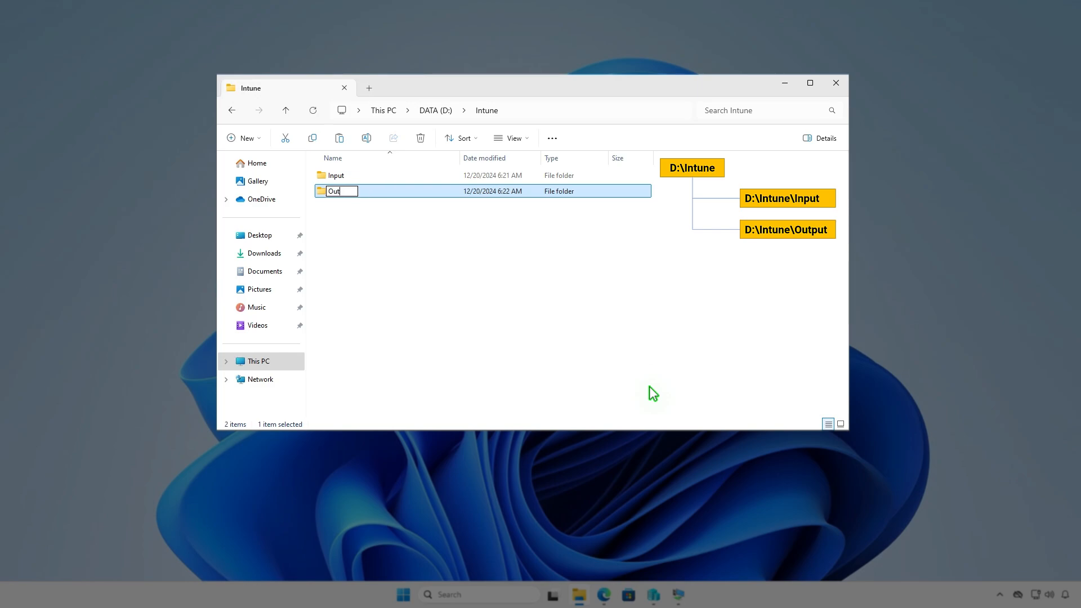
type("put")
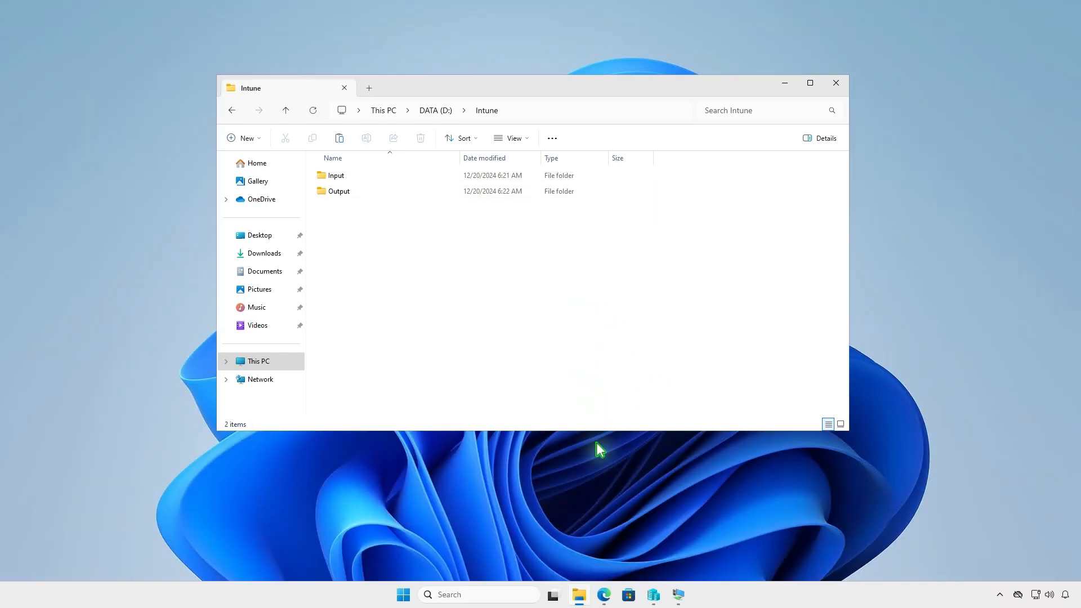
Step: Download the Win32 Content Prep Tool v1.8.6 Source code (zip) from GitHub releases
left_click(602, 594)
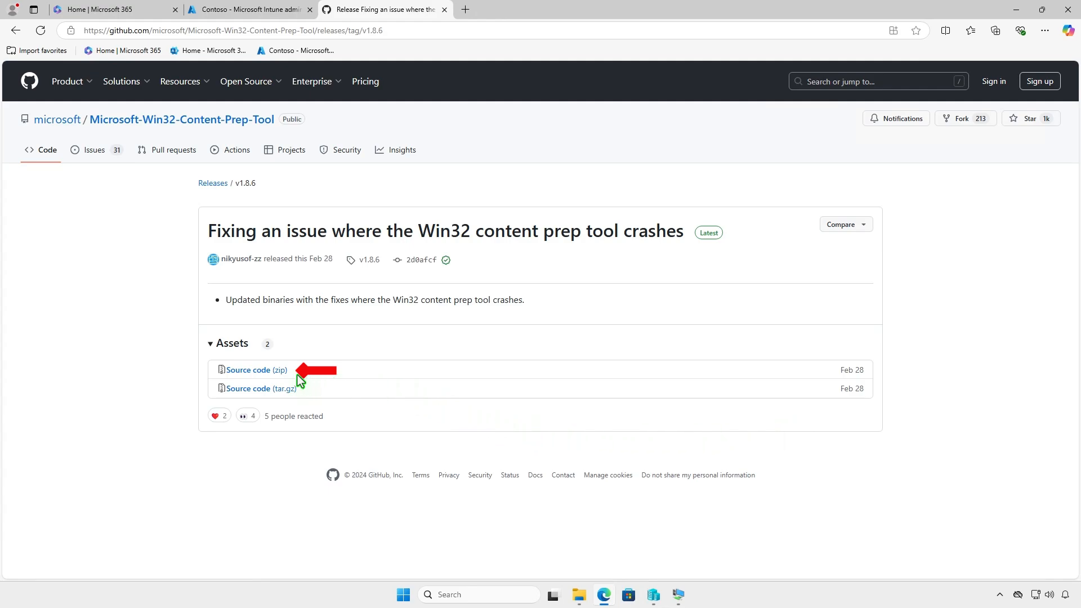
left_click(256, 369)
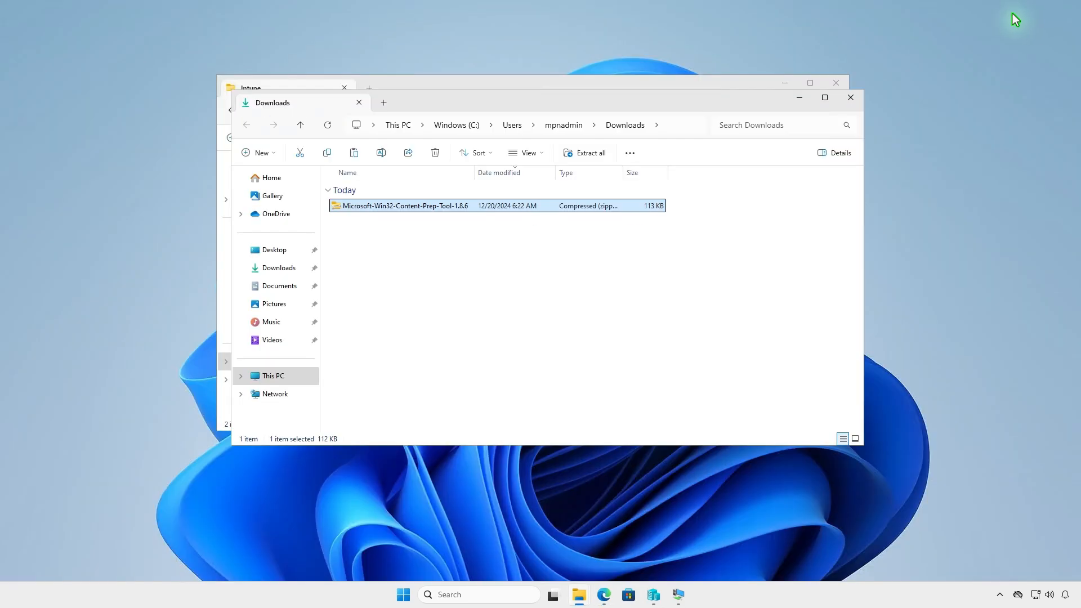
Step: Extract the prep tool zip exposing IntuneWinAppUtil, then return to the ISO's sources\sxs cab files
left_click(584, 152)
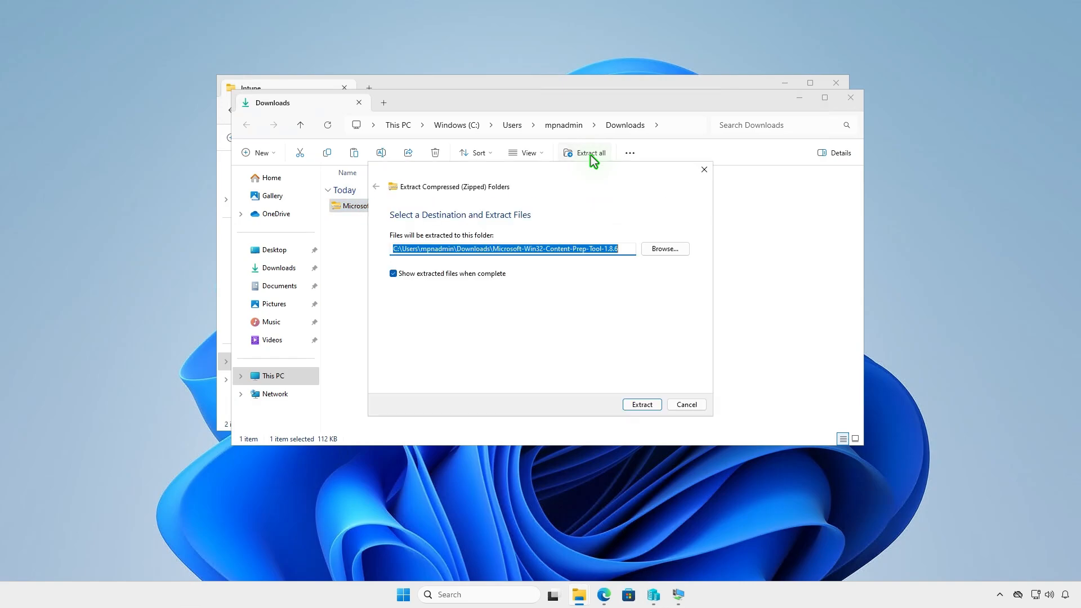
left_click(641, 404)
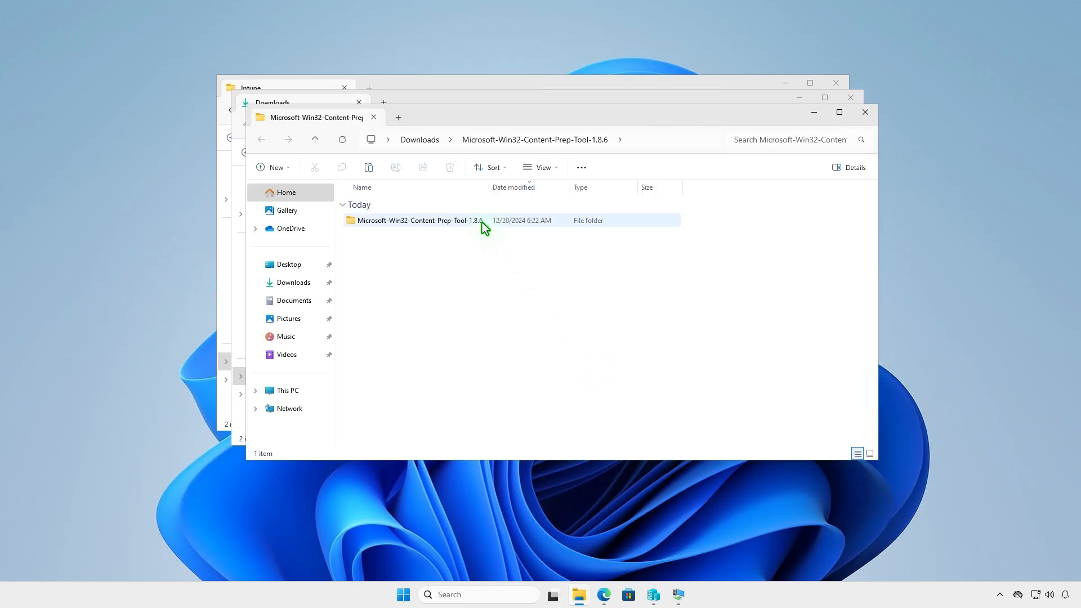
double_click(419, 220)
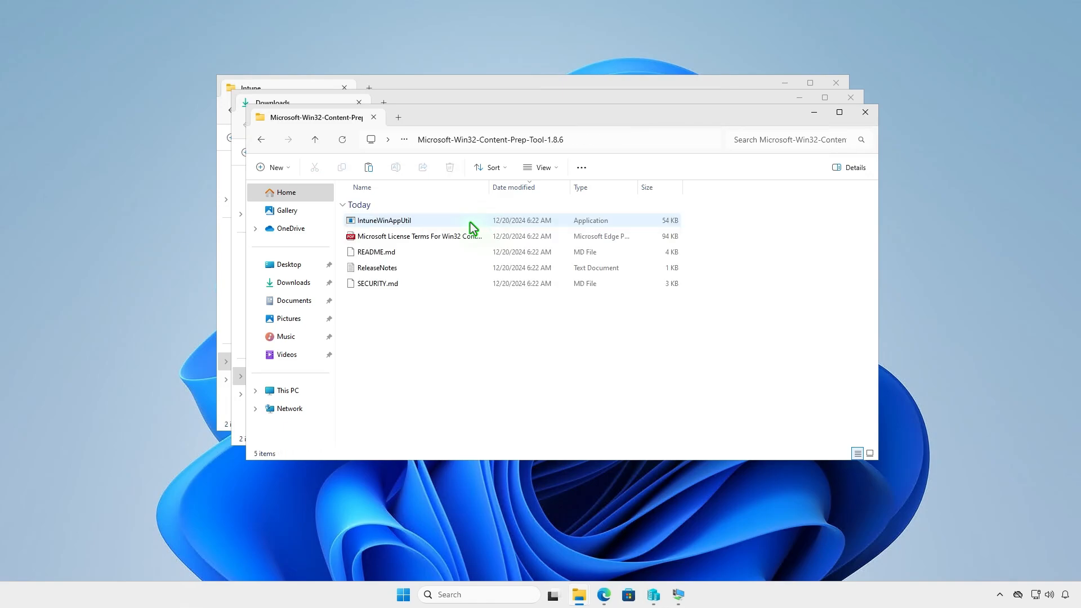
left_click(384, 220)
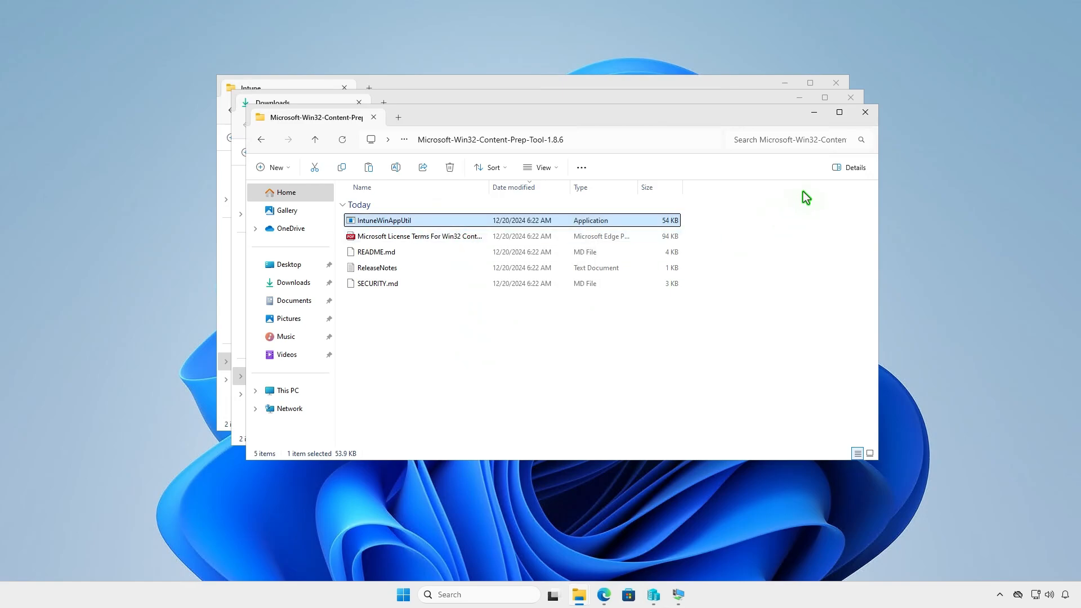
left_click(865, 111)
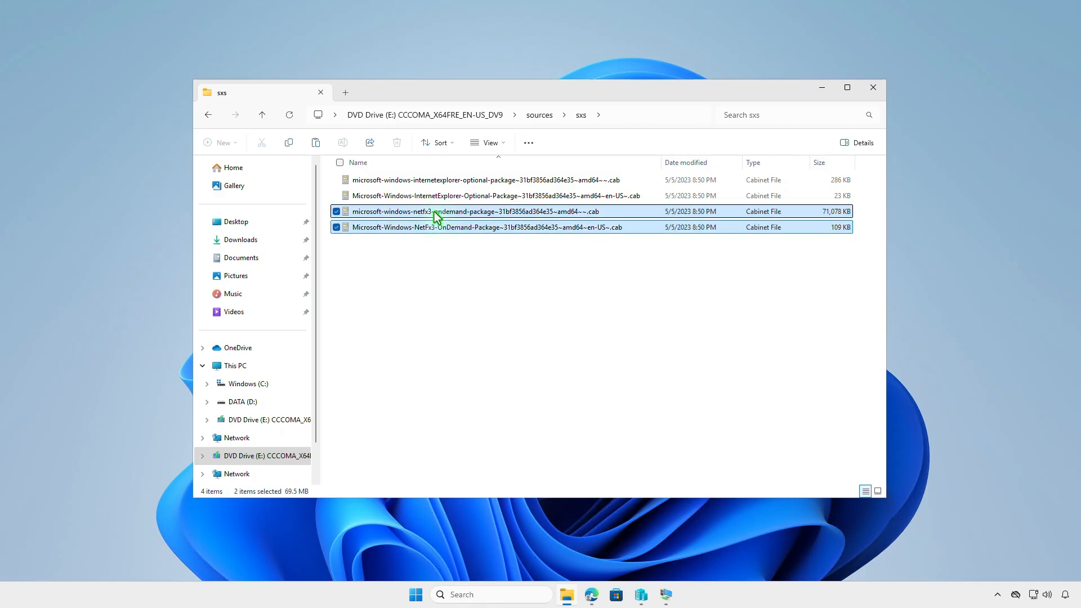
Step: Copy the two NetFx3 cab packages from the ISO into D:\Intune\Input
right_click(435, 211)
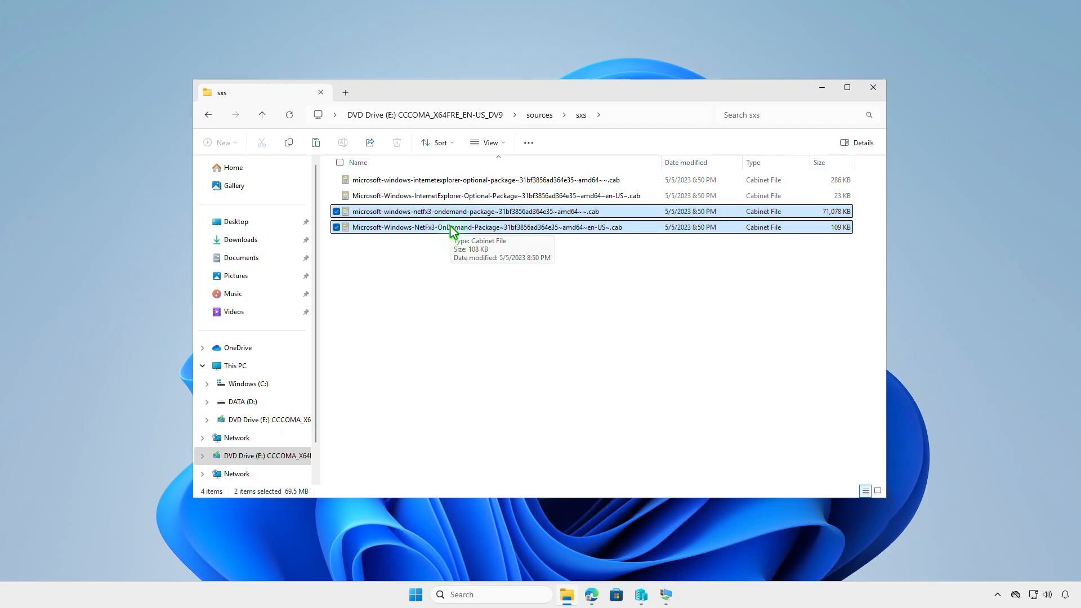
mouse_move(353, 297)
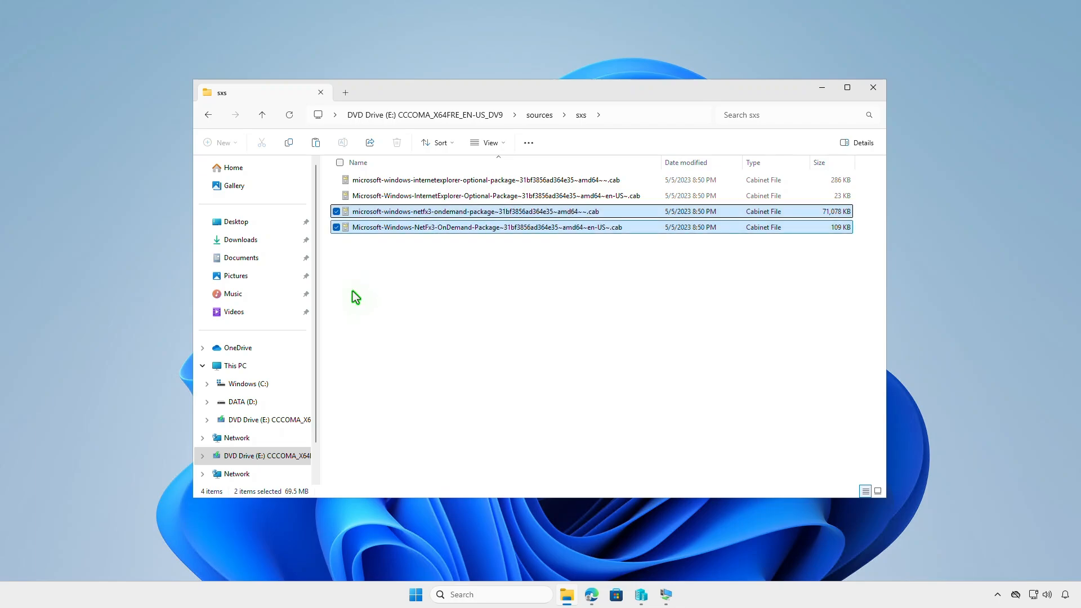
left_click(235, 365)
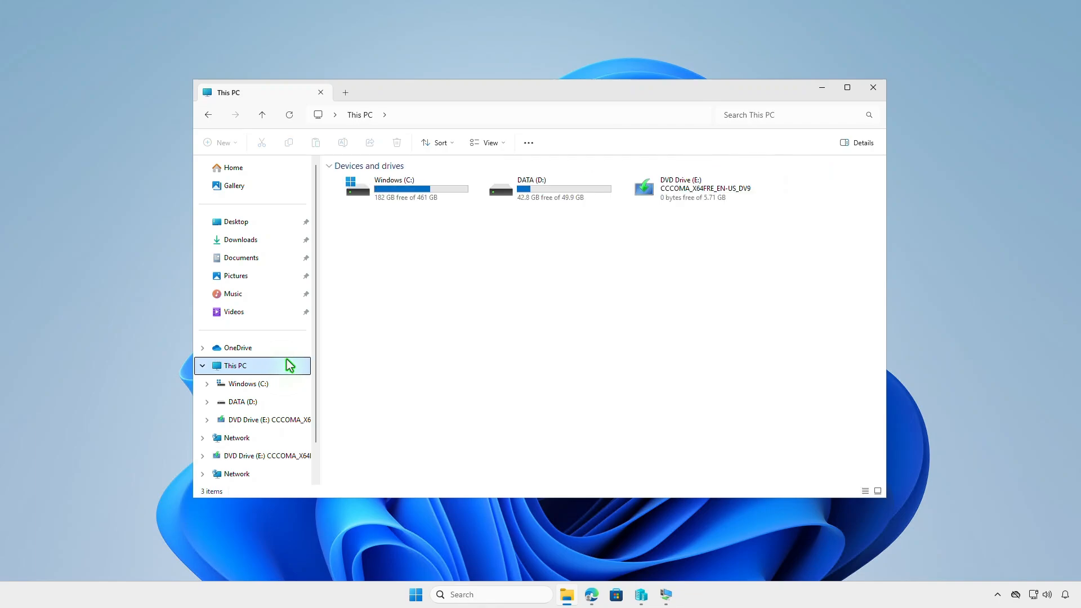
left_click(244, 402)
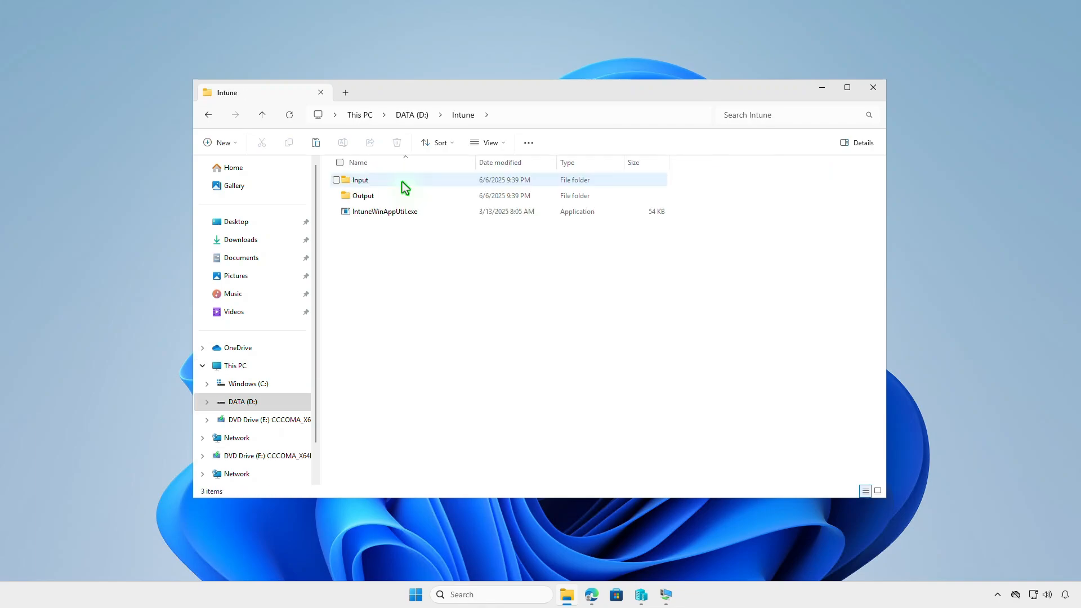
double_click(360, 180)
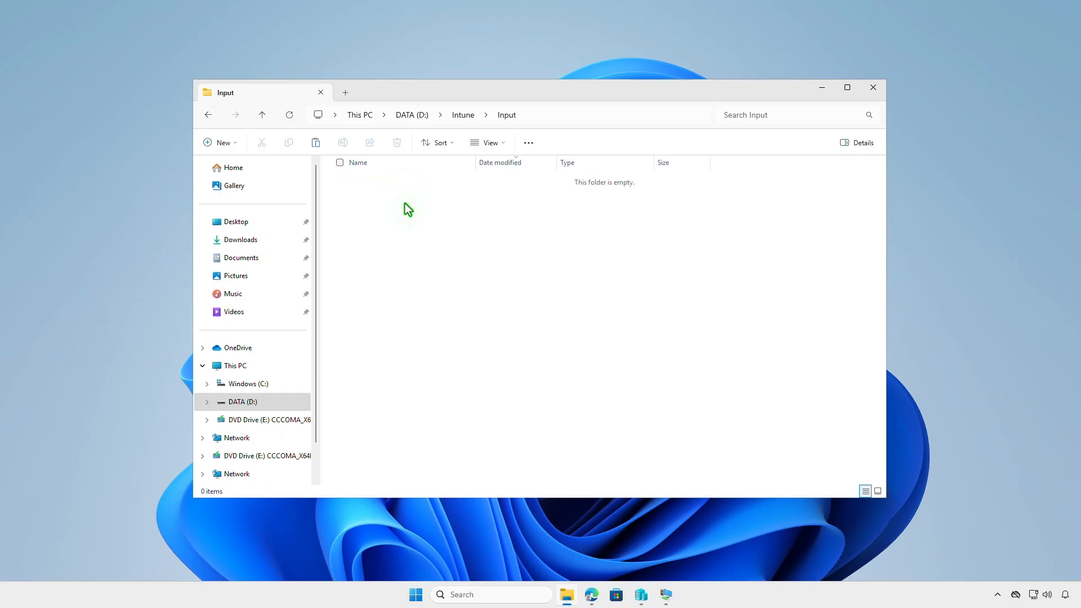
right_click(406, 221)
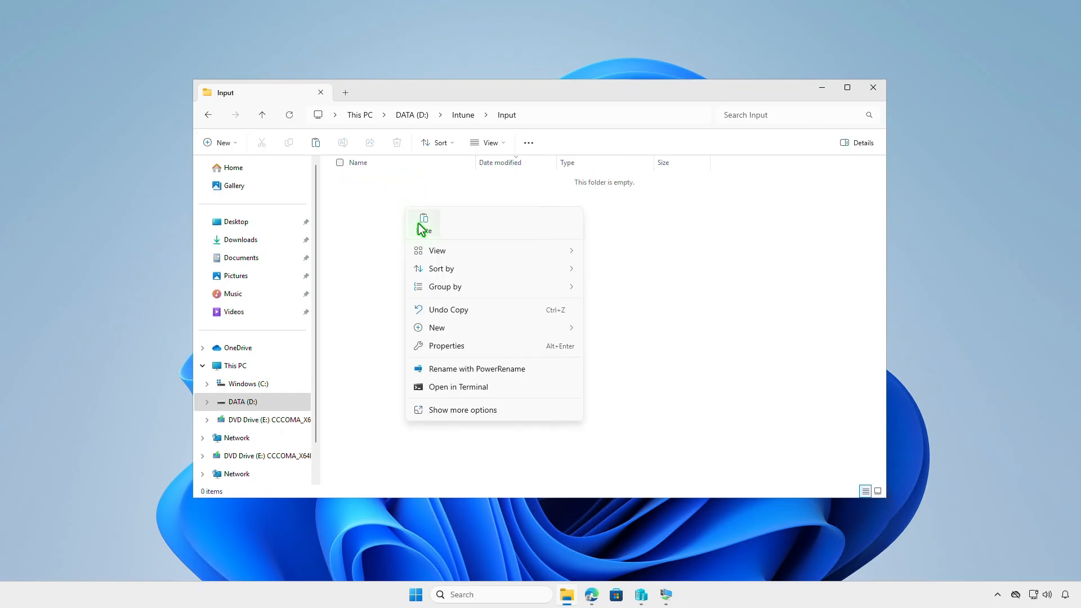
left_click(423, 223)
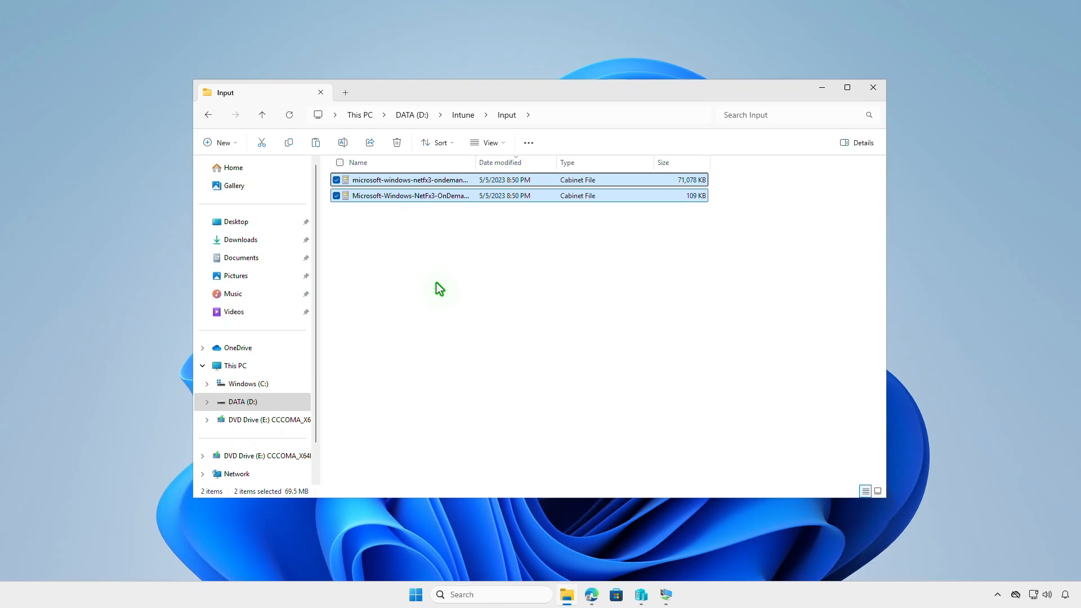
Step: Create a new blank text document in the Input folder
right_click(439, 288)
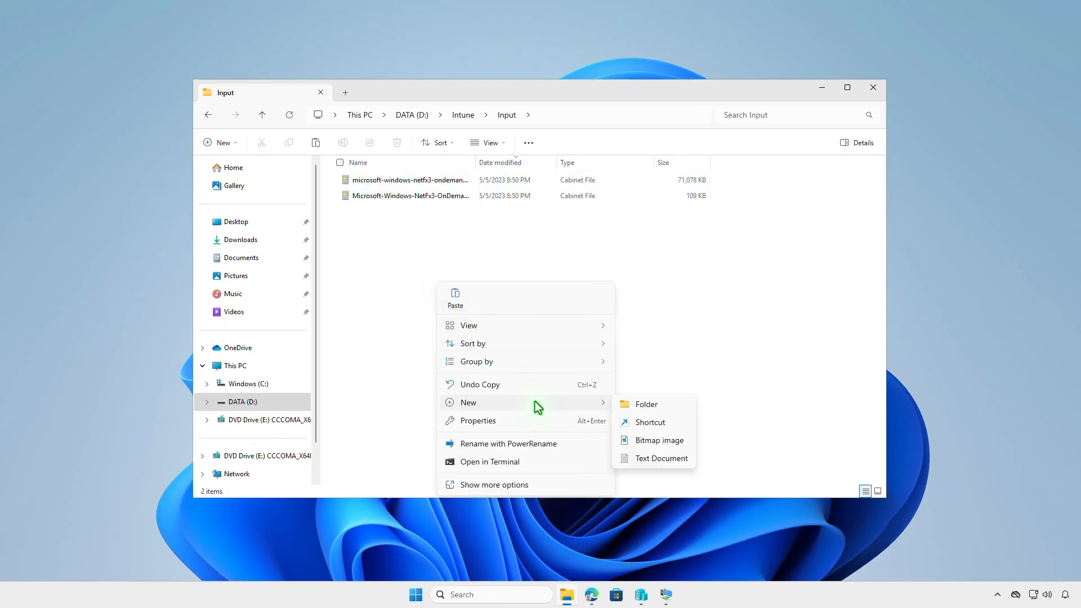
left_click(661, 459)
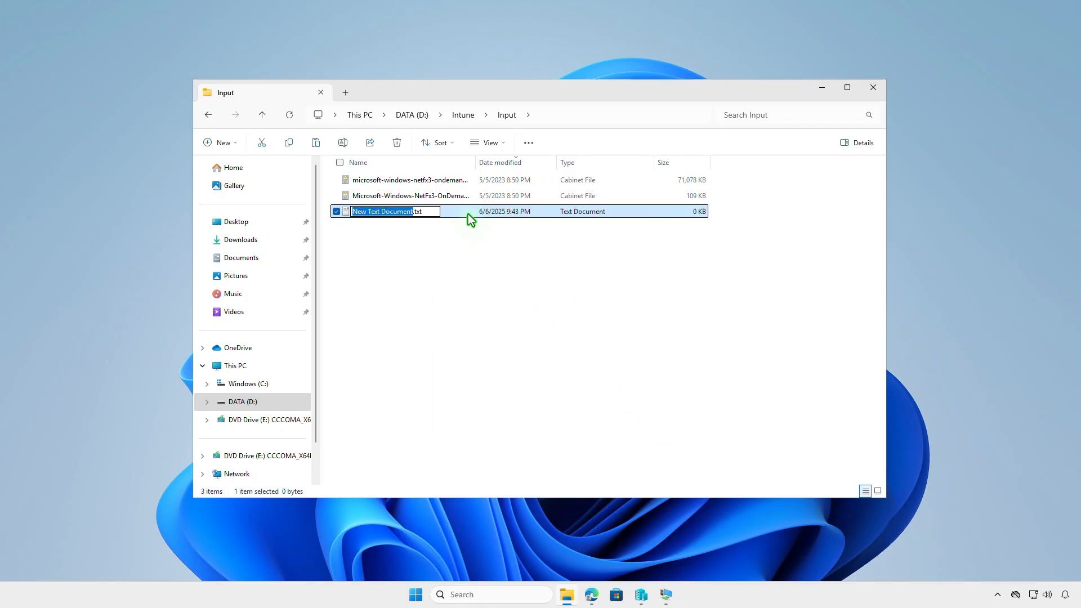
Step: Enter the Enable-WindowsOptionalFeature NetFx3 command with -Source .\ -NoRestart in Notepad
double_click(382, 211)
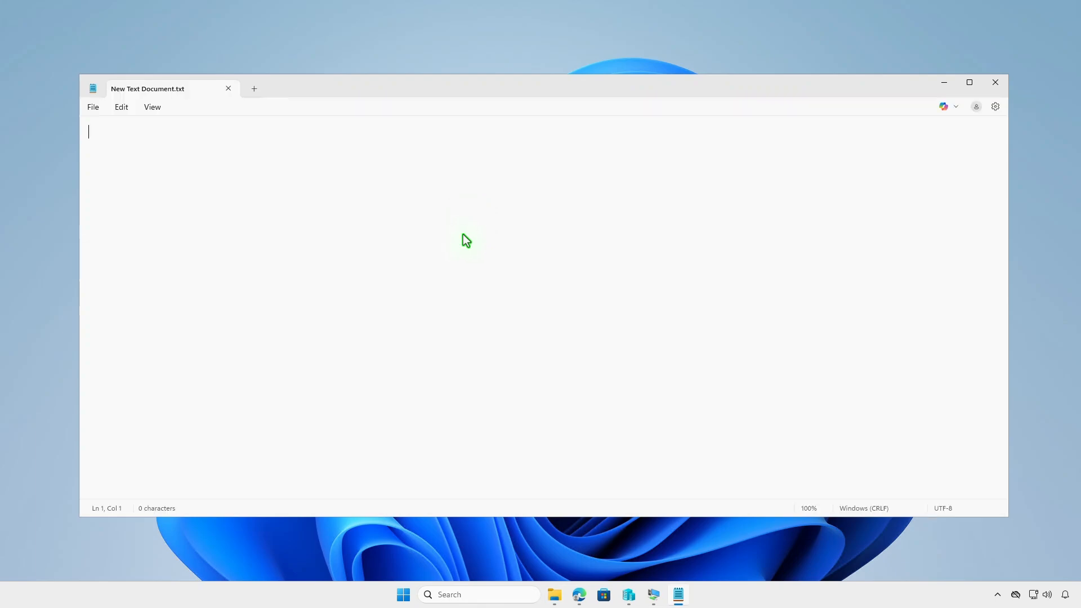
type("Enable-WindowsOptionalFeature -Online -FeatureName 'NetFx3' -Source .\\ -NoRestart -LimitAccess")
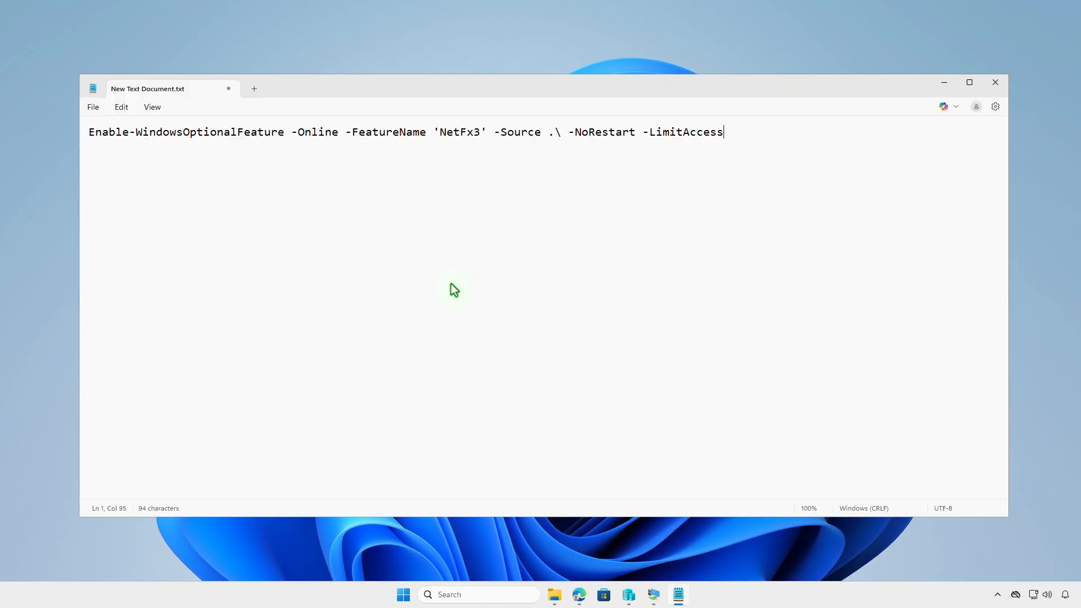
mouse_move(125, 136)
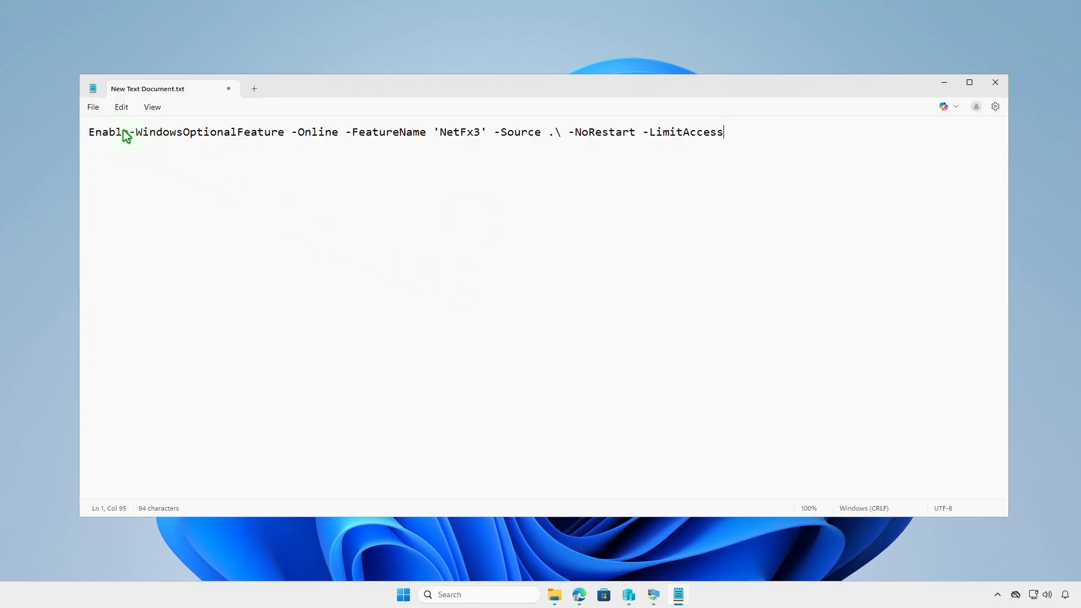
Step: Save the script as install.ps1 with All files type in the Input folder
left_click(93, 107)
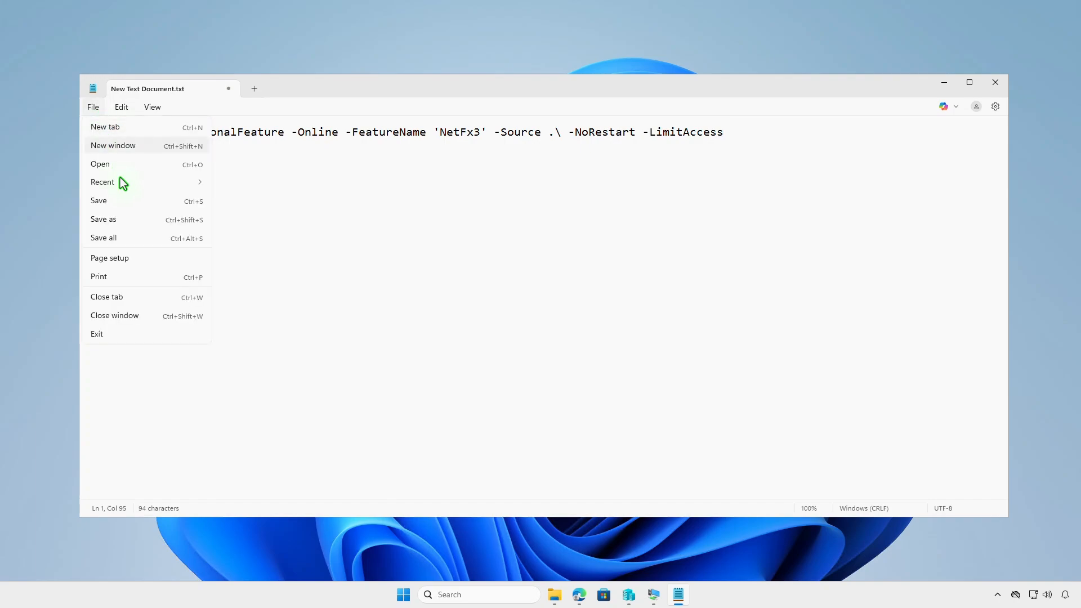
left_click(103, 219)
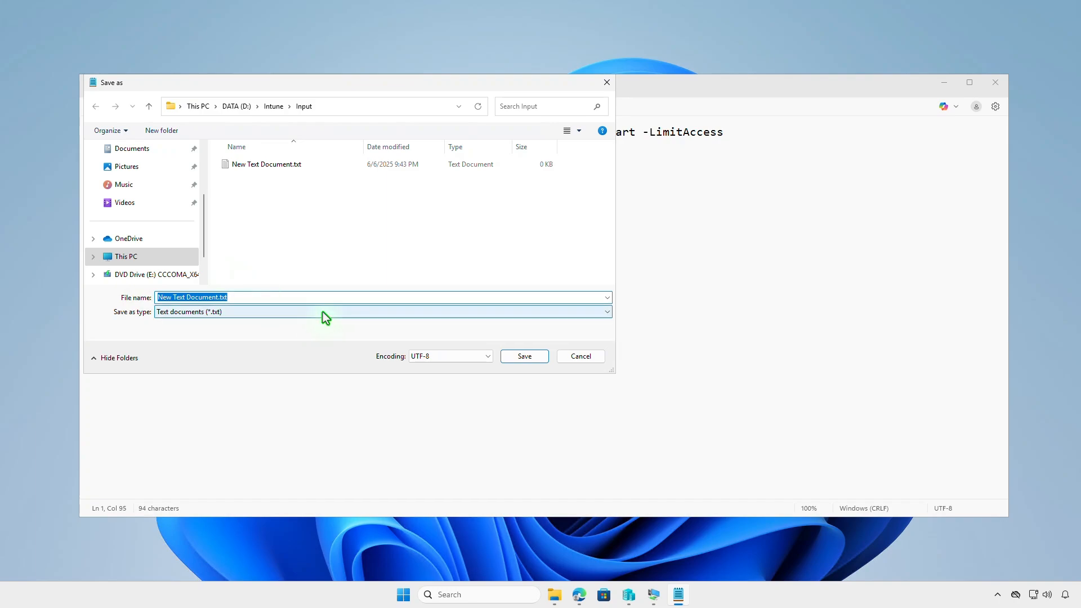
left_click(382, 312)
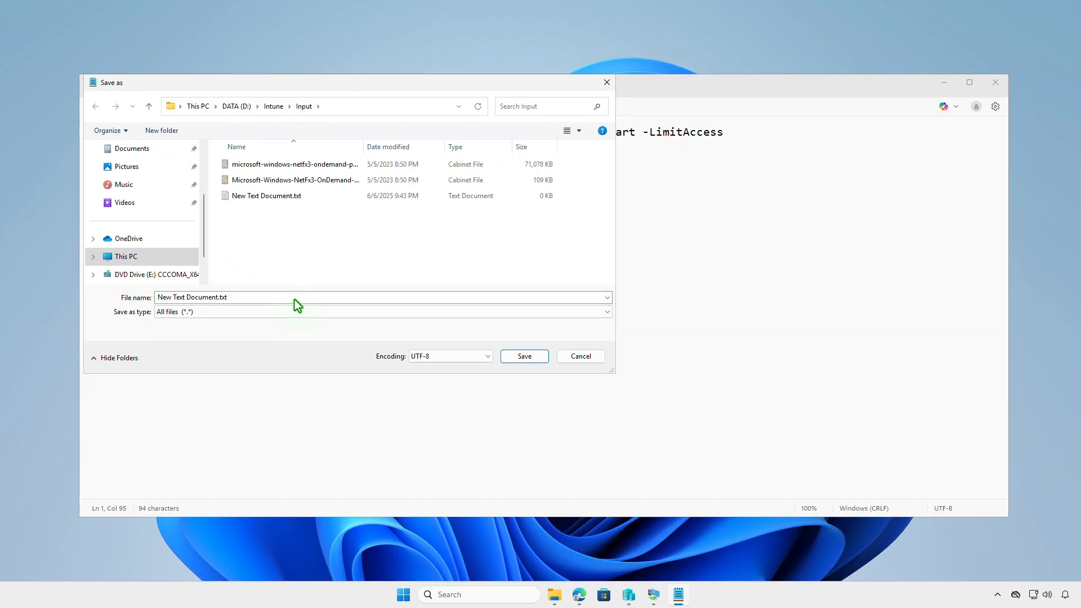
type("insta")
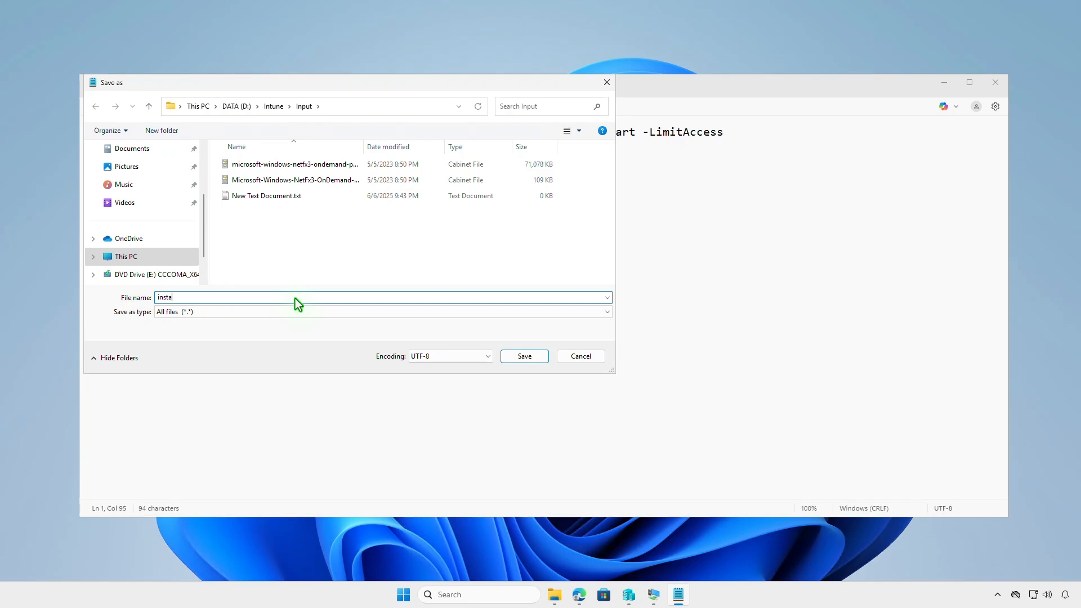
type("ll.ps")
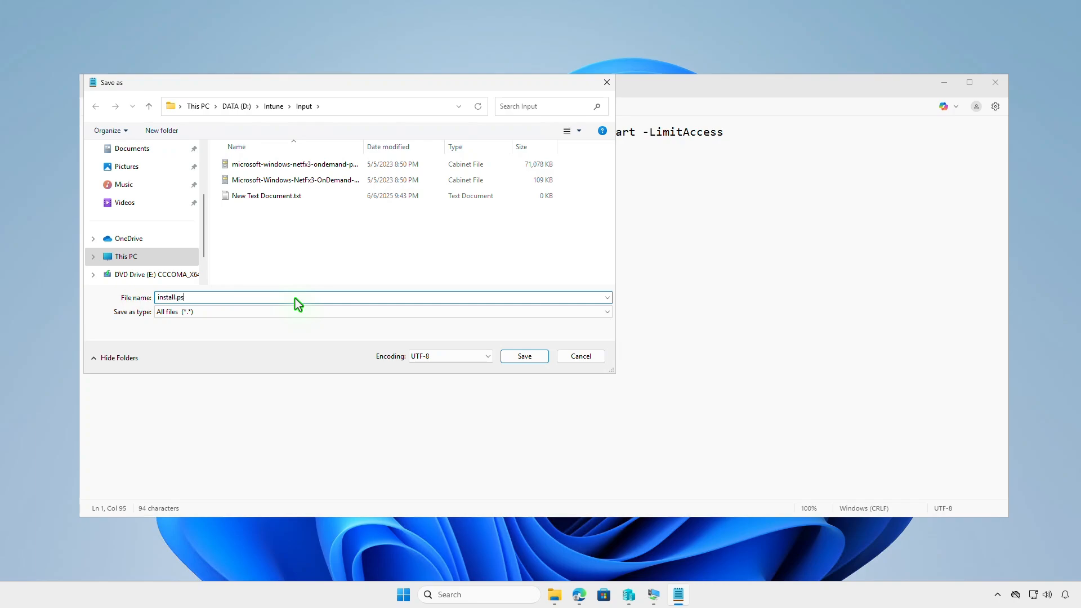
type("1")
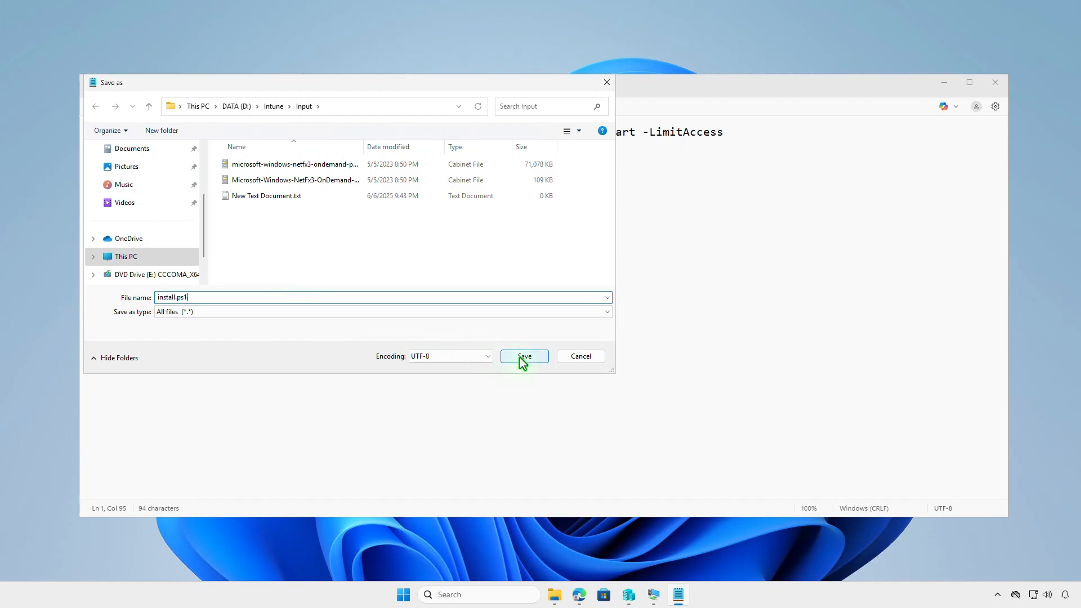
left_click(523, 357)
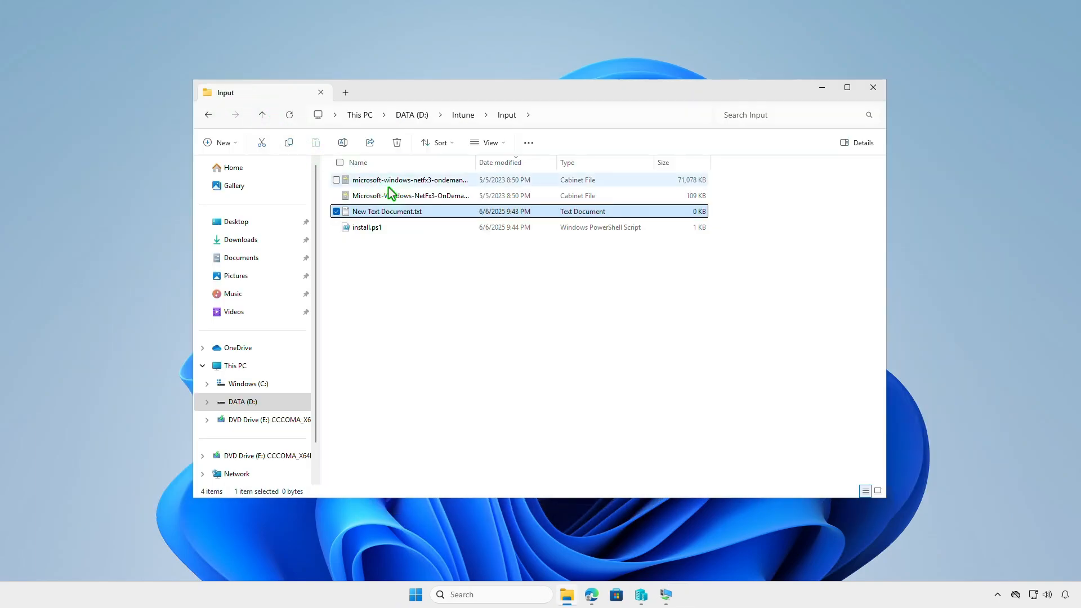
Step: Enter the Disable-WindowsOptionalFeature NetFx3 -Remove -NoRestart command in Notepad
double_click(385, 211)
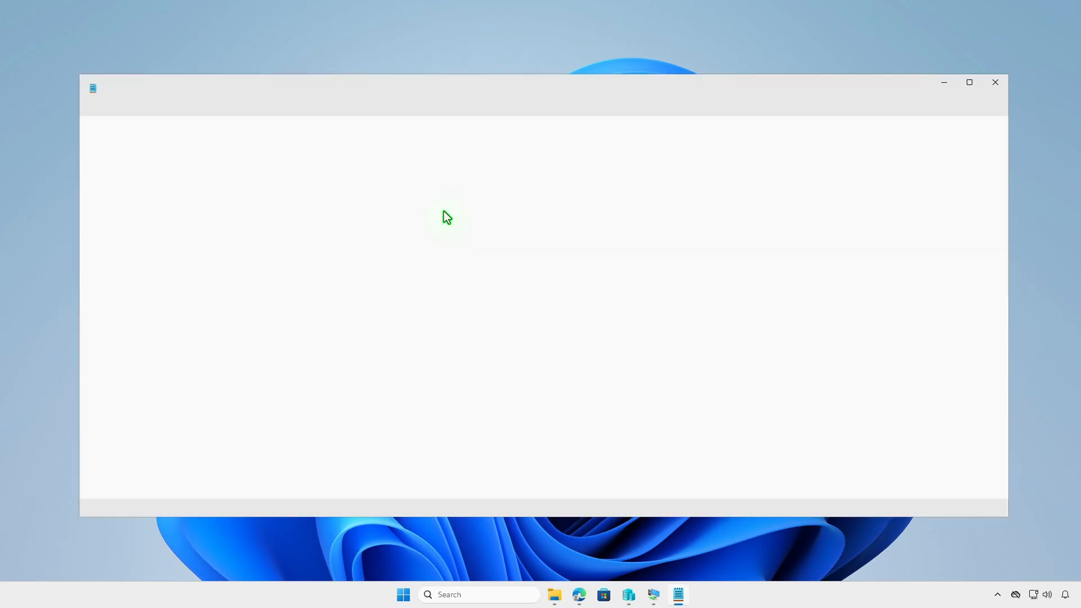
type("Disable-WindowsOptionalFeature -Online -FeatureName 'NetFx3' -Remove -NoRestart")
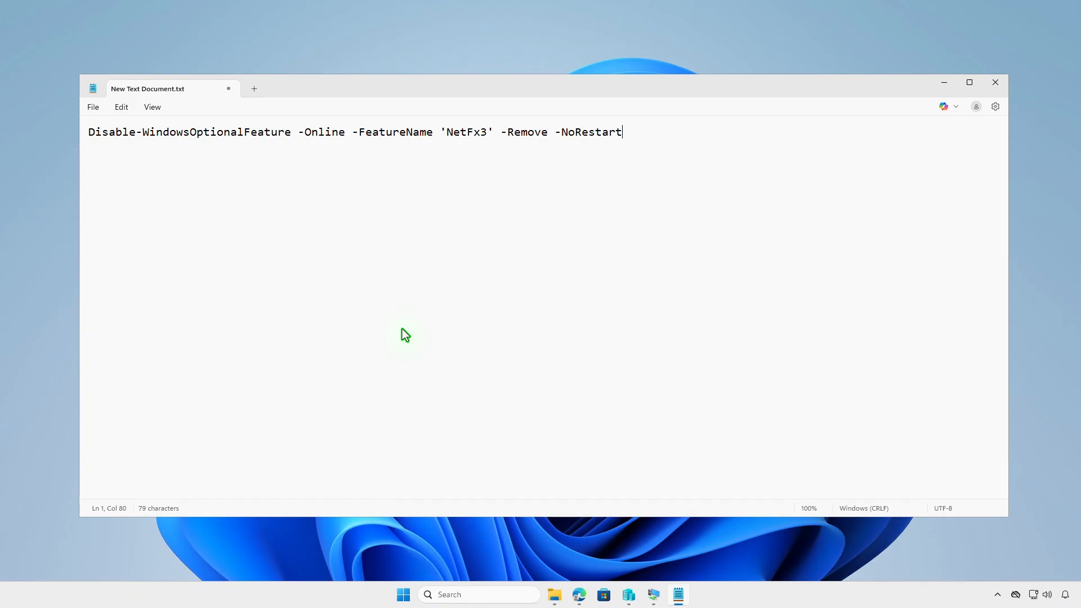
mouse_move(395, 327)
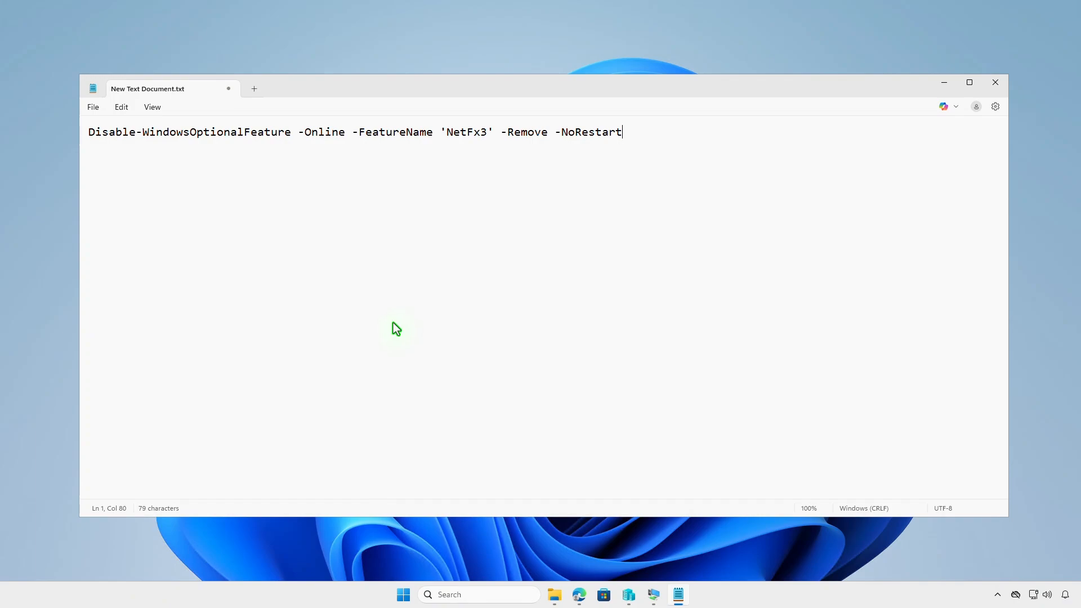
Step: Save the script as uninstall.ps1 with All files type in the Input folder
left_click(92, 107)
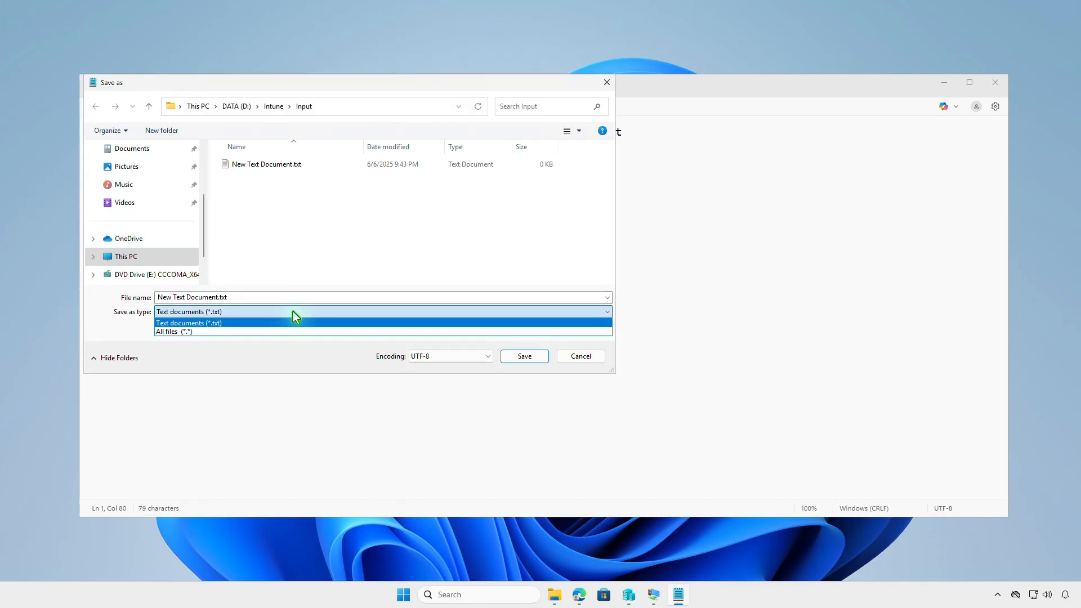
left_click(173, 331)
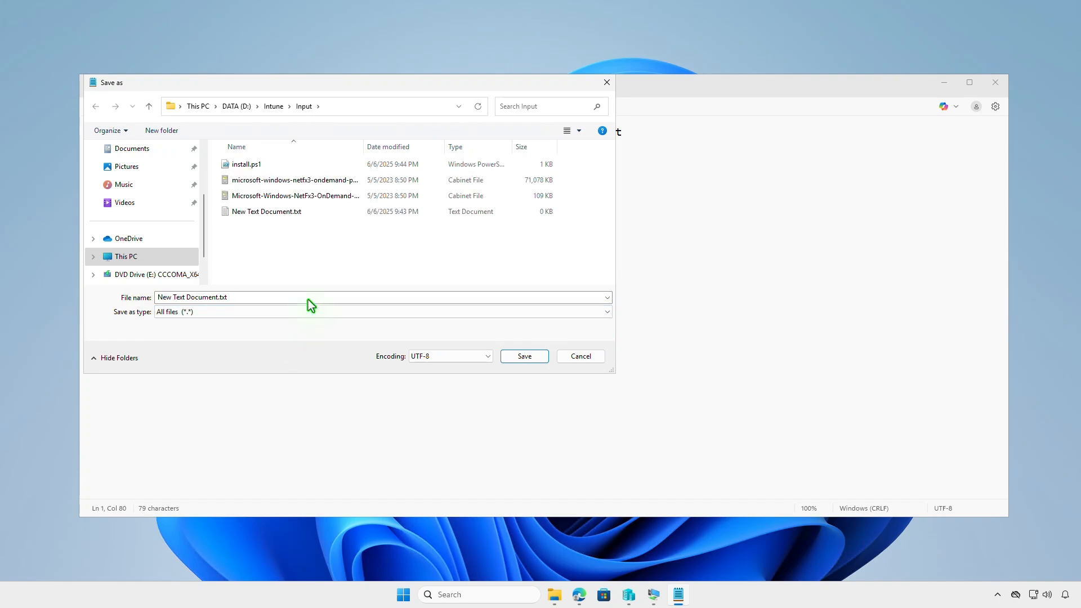
type("u")
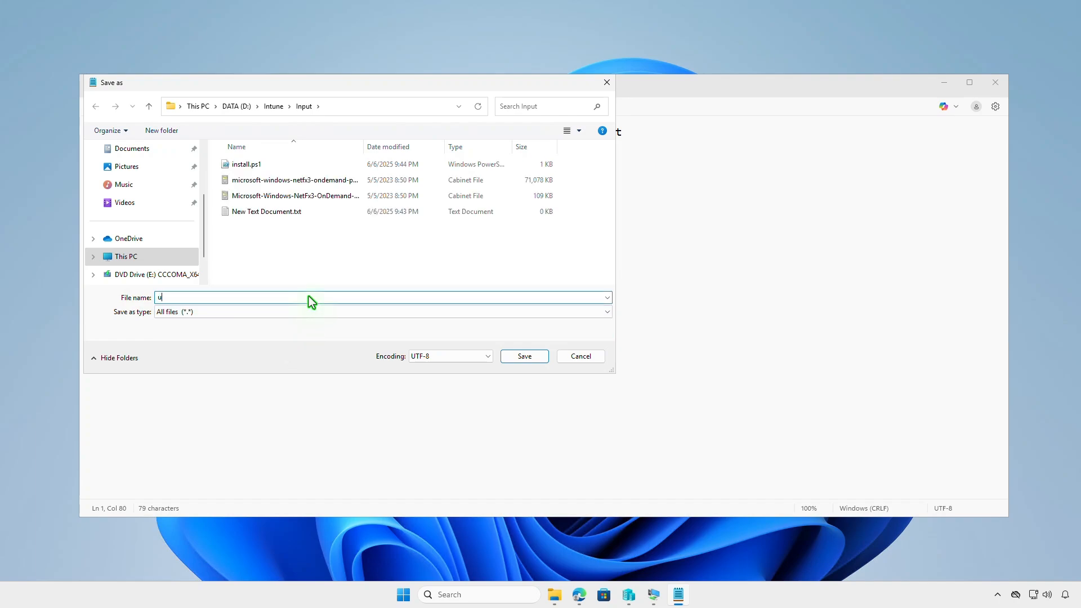
type("ninst")
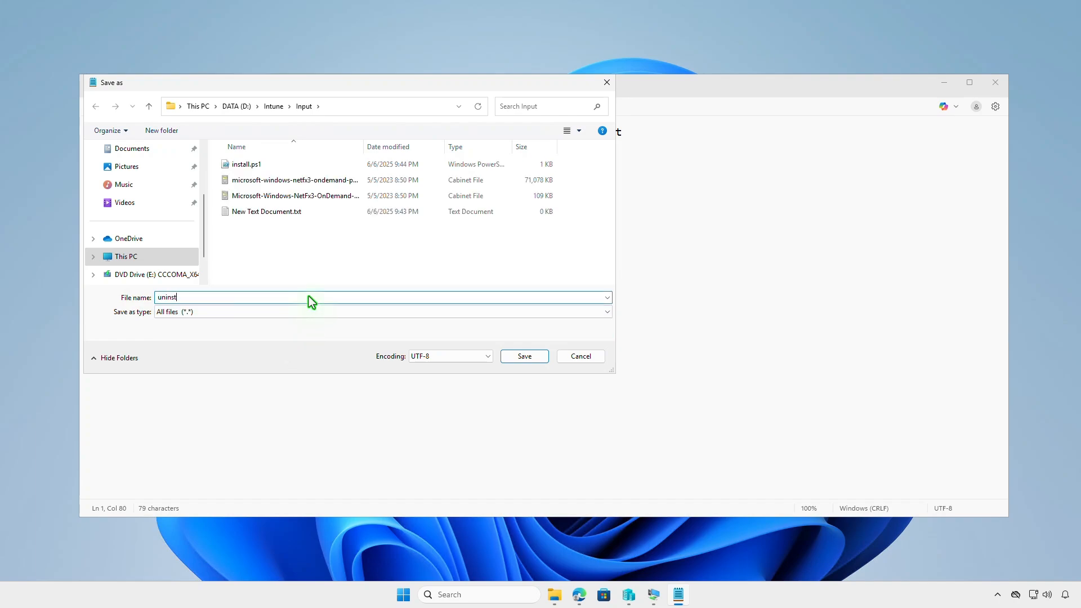
type("all")
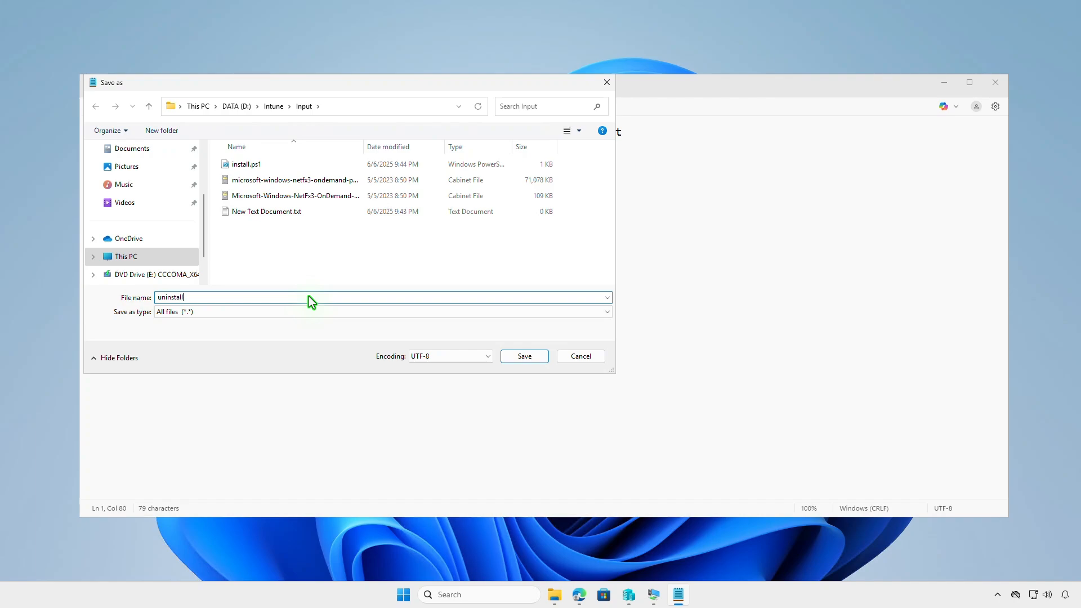
type(".ps1")
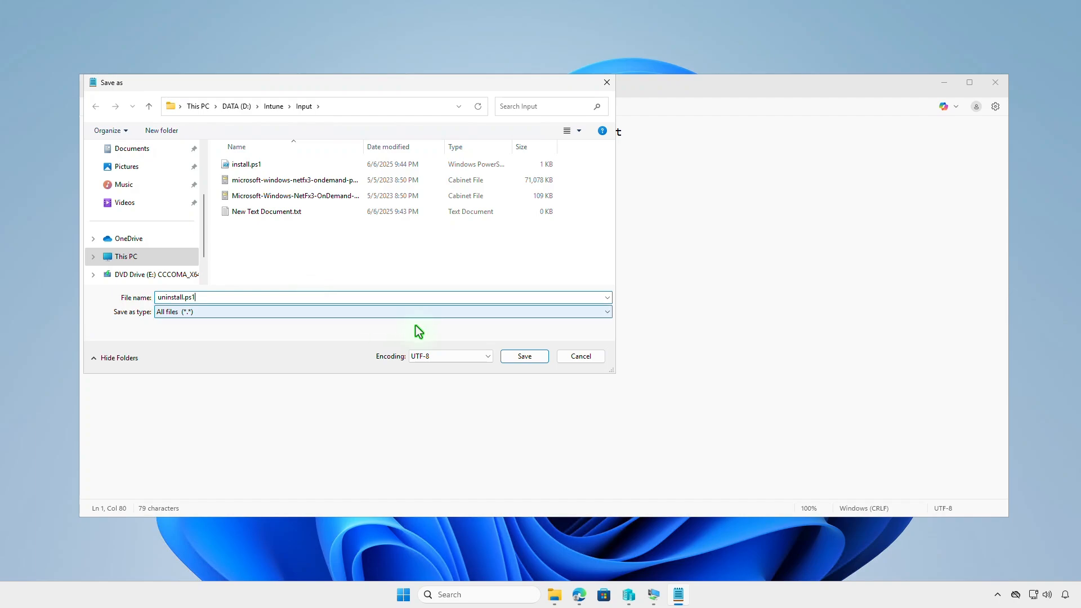
left_click(523, 355)
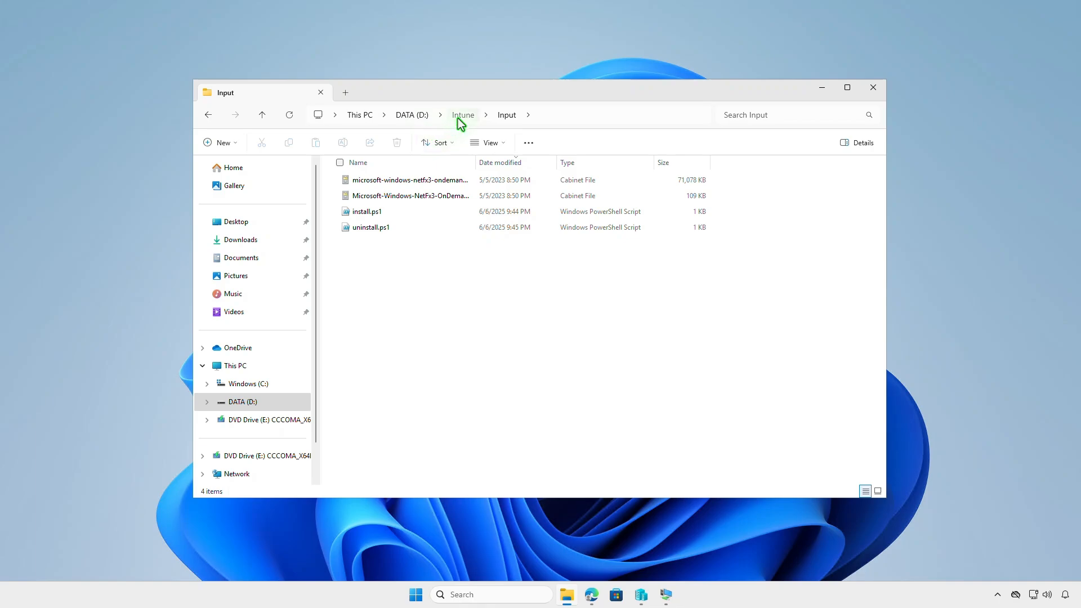
Step: Go up to D:\Intune showing Input, Output and IntuneWinAppUtil.exe
left_click(462, 114)
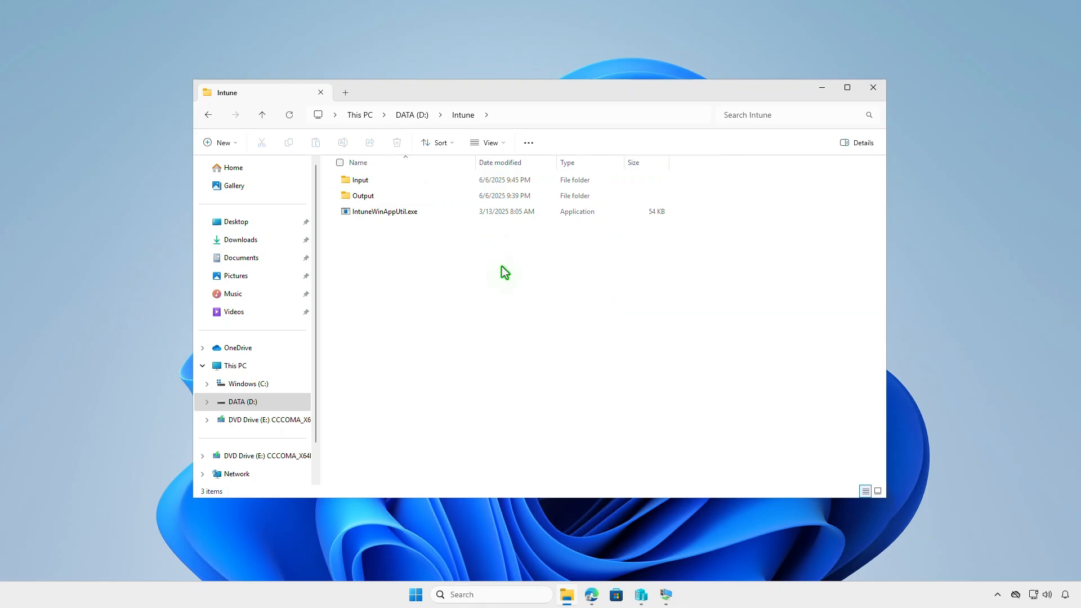
mouse_move(453, 239)
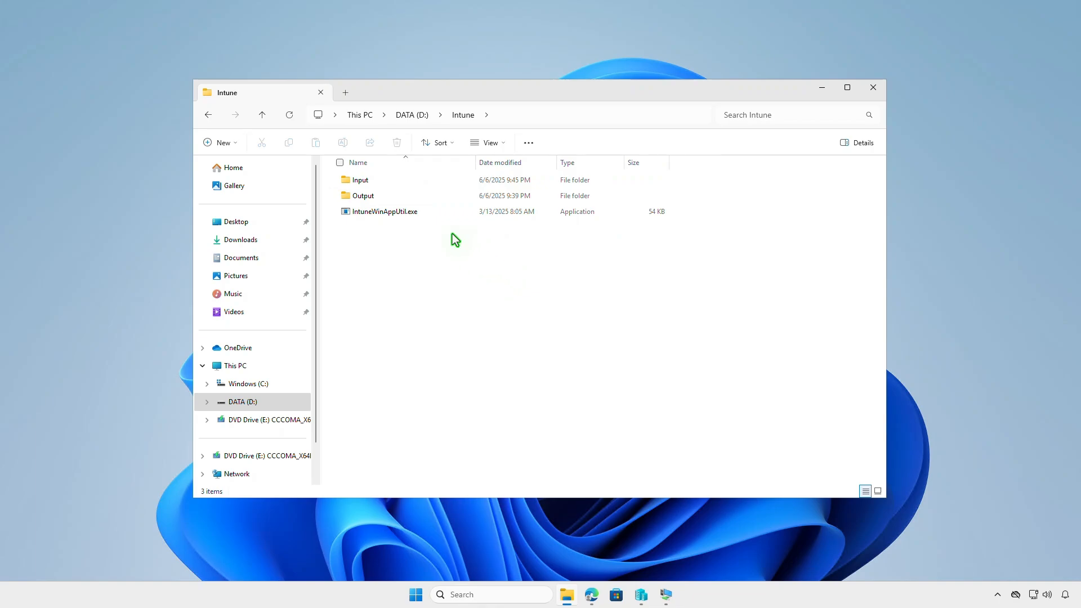
Step: Launch IntuneWinAppUtil.exe and supply D:\Intune\Input as the source folder path
double_click(384, 212)
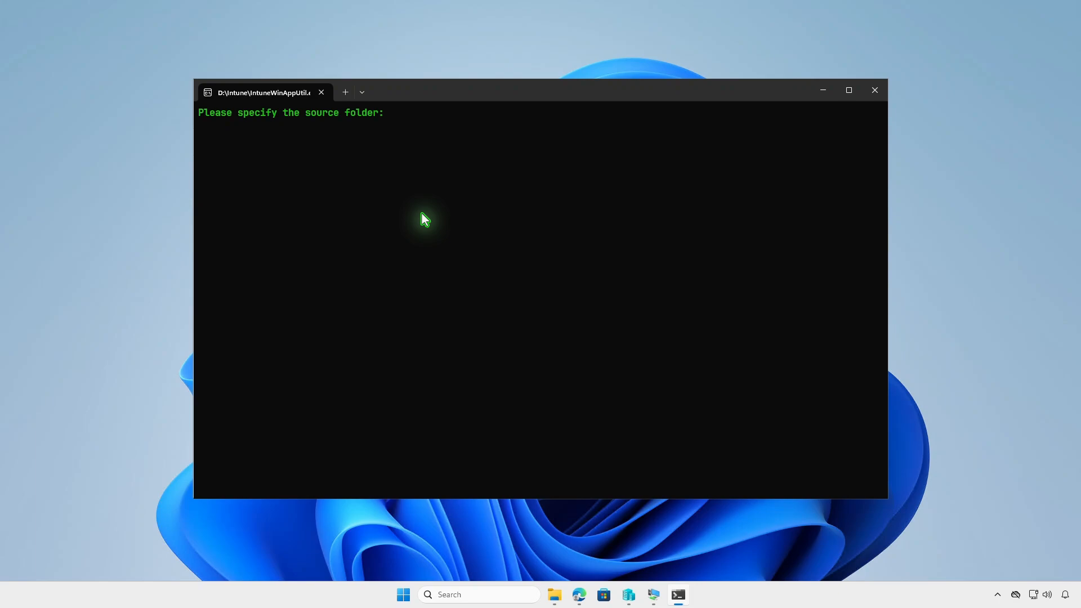
left_click(554, 595)
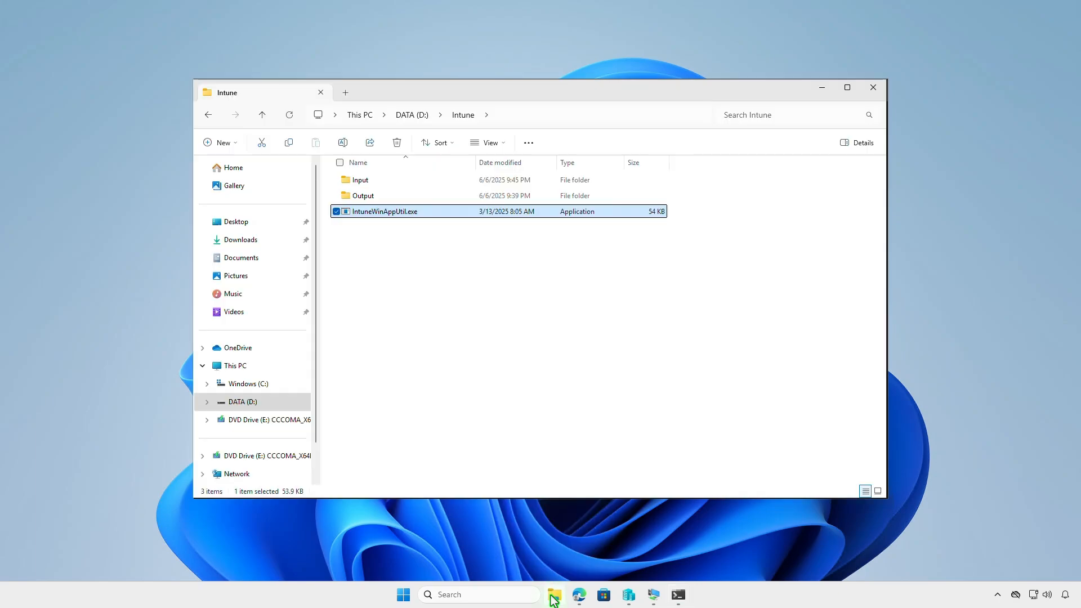
left_click(359, 180)
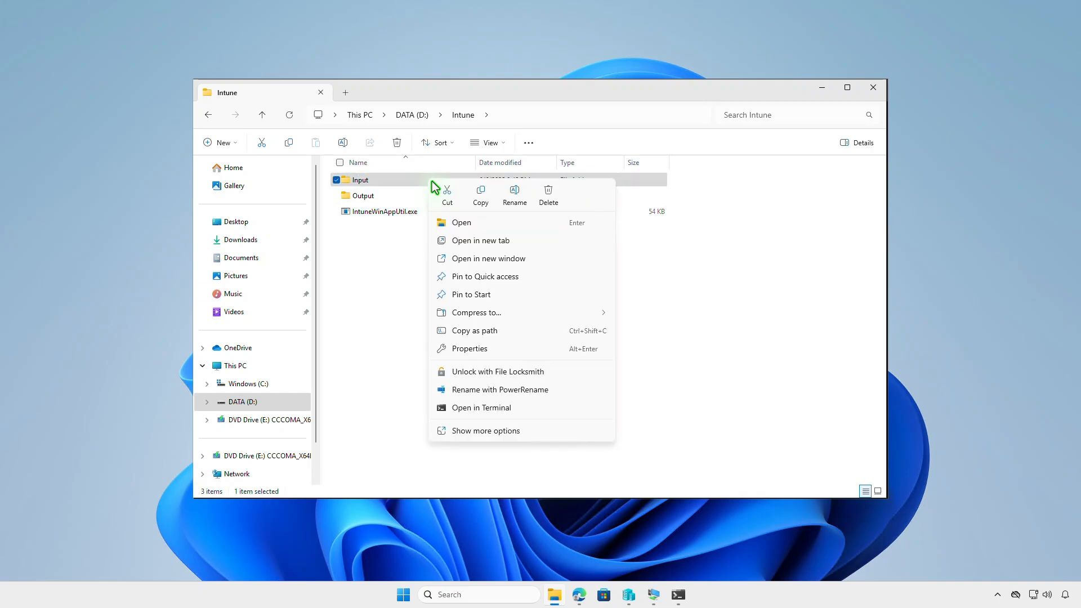
left_click(511, 339)
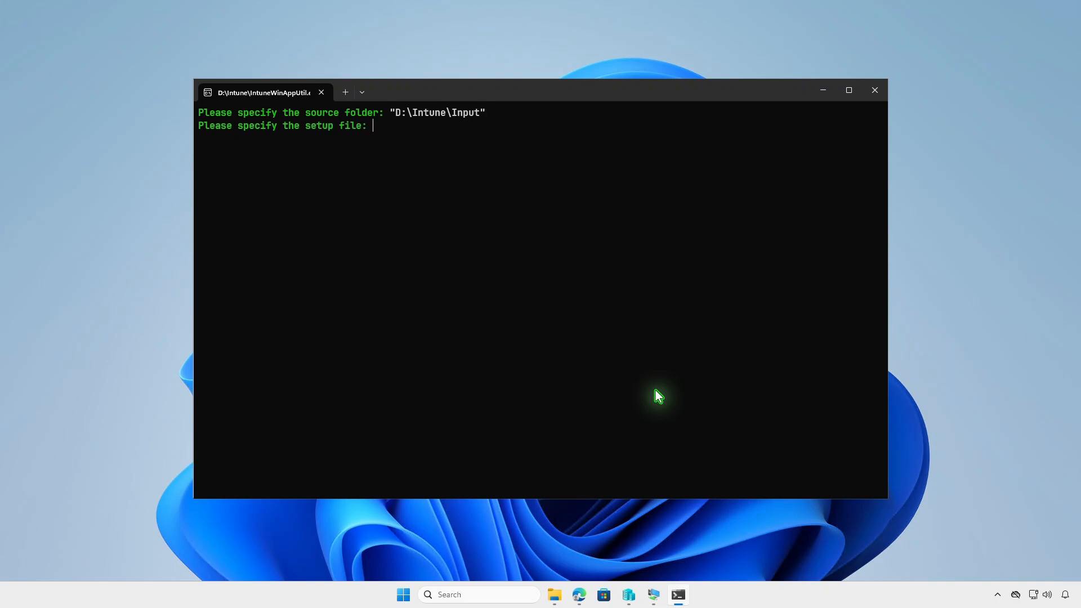
mouse_move(655, 387)
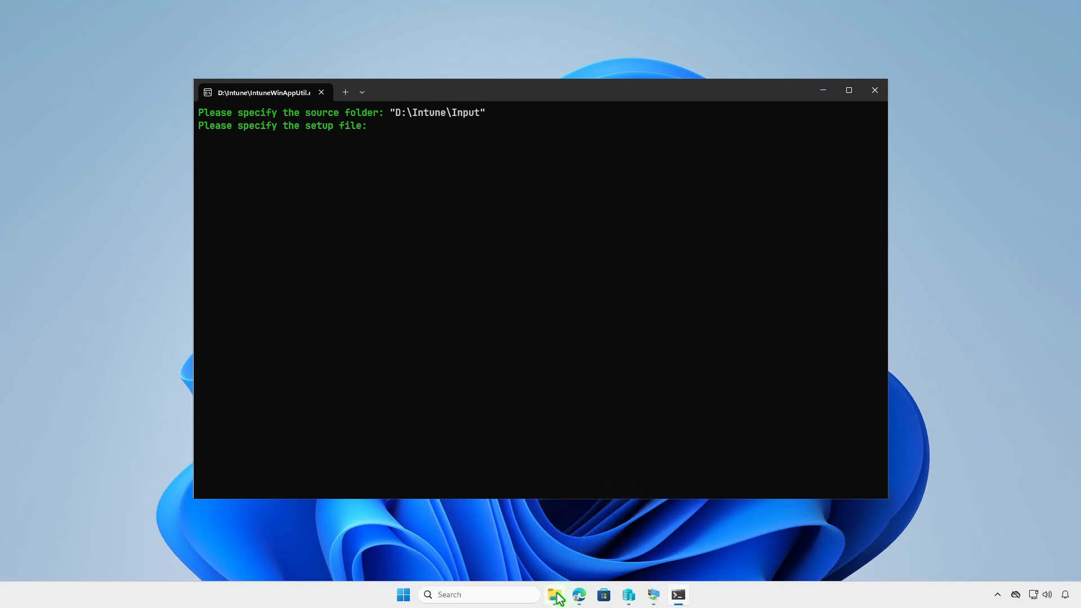
Step: Supply "D:\Intune\Input\install.ps1" as the setup file via Copy as path
left_click(555, 594)
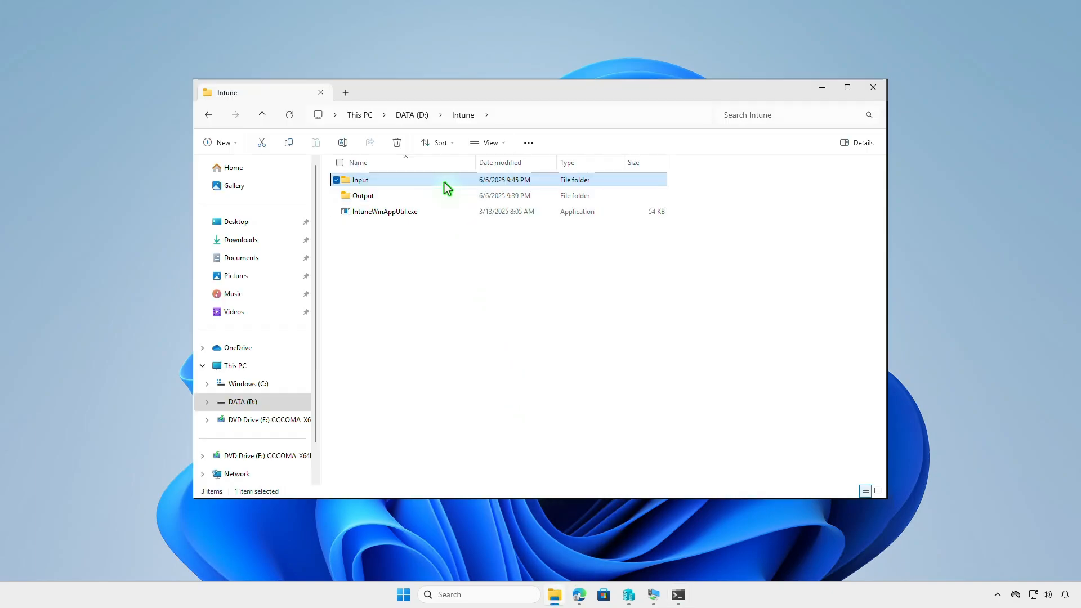
double_click(360, 179)
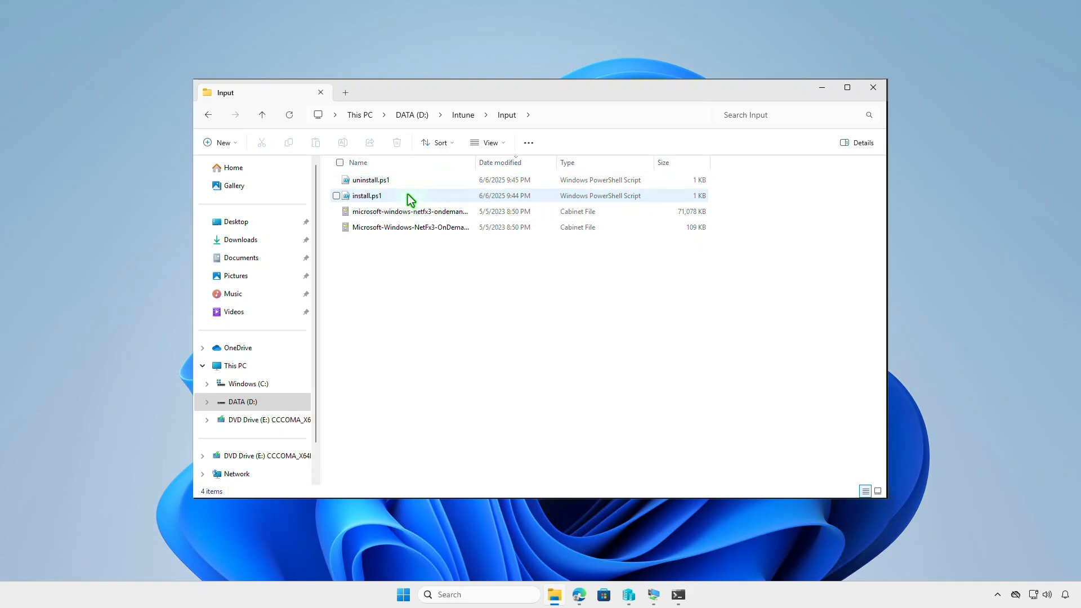
left_click(367, 196)
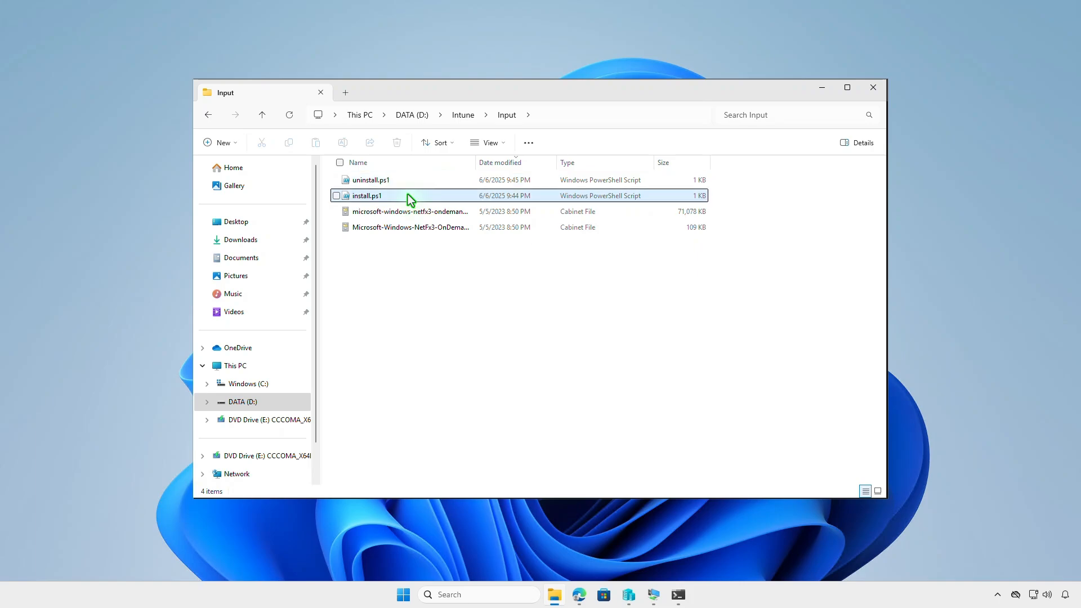
right_click(367, 195)
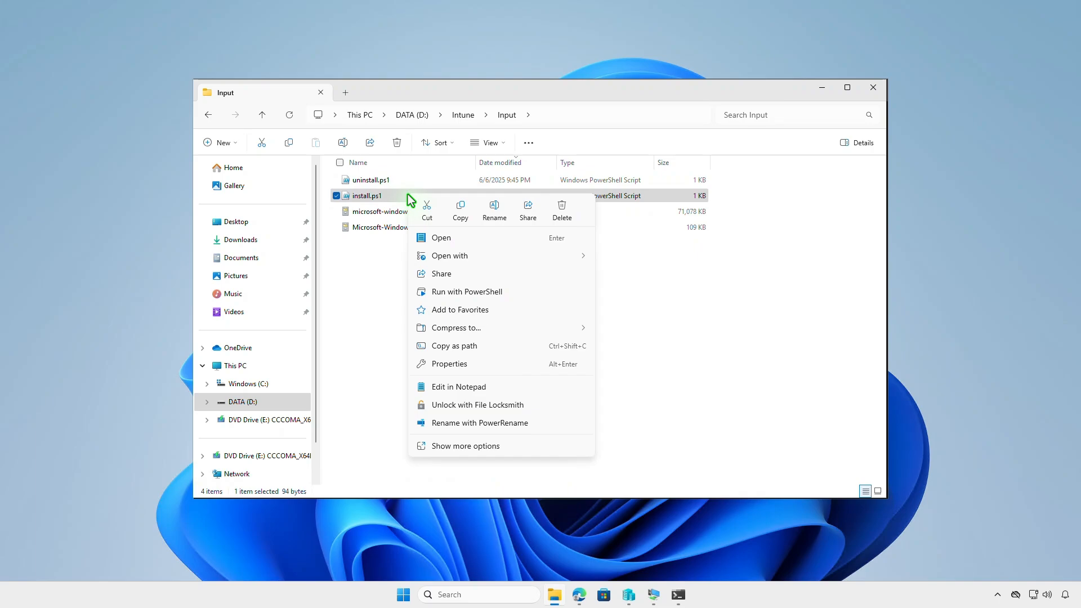
mouse_move(467, 309)
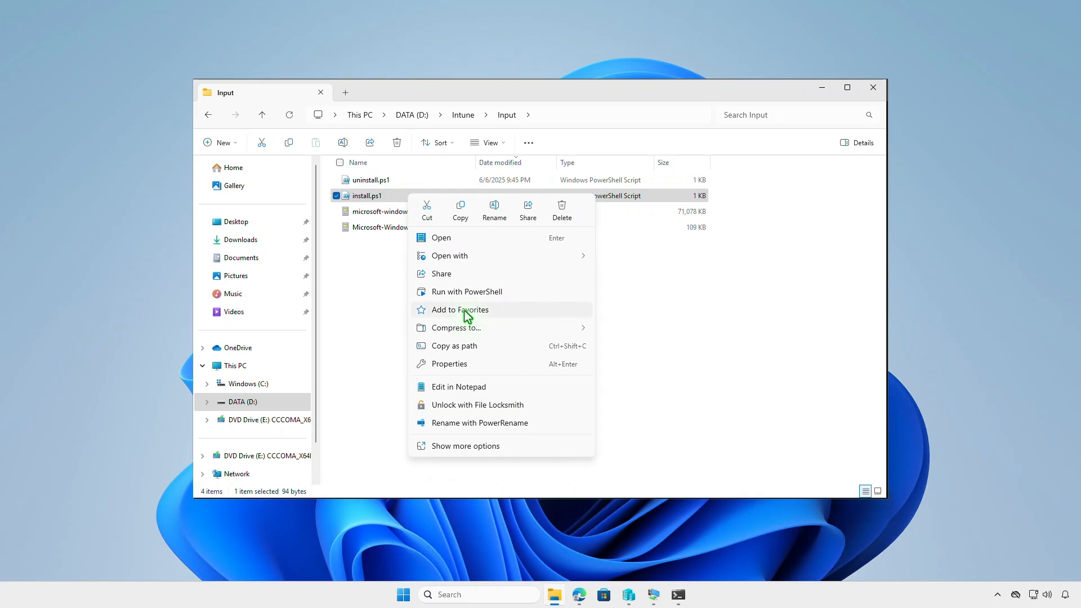
mouse_move(475, 348)
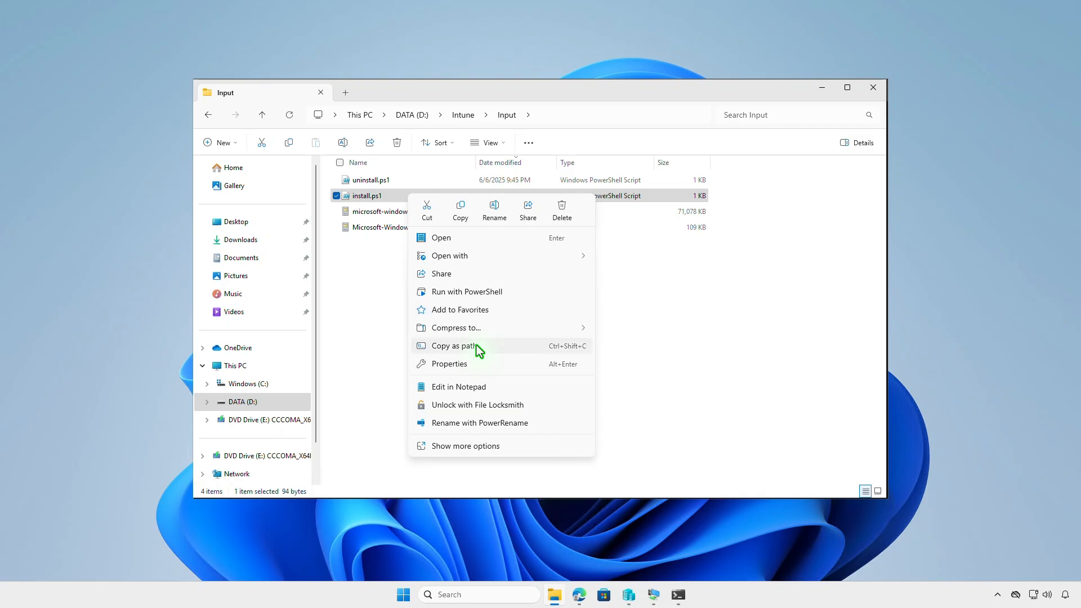
left_click(452, 345)
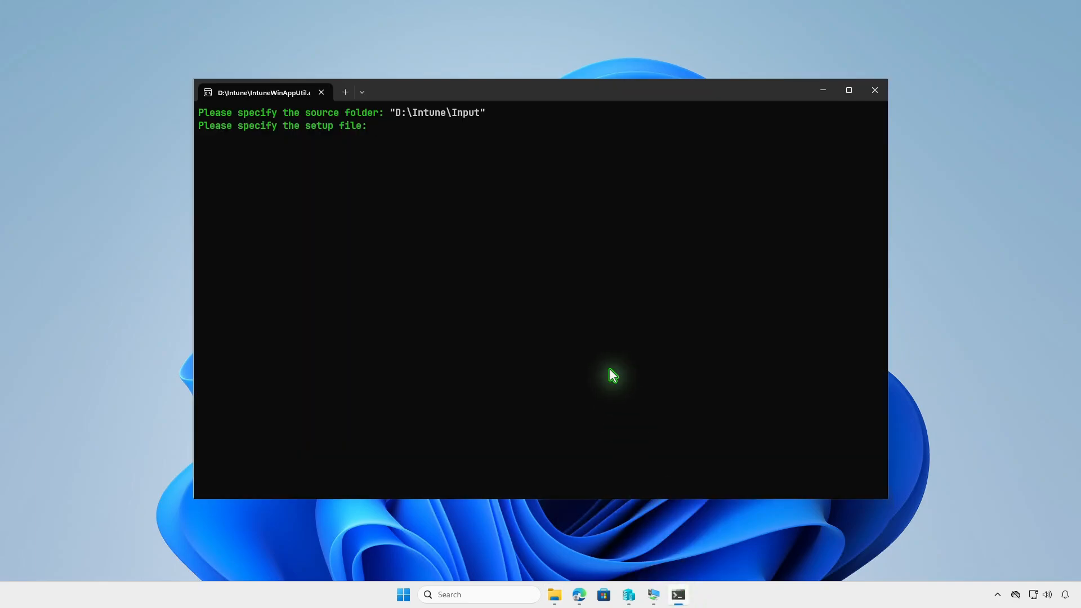
type("\"D:\\Intune\\Input\\install.ps1\"")
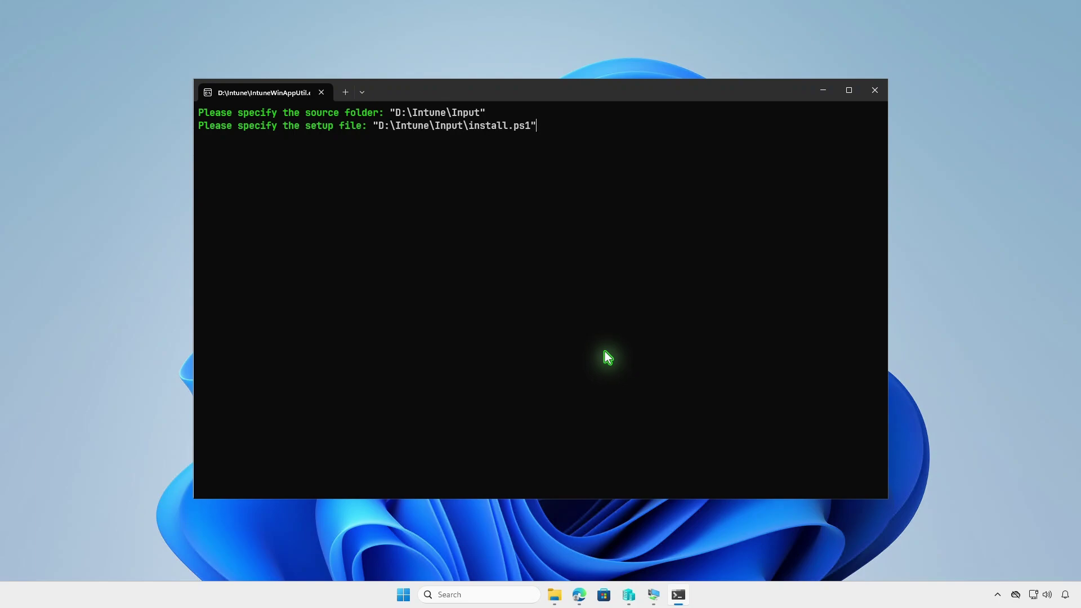
key("Return")
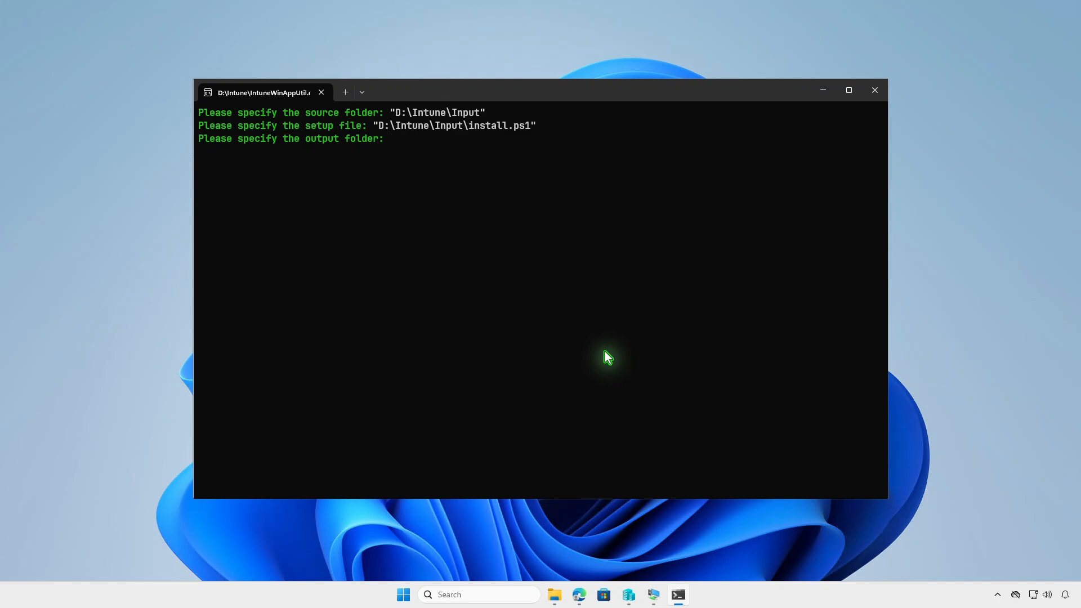
Step: Give IntuneWinAppUtil D:\Intune\Output as output folder and check the built package there
left_click(555, 595)
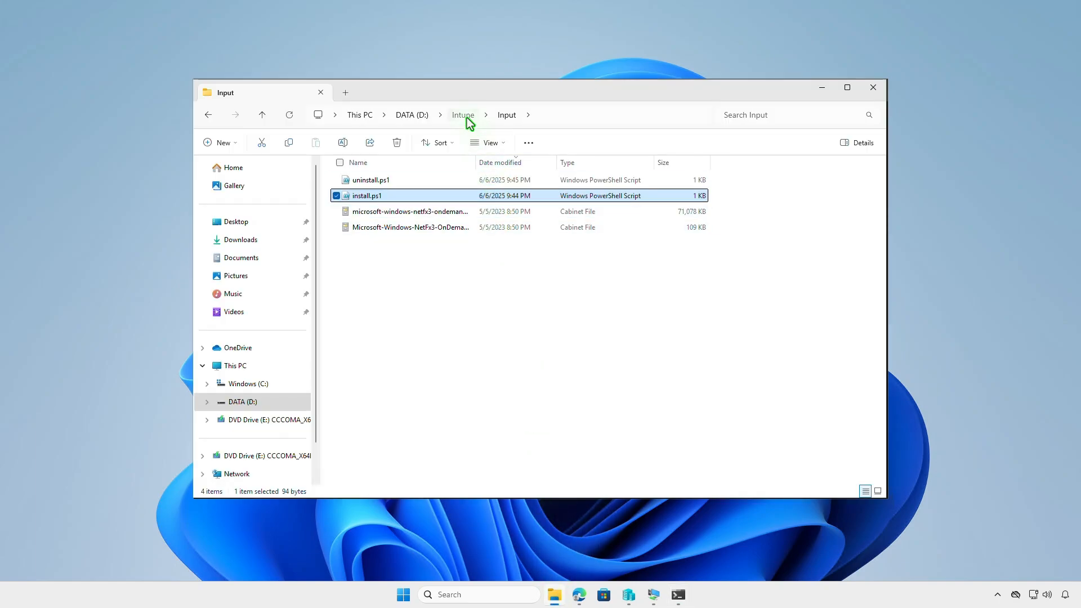
left_click(463, 115)
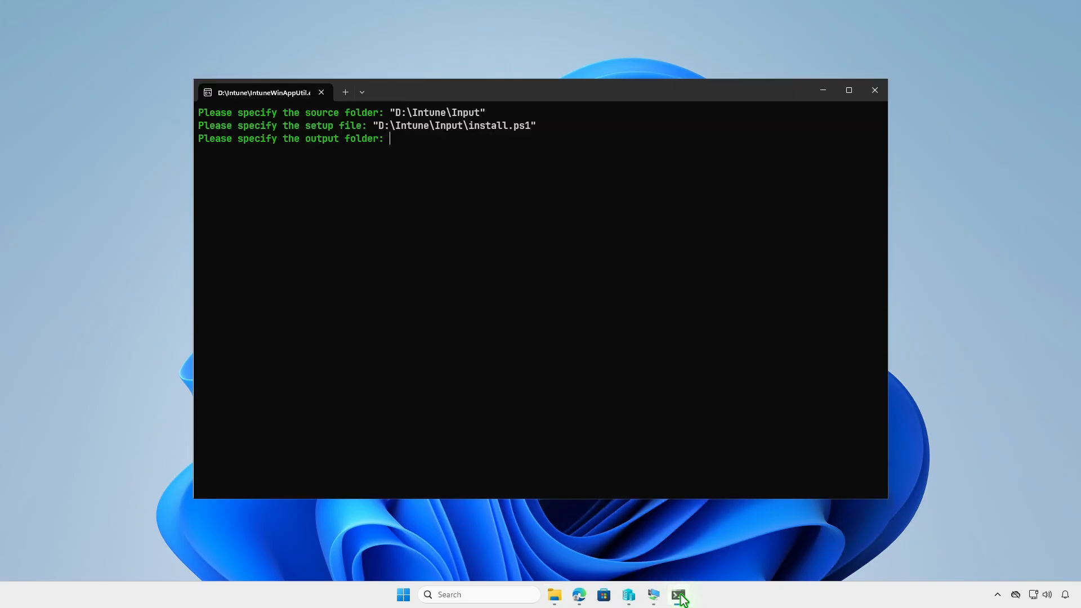
type("\"D:\\Intune\\Output\"")
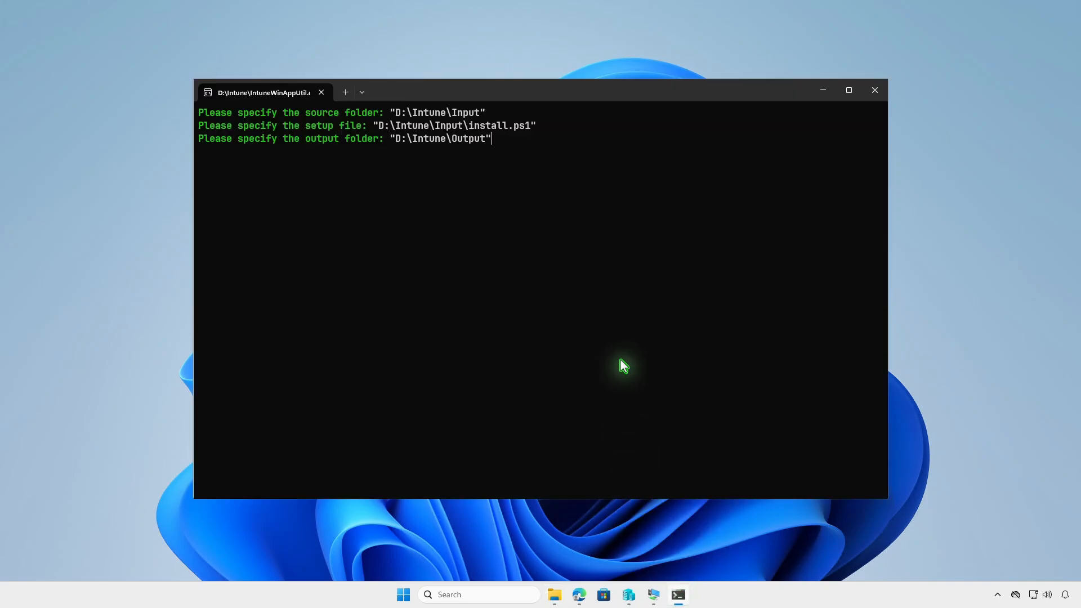
key("Return")
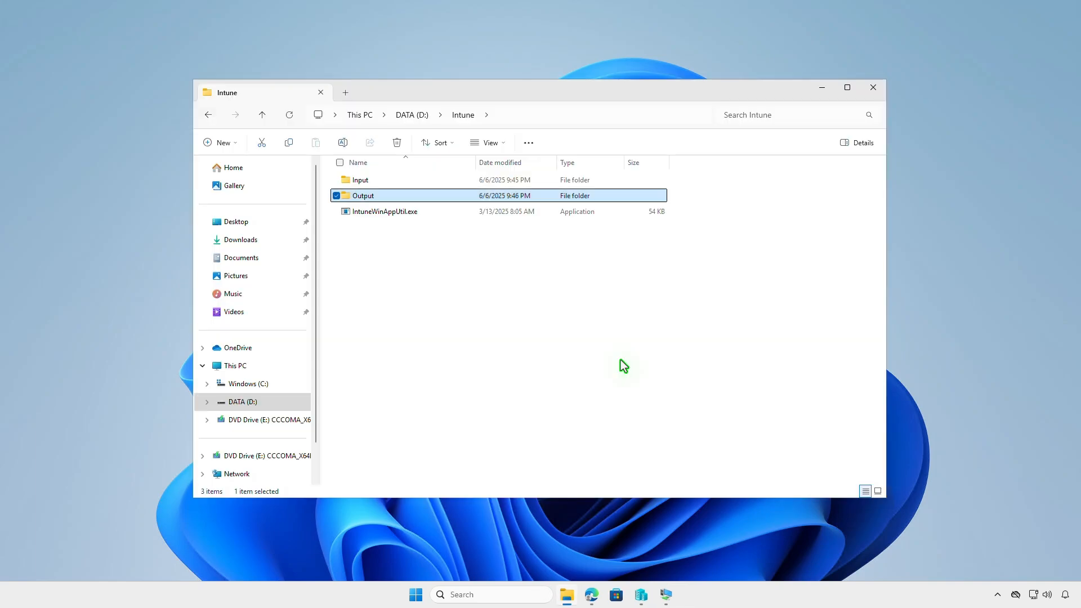
mouse_move(448, 201)
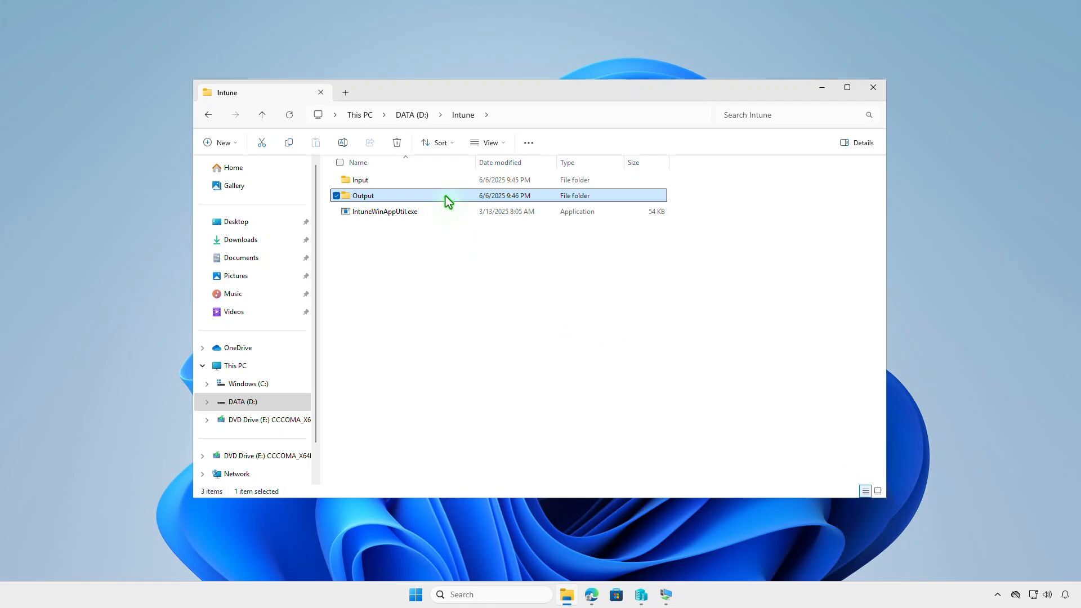
double_click(364, 195)
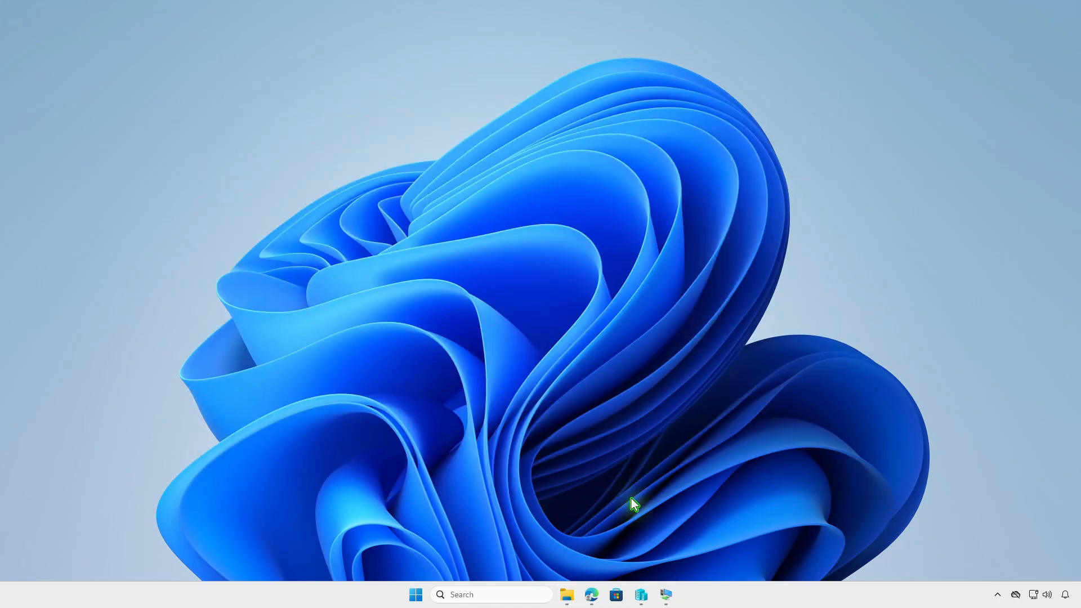
Step: Start creating a new app from the Apps > Windows list in Intune
left_click(591, 595)
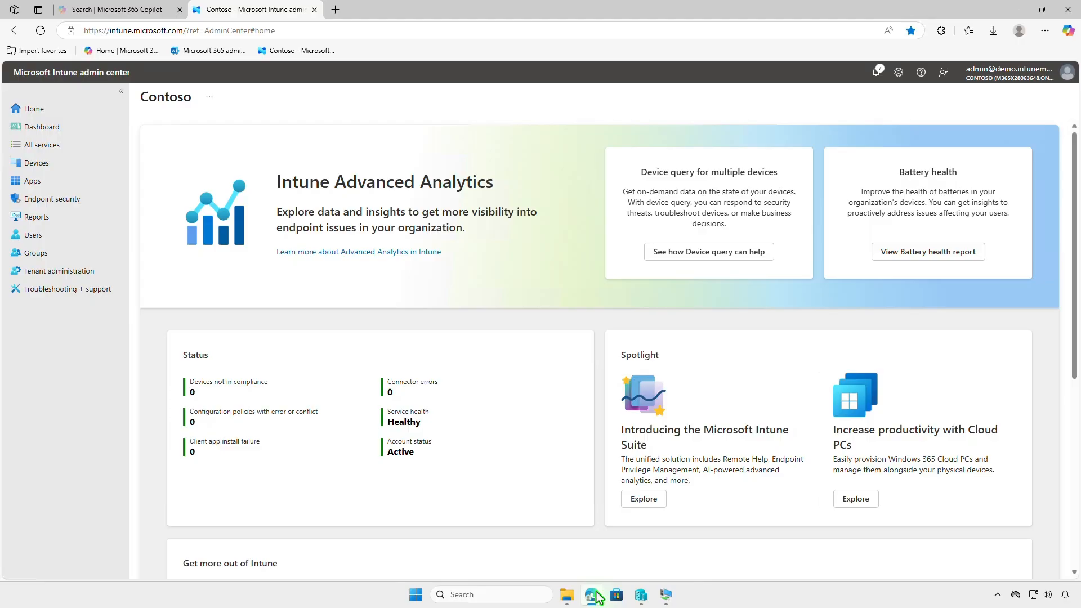
mouse_move(348, 355)
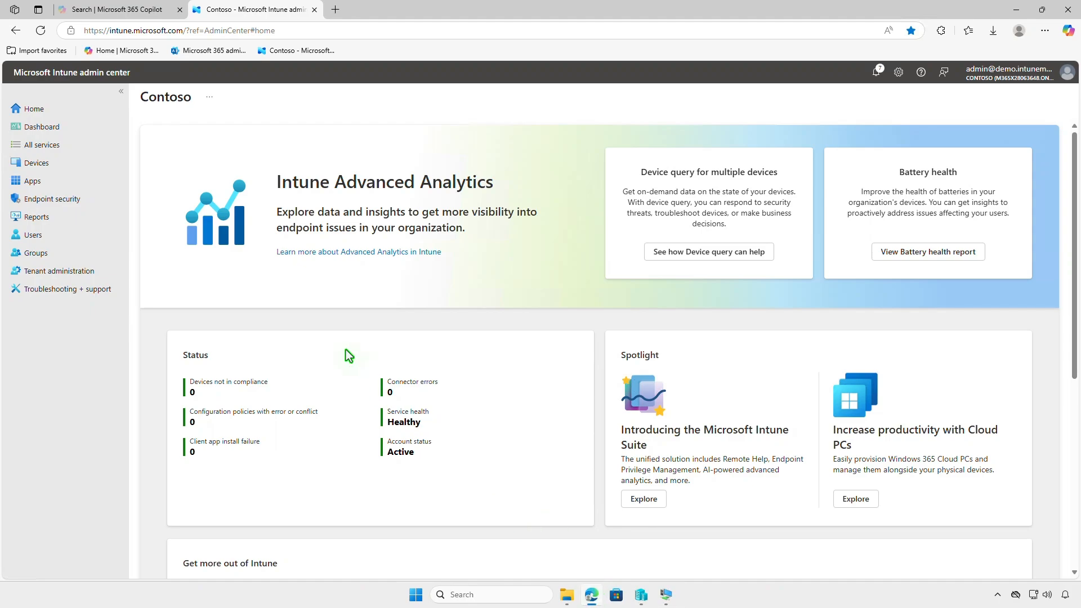
left_click(31, 180)
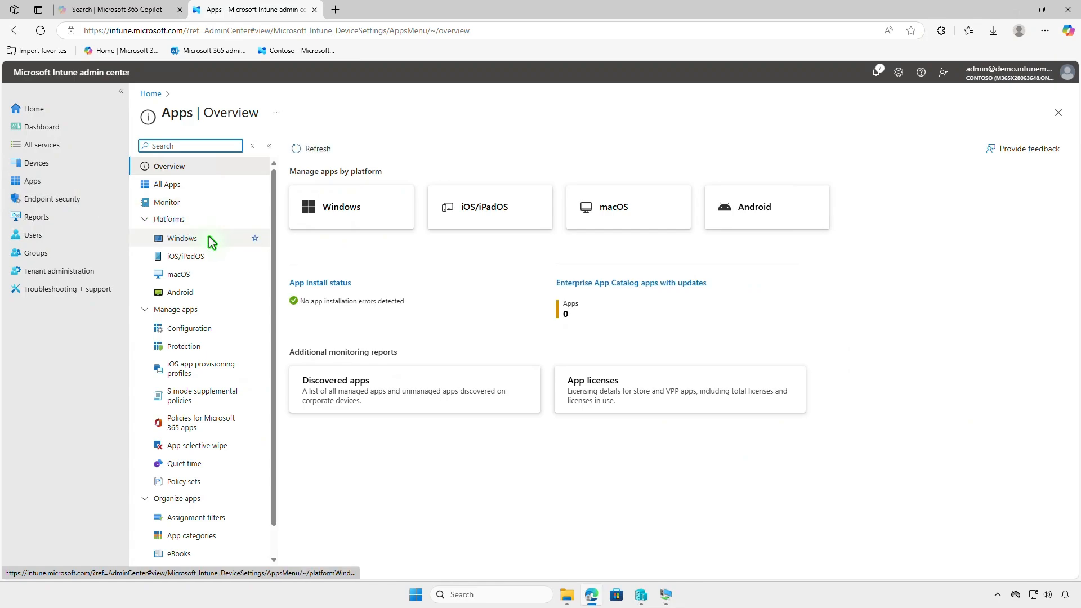
left_click(182, 237)
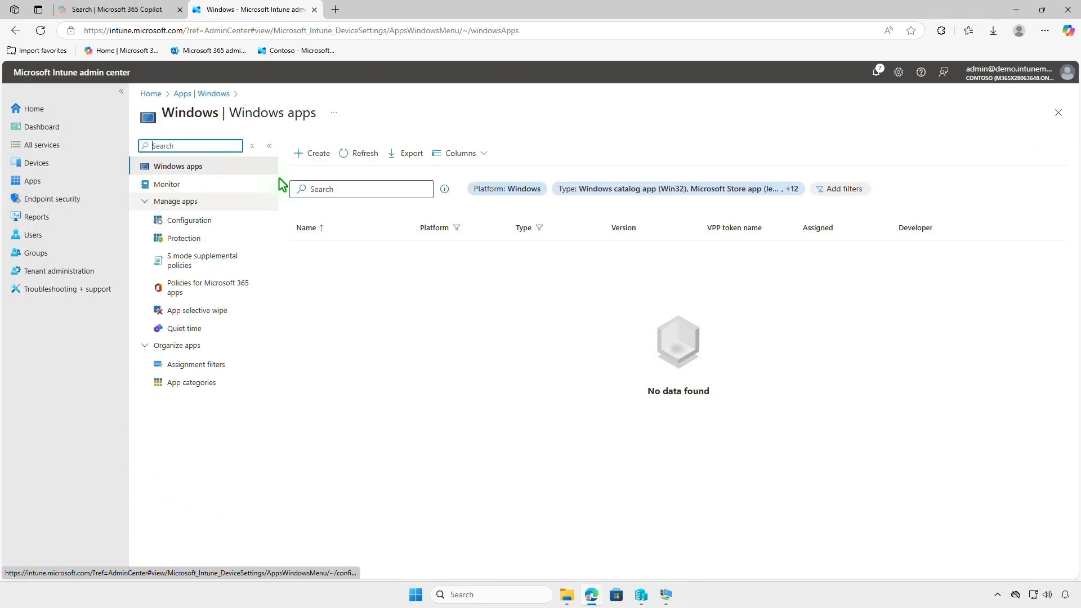
left_click(312, 153)
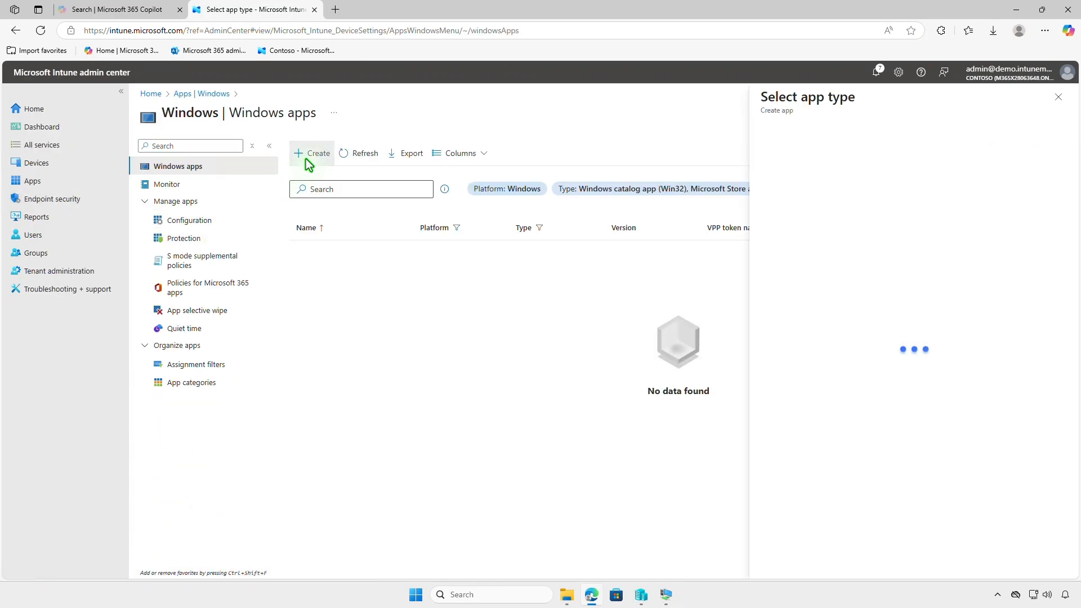
Step: Choose Windows app (Win32) as the app type for the new app
left_click(910, 150)
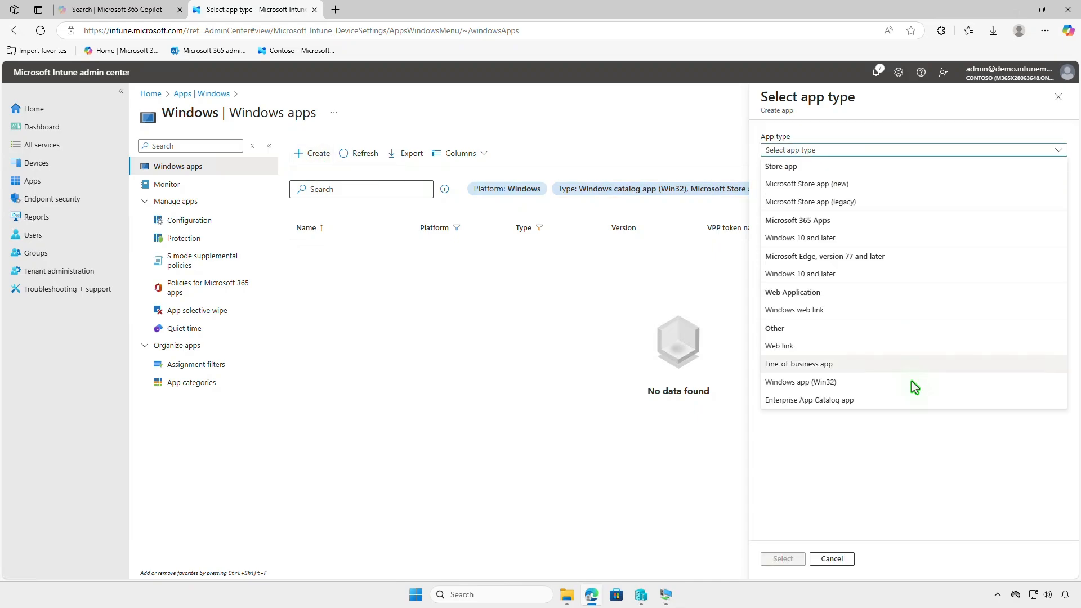
left_click(800, 382)
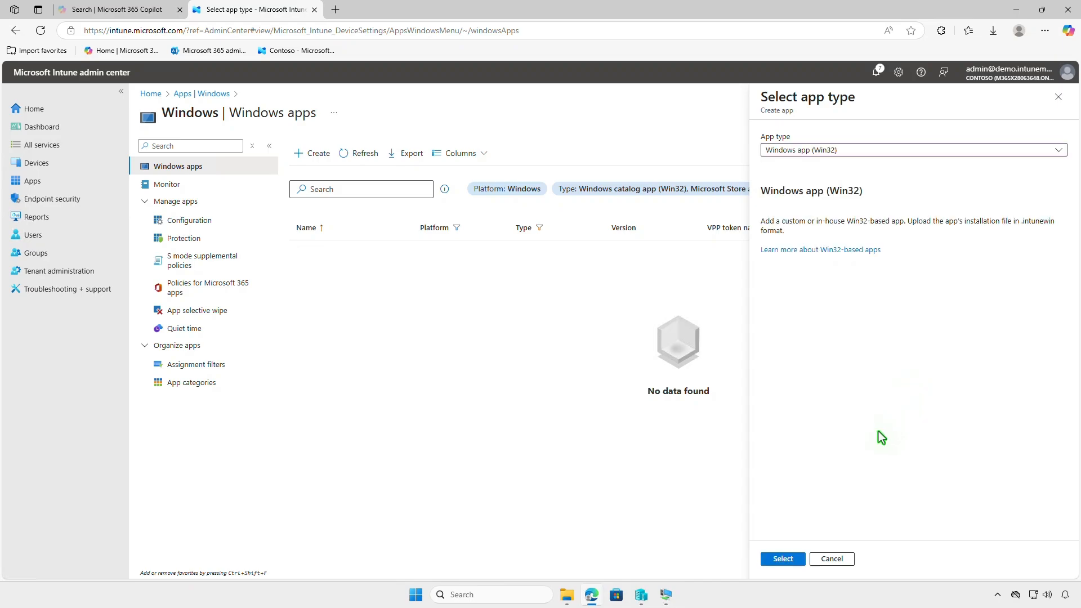
left_click(782, 559)
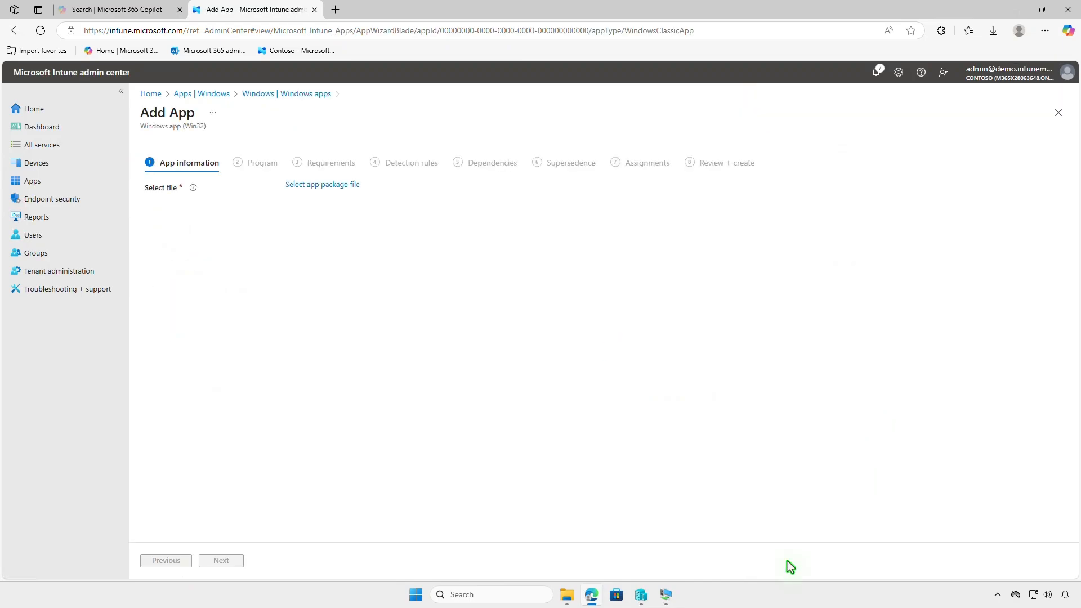
mouse_move(338, 192)
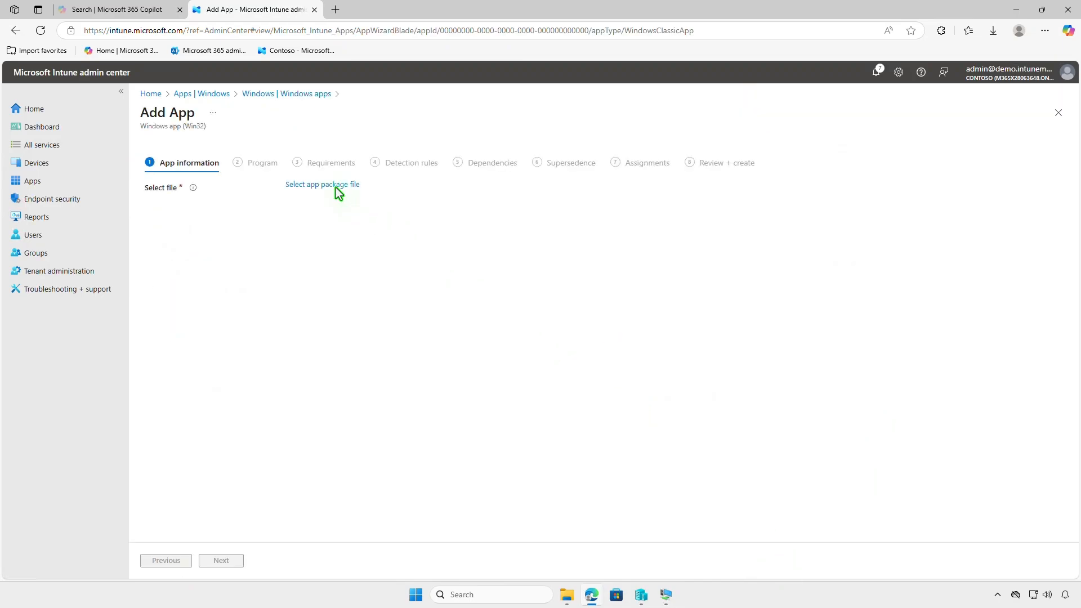
Step: Load D:\Intune\Output\install.intunewin as the app package, prefilling .Net 3.5 by Microsoft
left_click(322, 183)
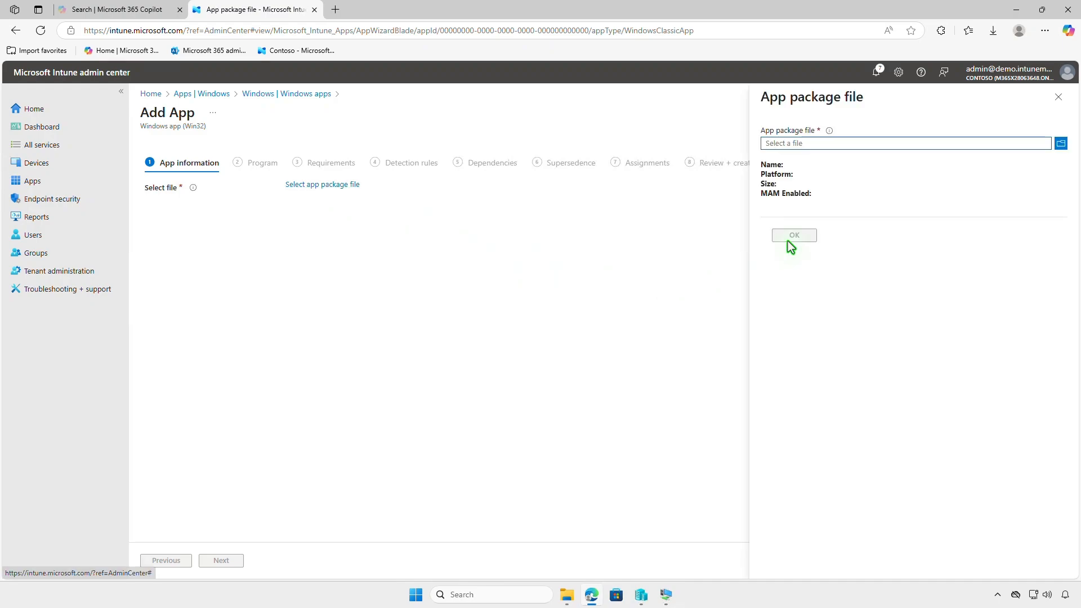
left_click(1060, 143)
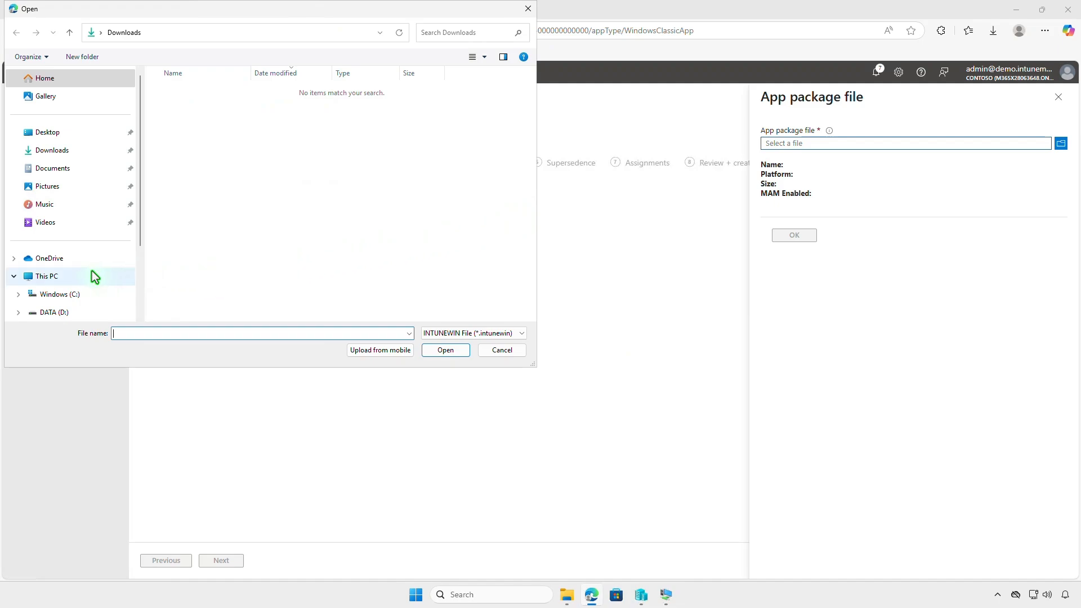
left_click(47, 277)
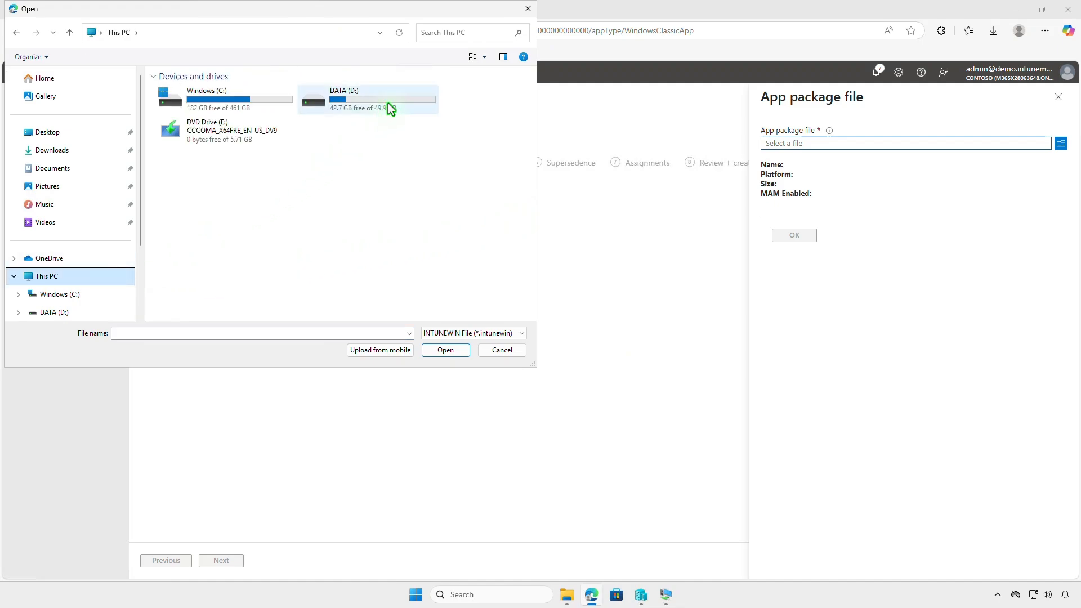
double_click(367, 99)
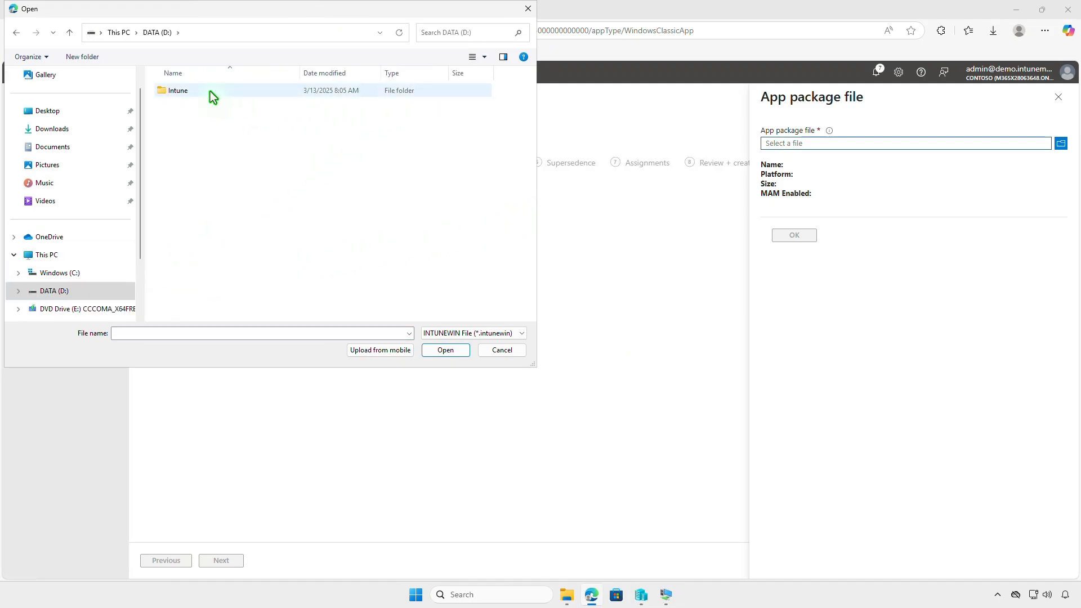
double_click(178, 90)
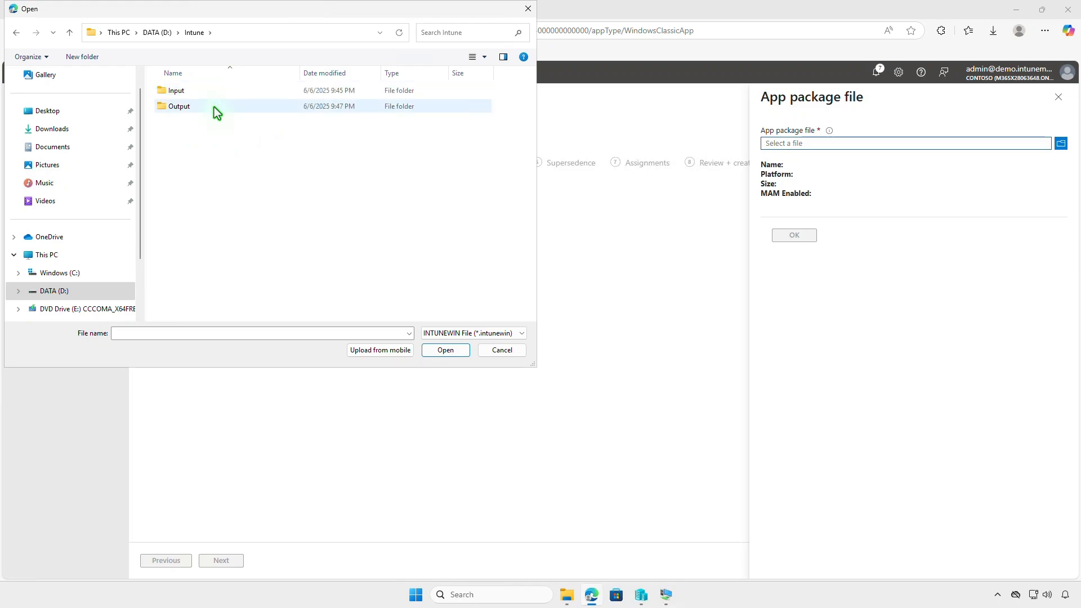
double_click(179, 105)
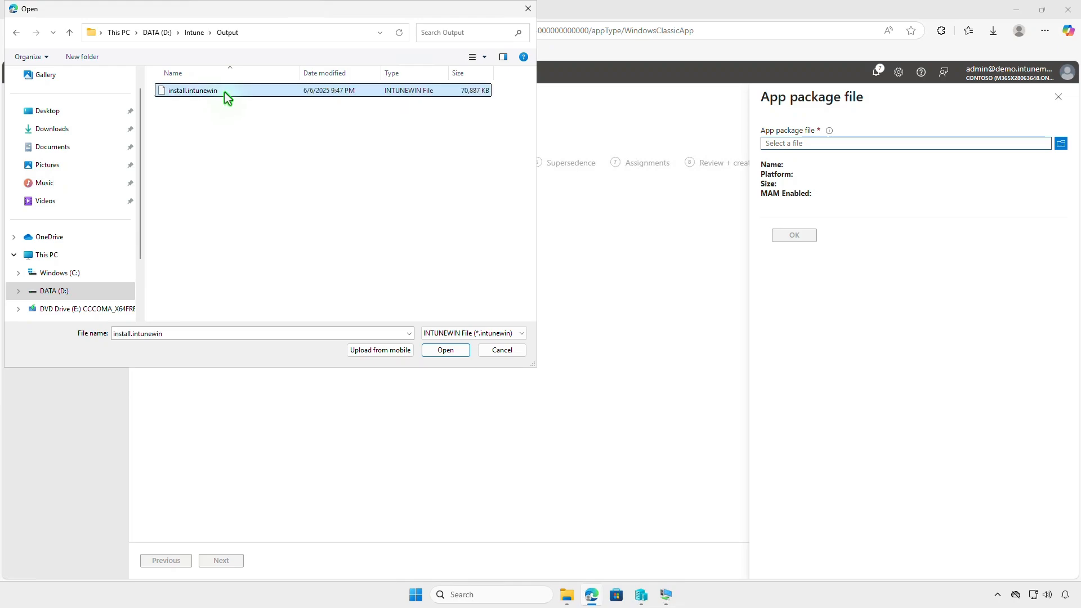
mouse_move(446, 350)
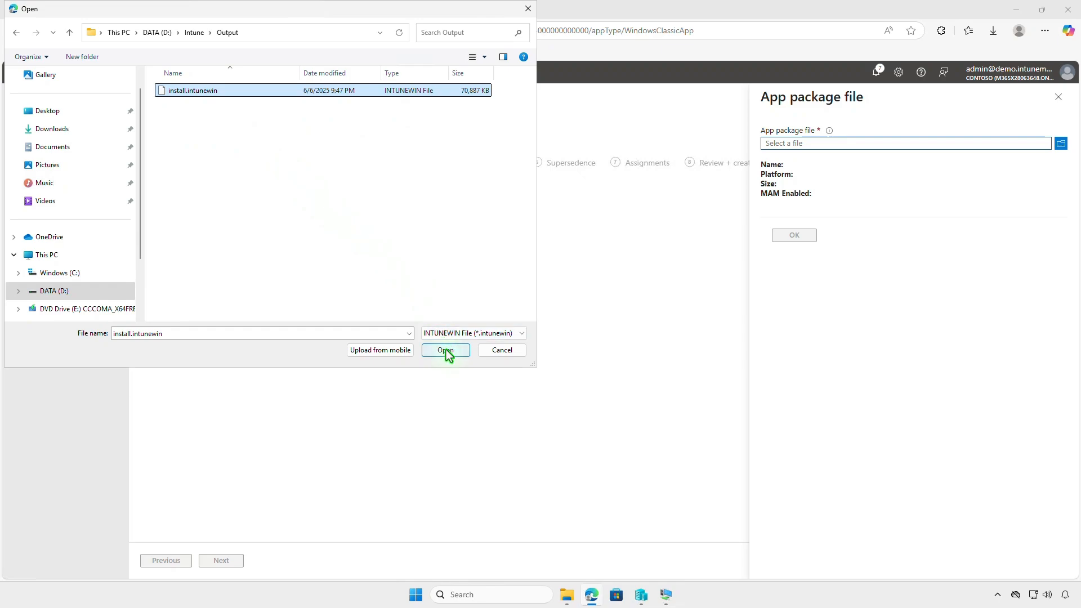
left_click(444, 350)
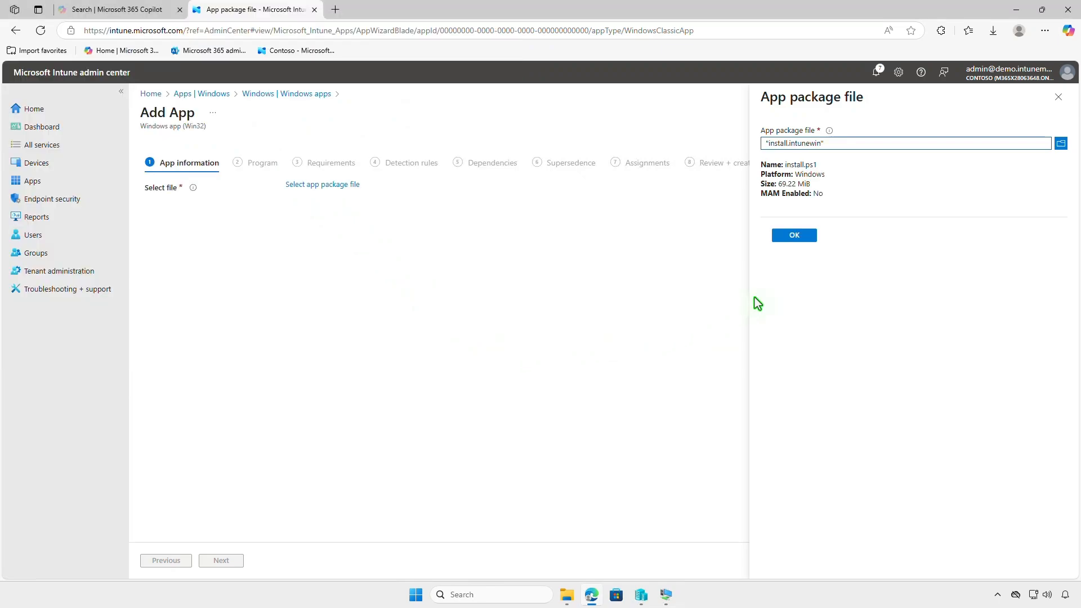
left_click(793, 234)
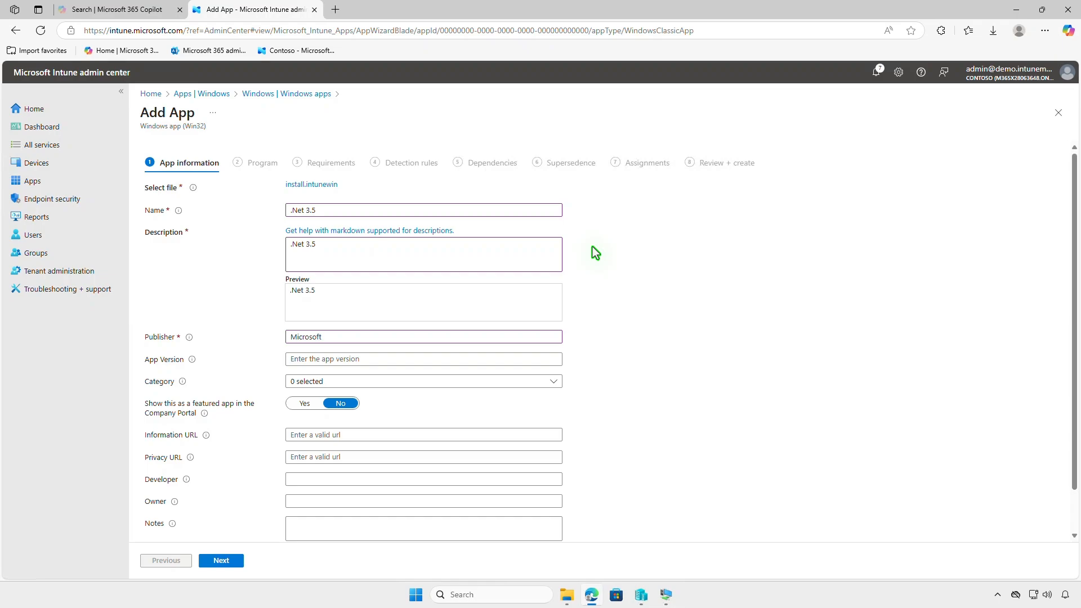
Step: Upload net-framework-icon.png from Downloads as the .Net 3.5 app's logo
scroll("down", 3)
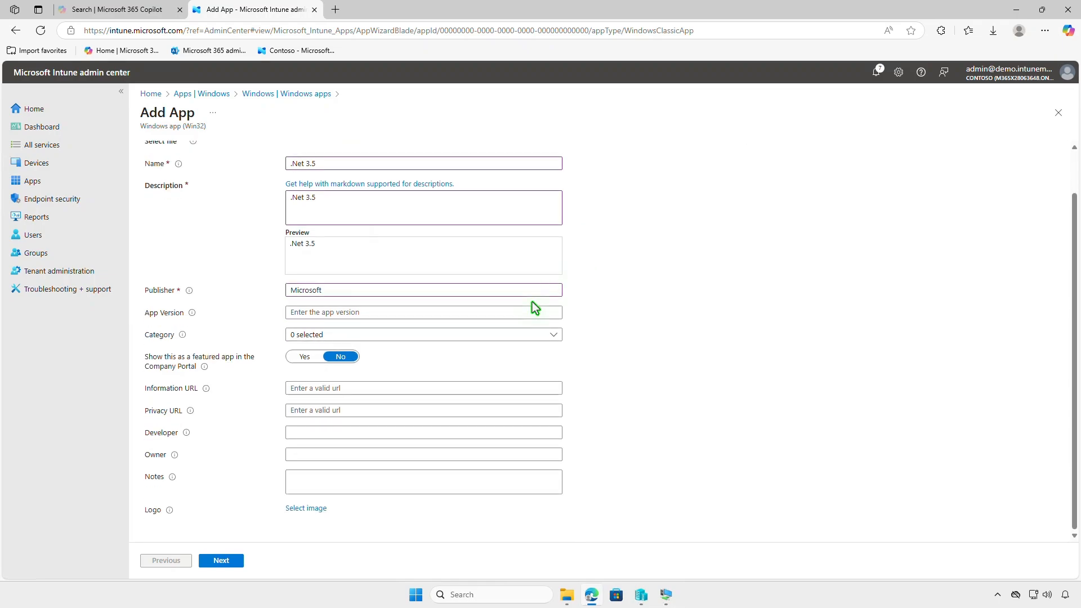
left_click(305, 508)
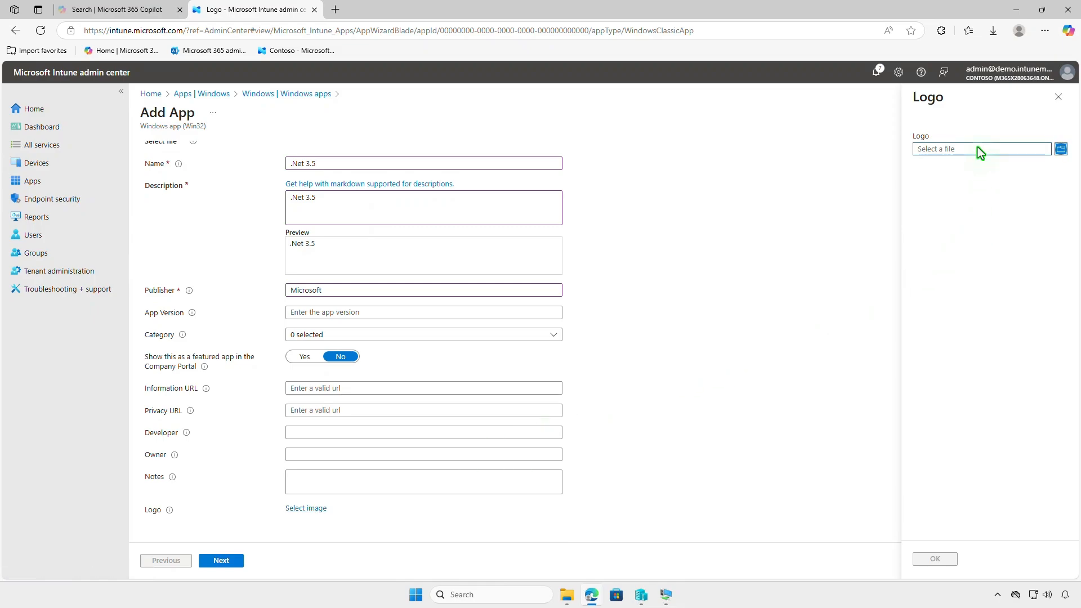
left_click(1061, 148)
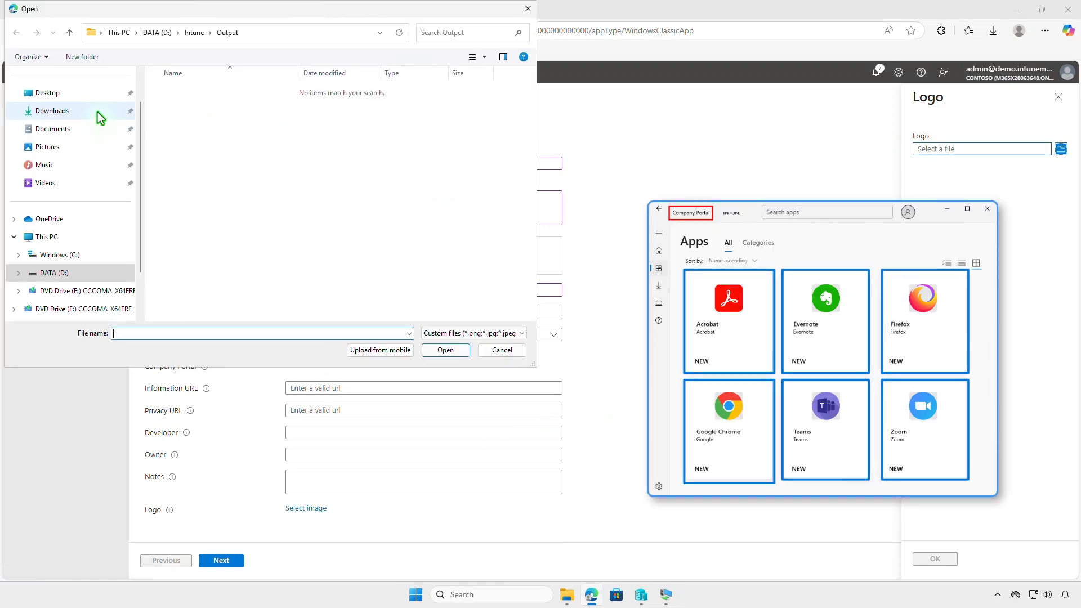
left_click(53, 110)
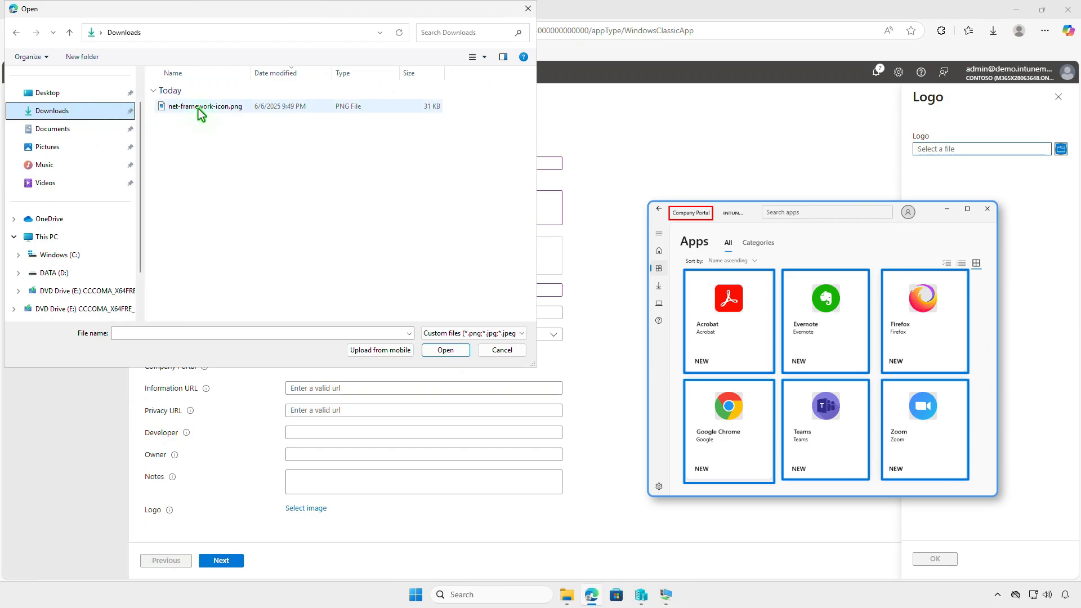
left_click(205, 106)
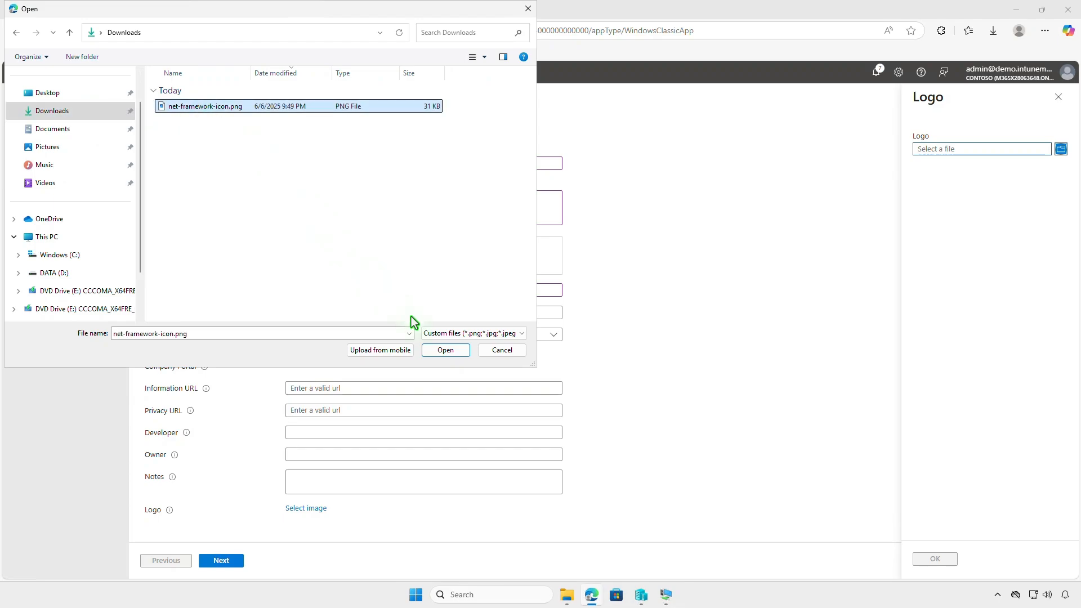
left_click(444, 350)
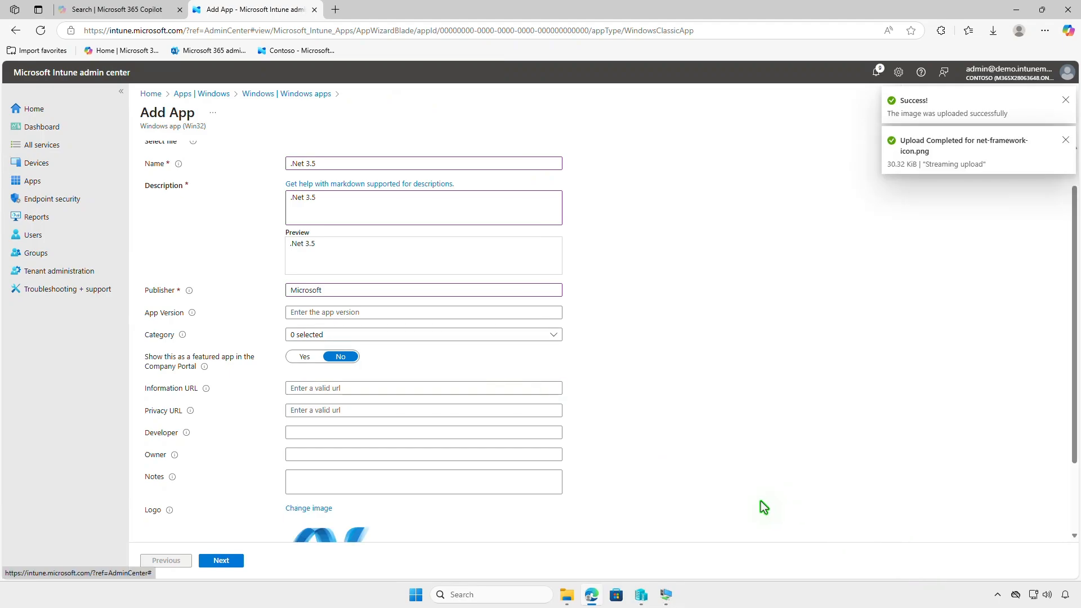
scroll("down", 3)
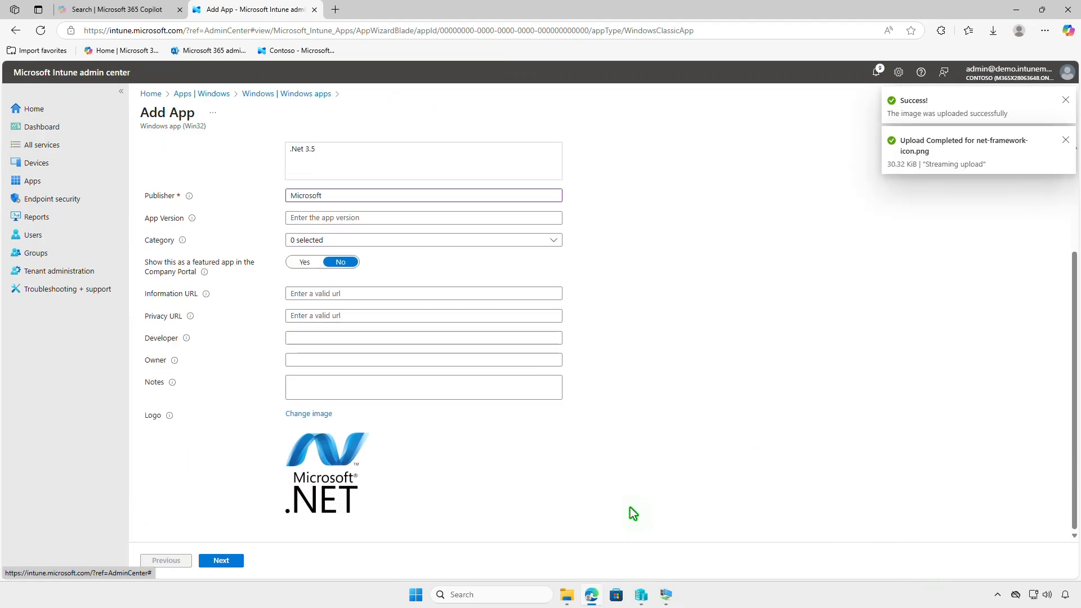
Step: Pass the Program step and require 64-bit architecture in Requirements
left_click(221, 559)
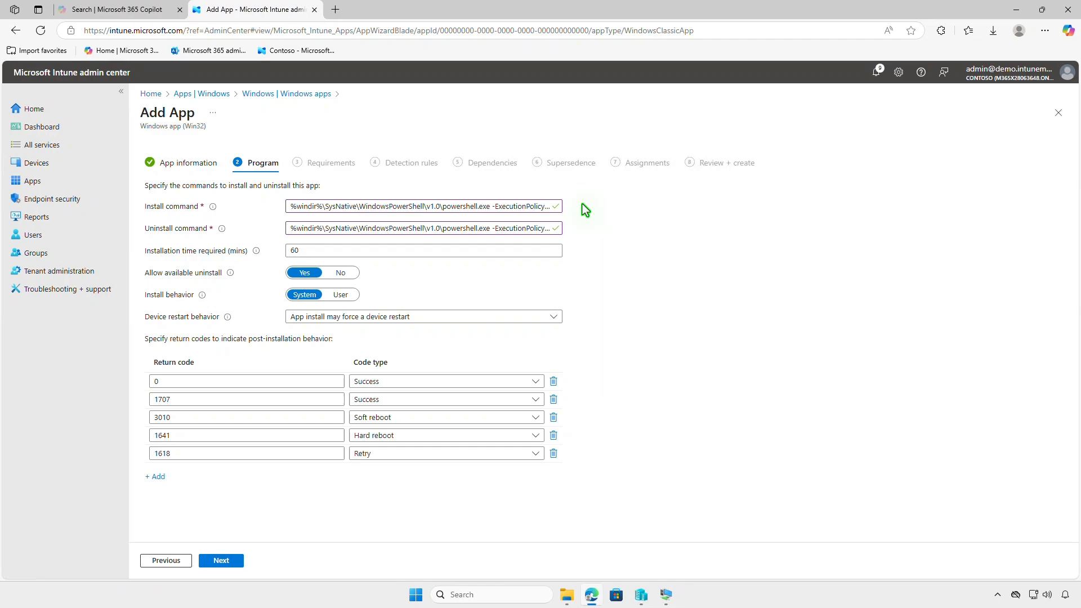
left_click(221, 559)
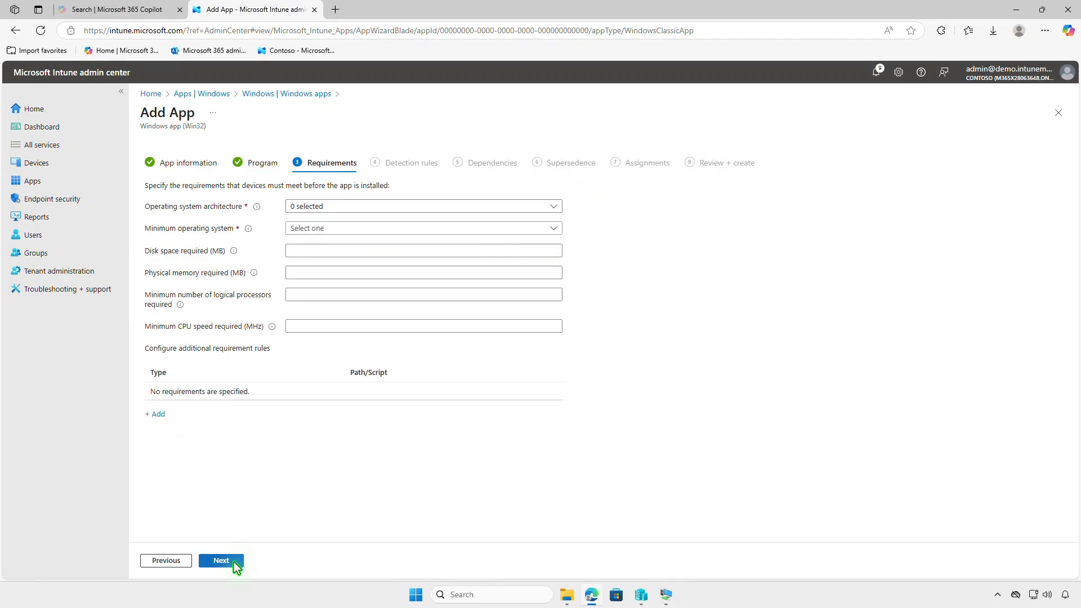
mouse_move(315, 484)
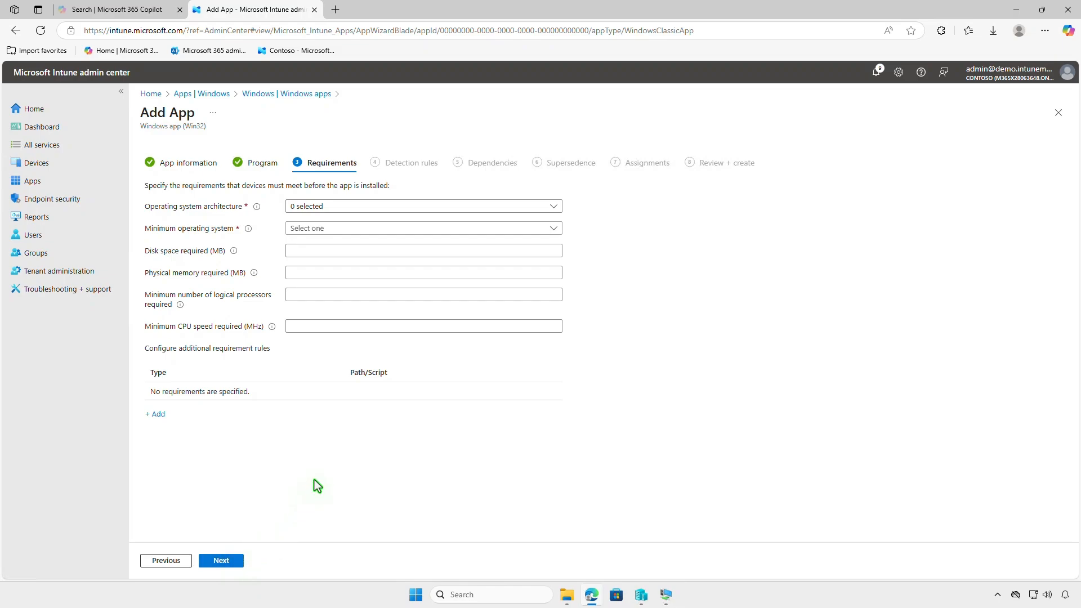
left_click(421, 206)
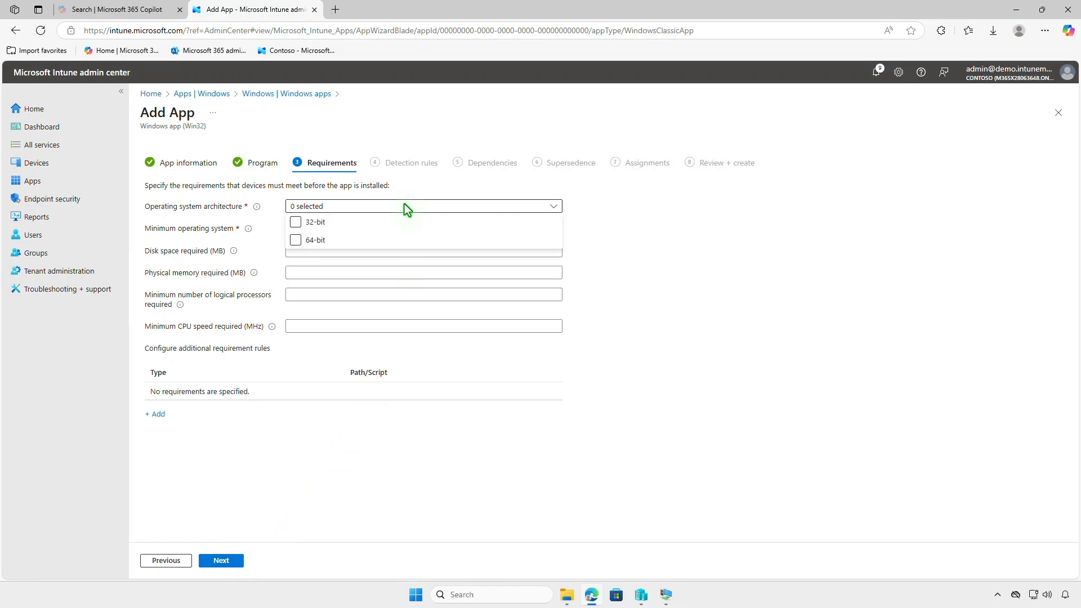
left_click(295, 238)
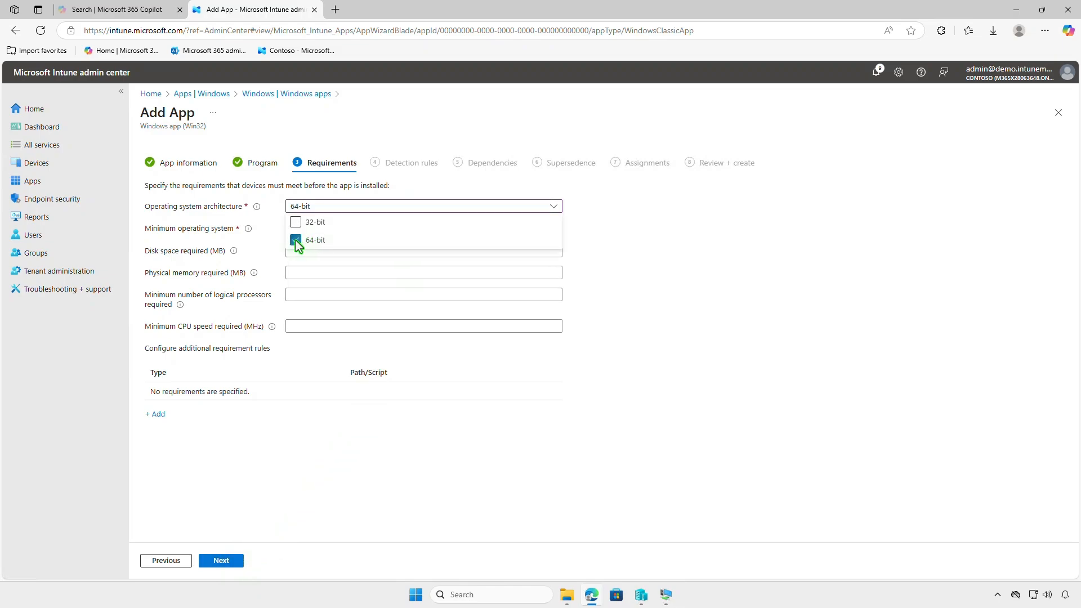
left_click(295, 240)
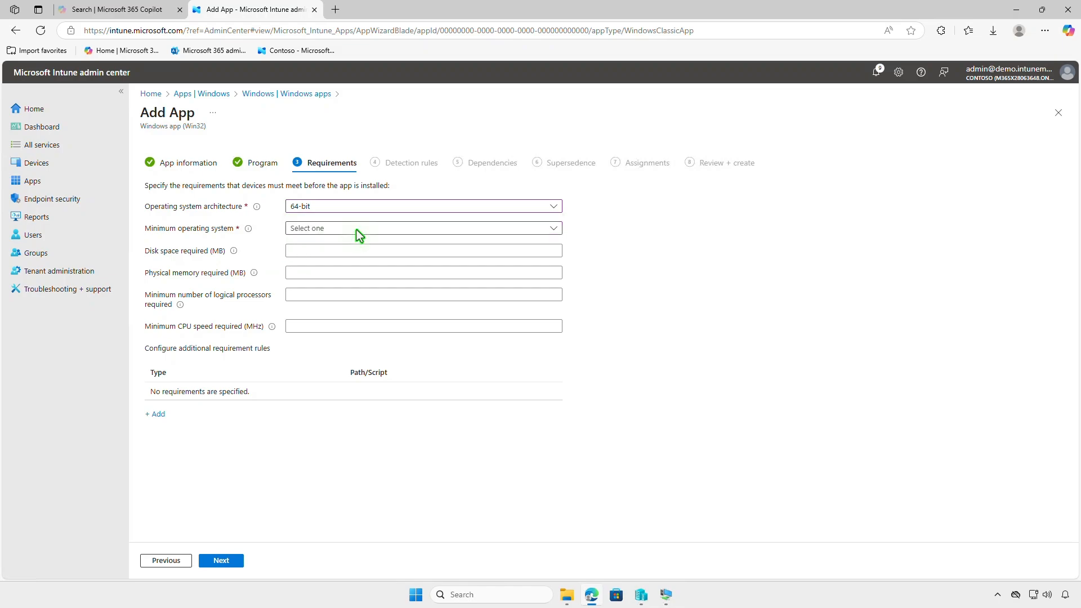
Step: Set Windows 10 1607 as the minimum operating system
left_click(422, 229)
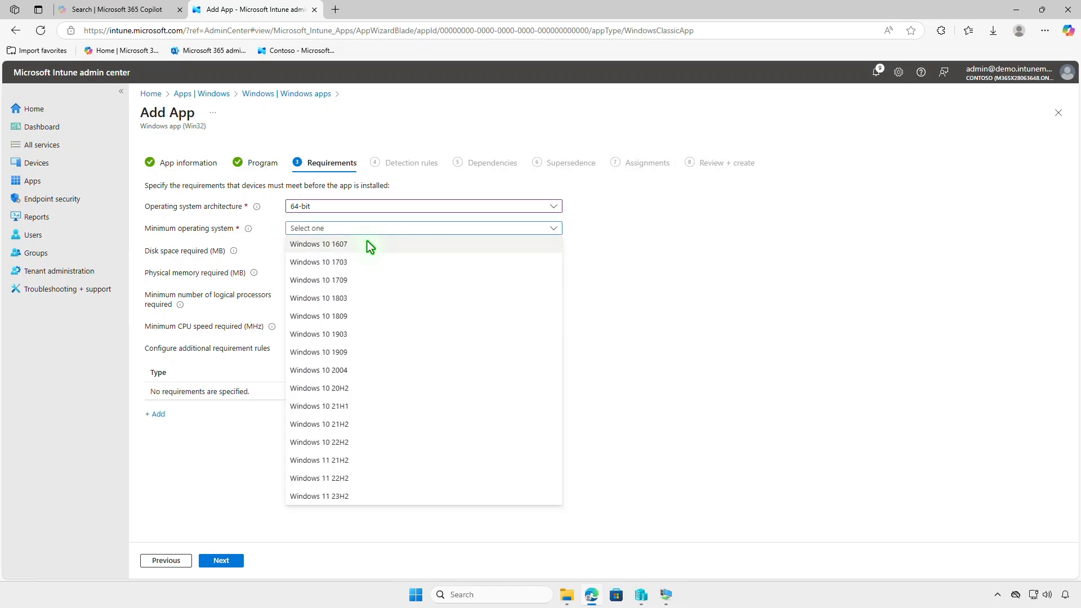
left_click(318, 243)
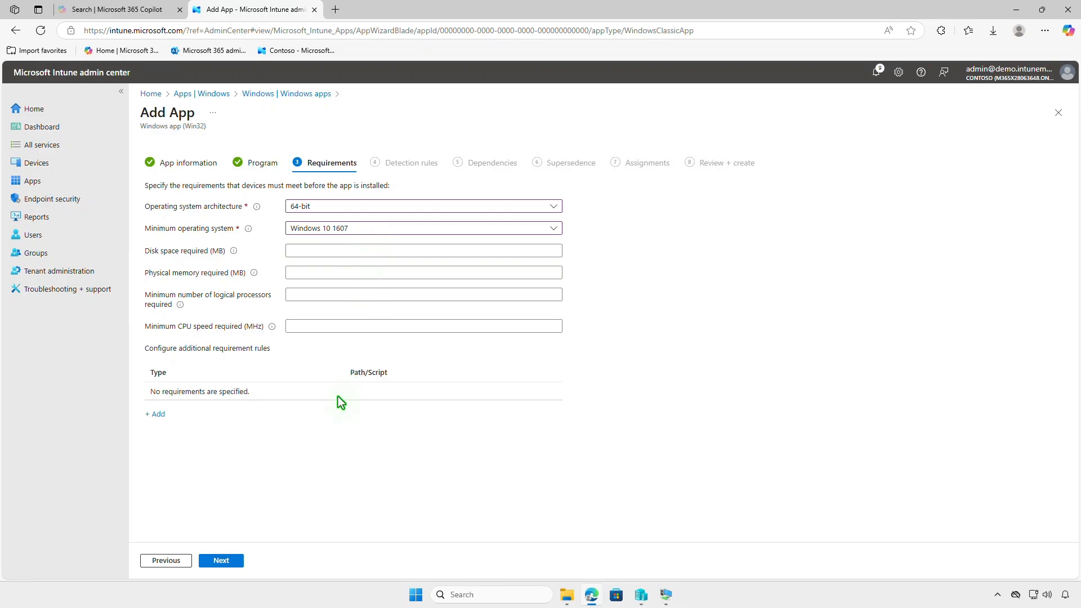
Step: Switch Detection rules to Manually configure and add a new rule
left_click(221, 560)
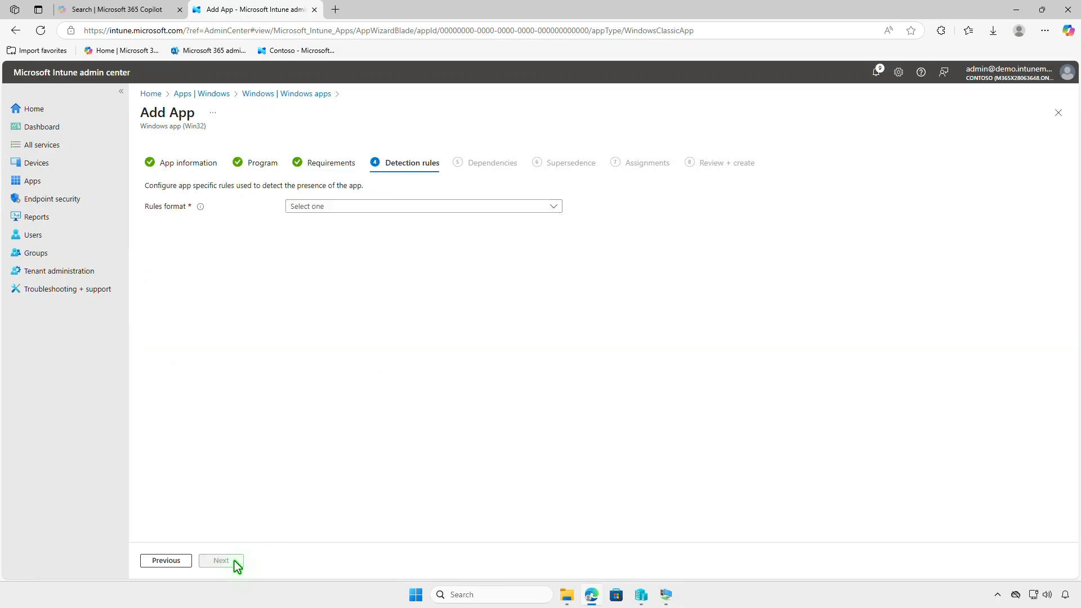
mouse_move(424, 217)
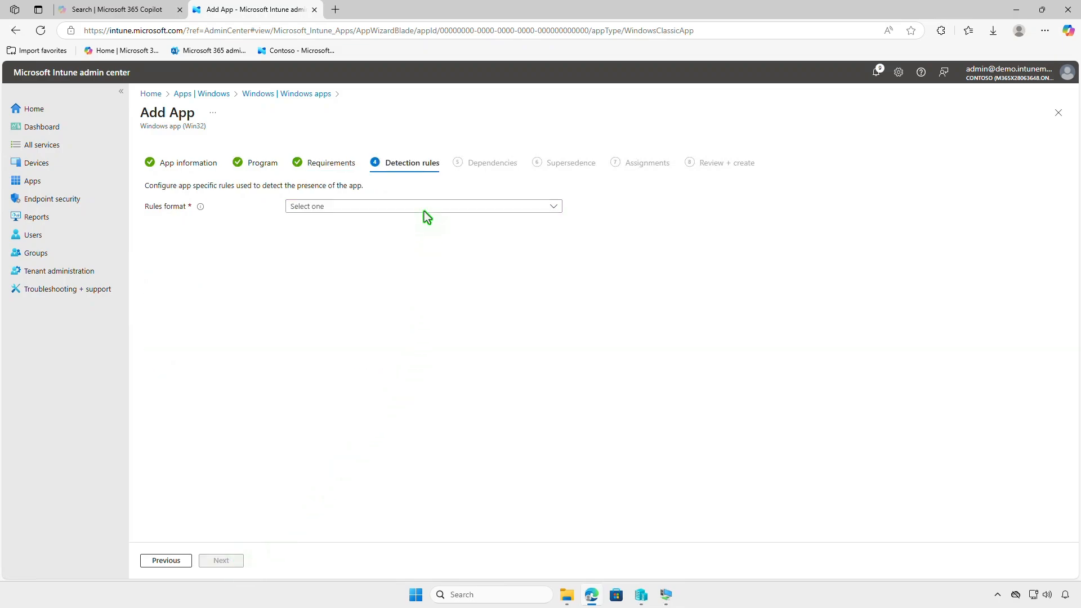
left_click(422, 206)
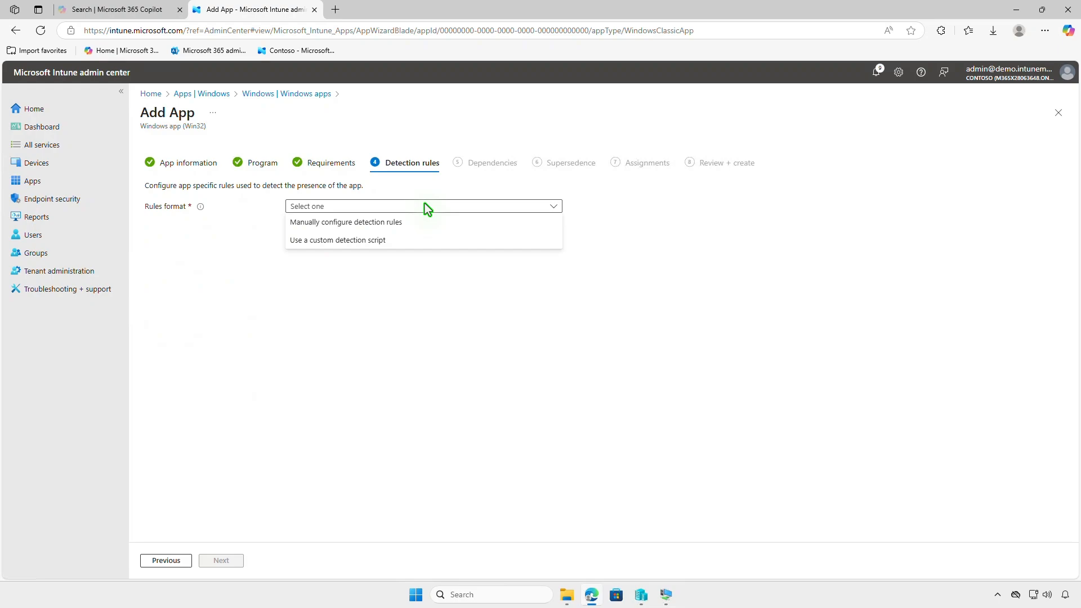
left_click(346, 221)
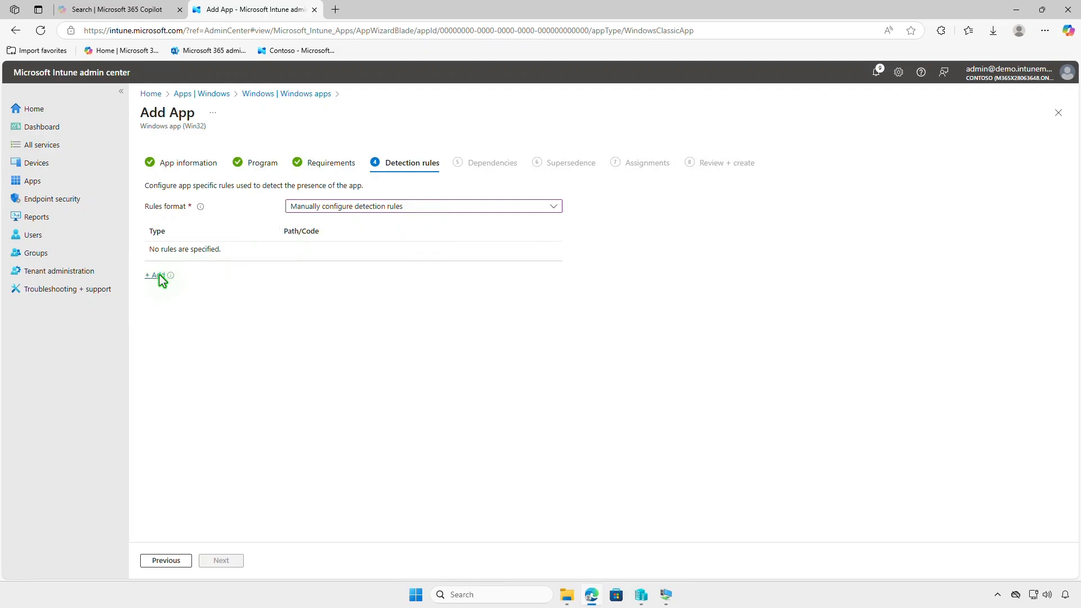
left_click(154, 275)
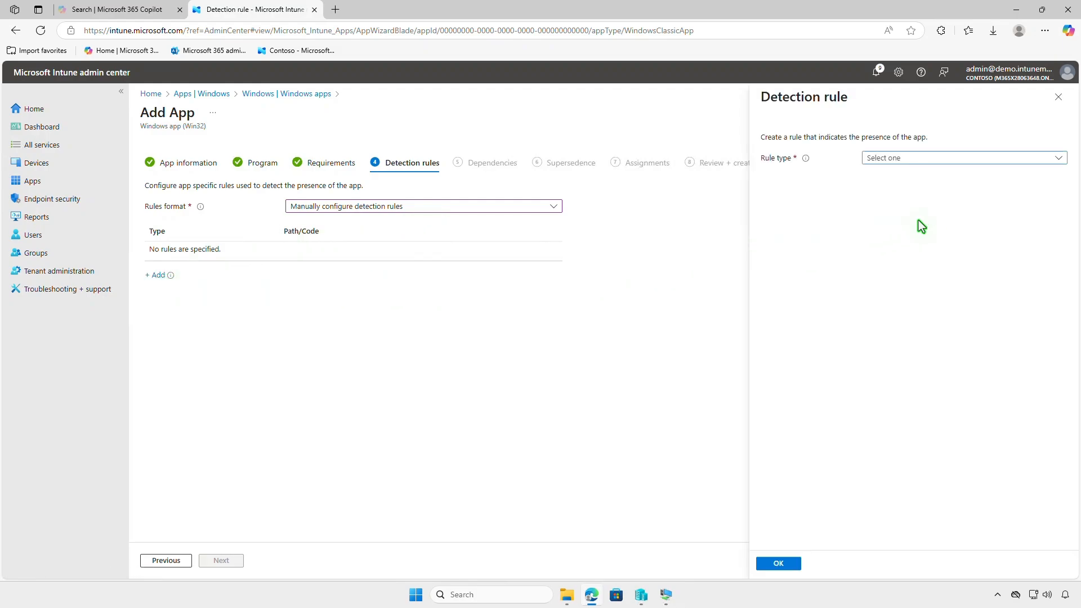
Step: Save a Registry rule checking that HKLM\SOFTWARE\Microsoft\NETFramework\v3.0 exists
left_click(962, 157)
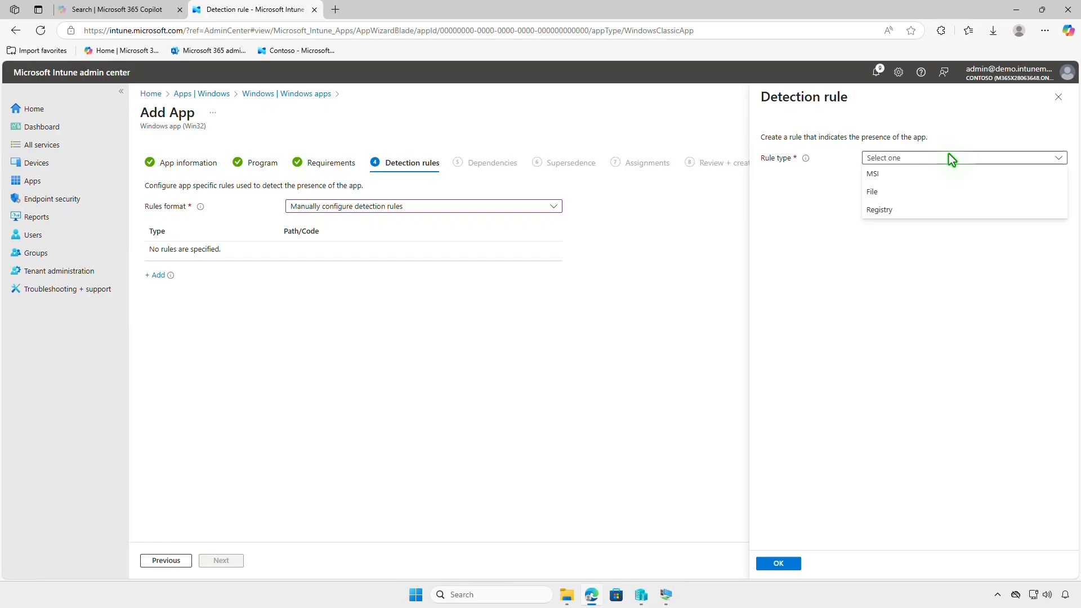
mouse_move(952, 214)
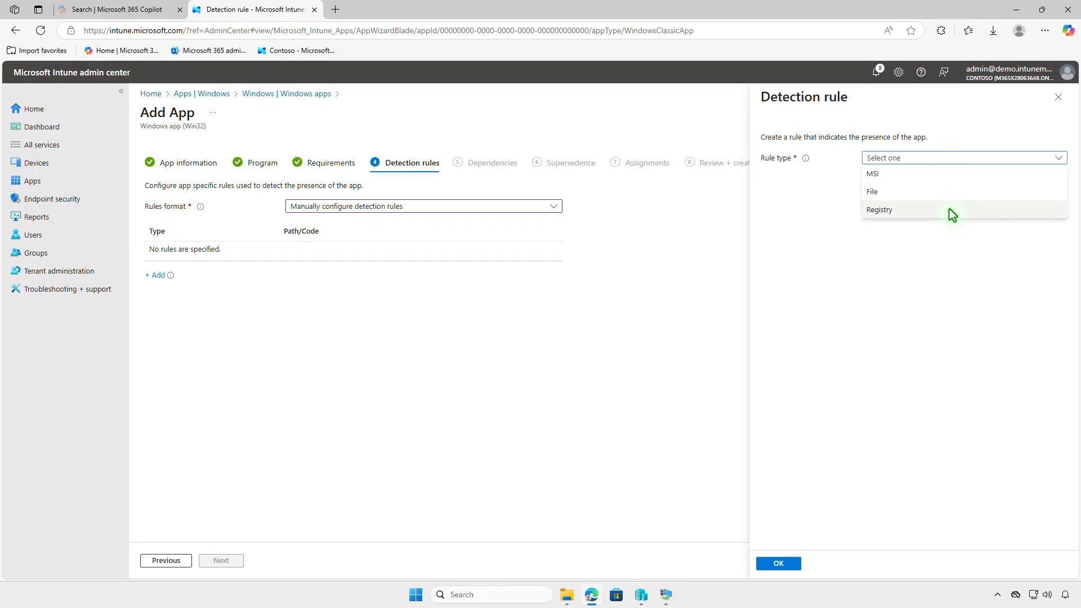
left_click(879, 210)
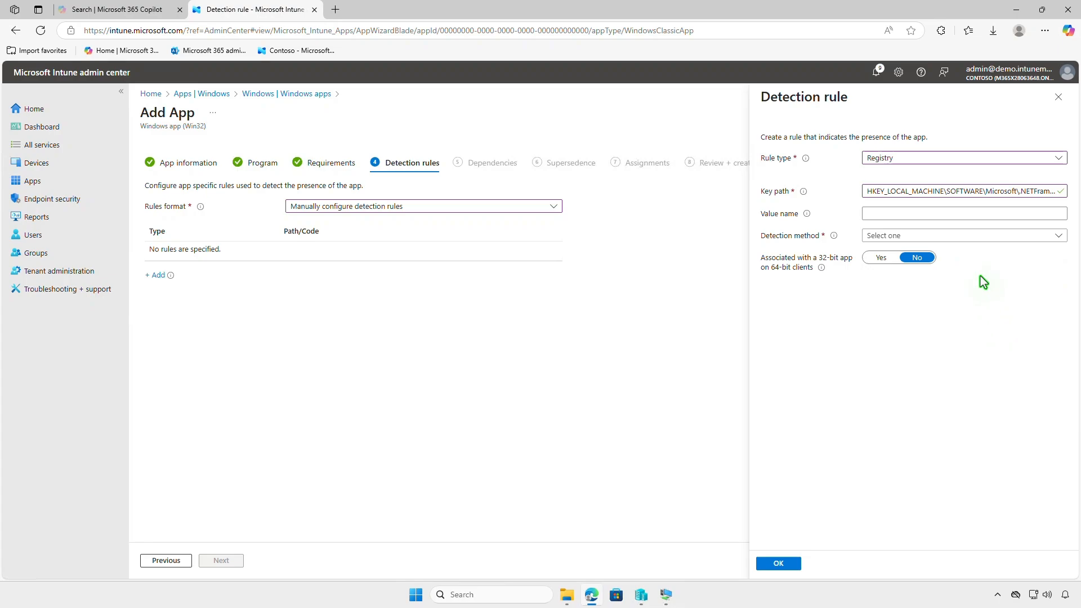
left_click(961, 235)
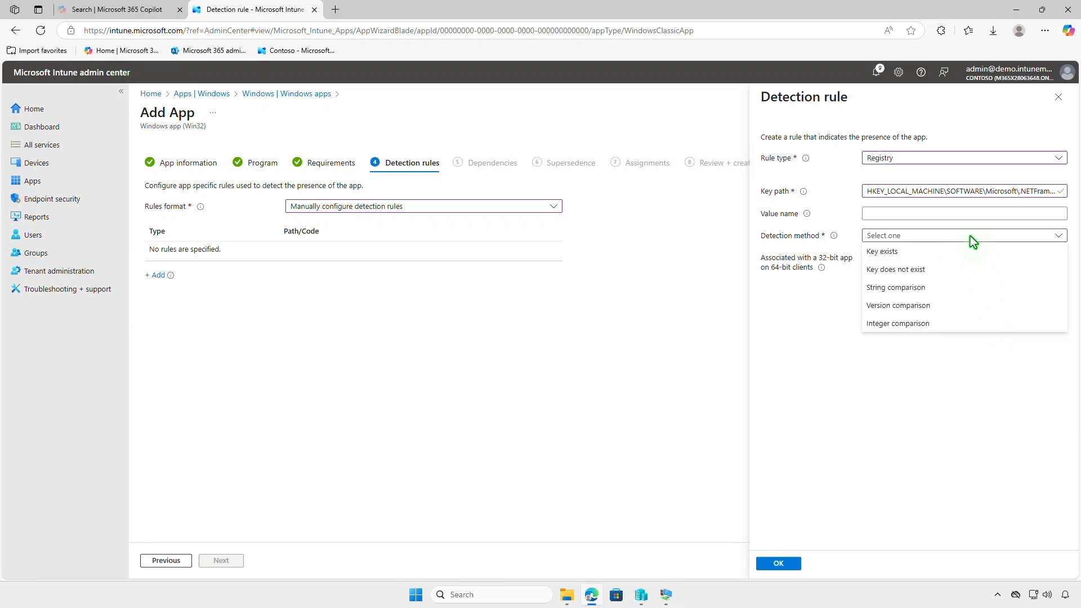
left_click(882, 251)
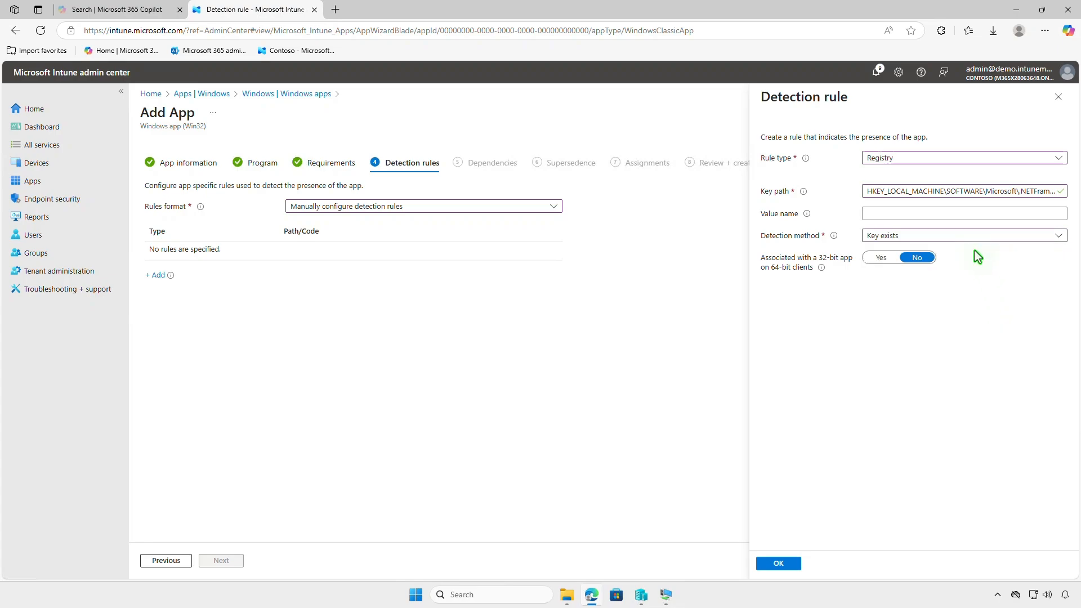
mouse_move(845, 459)
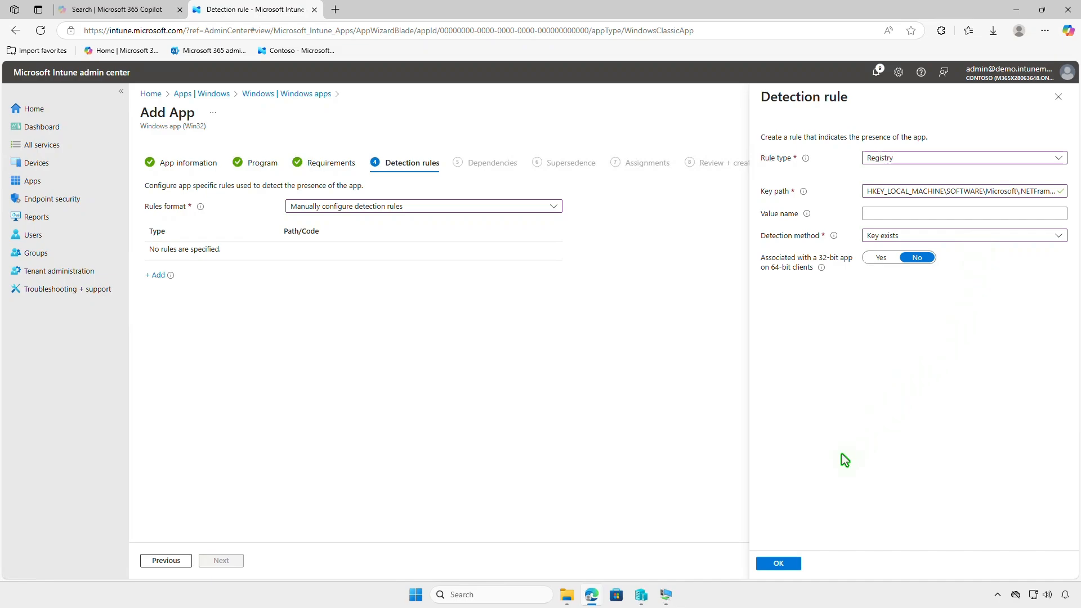
left_click(778, 563)
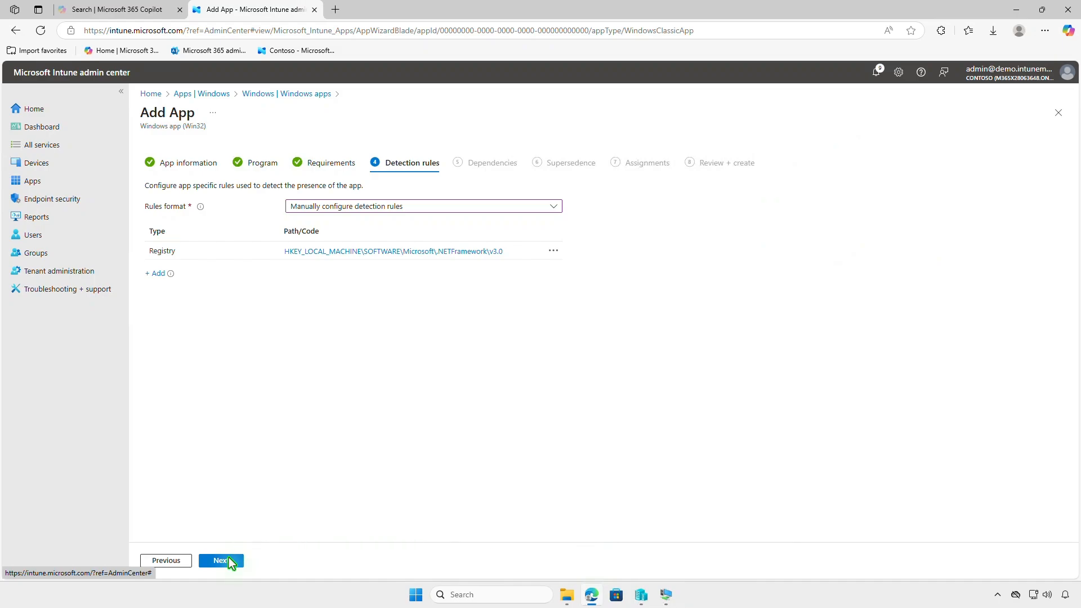
Step: Pass Dependencies and Supersedence unchanged to reach the Assignments step
left_click(221, 561)
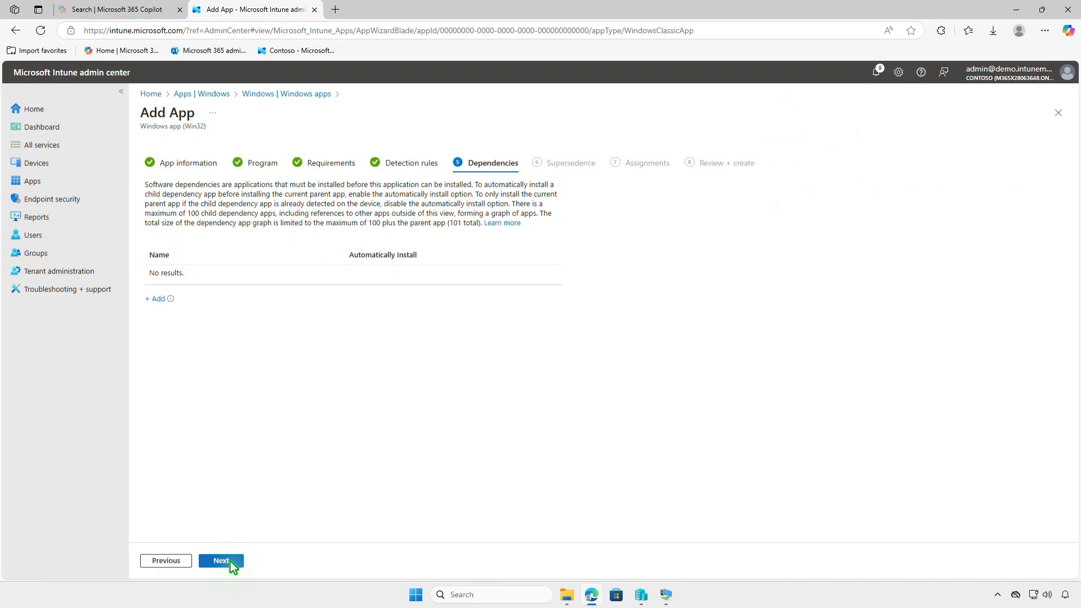
left_click(220, 561)
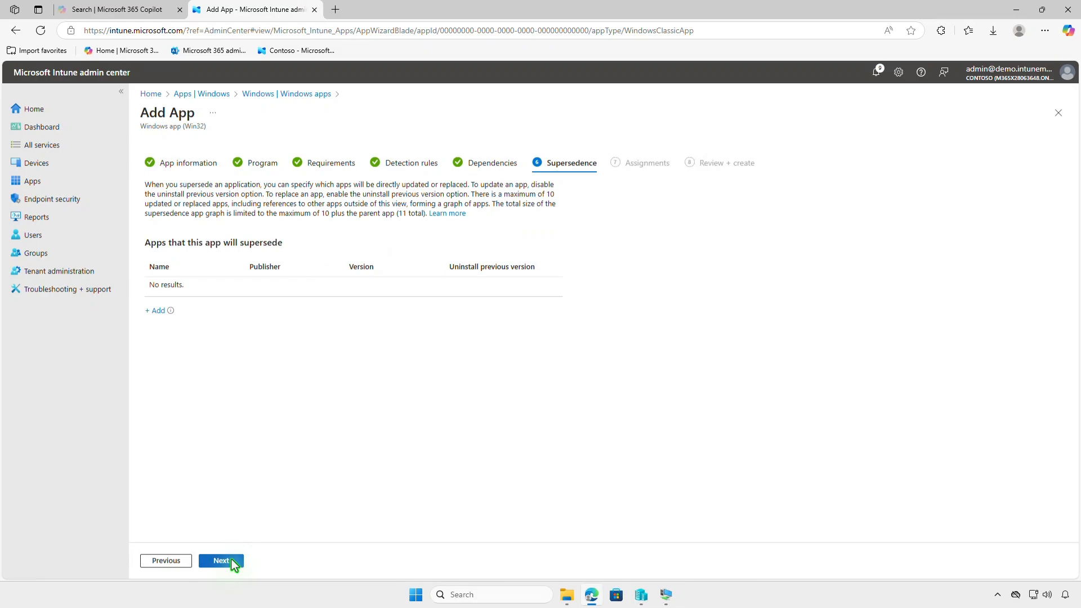
left_click(221, 561)
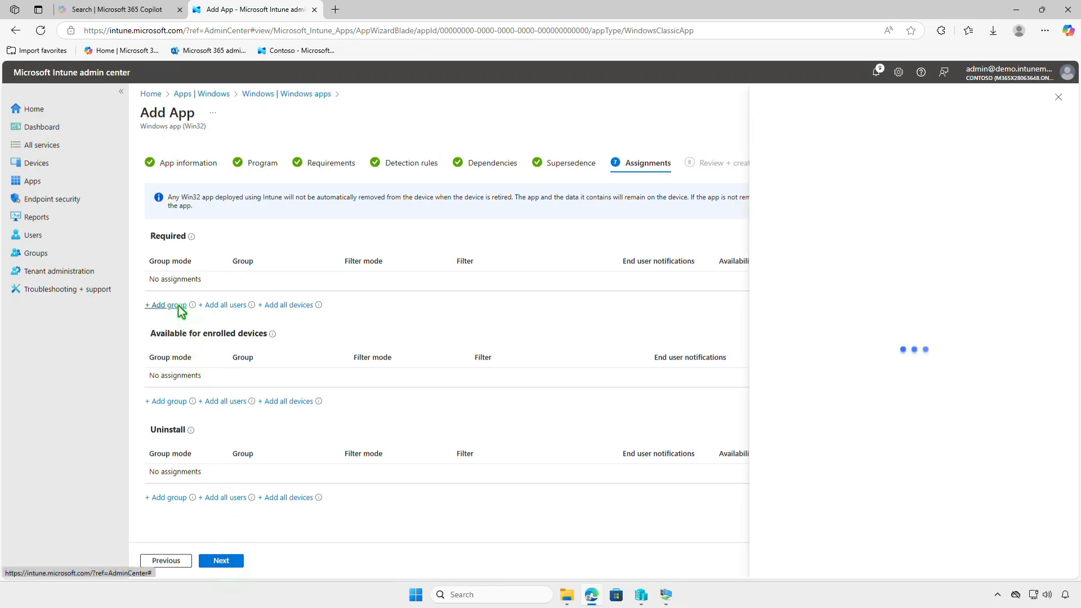
Step: Add Test_Devices as a Required assignment and review its settings unchanged
left_click(166, 305)
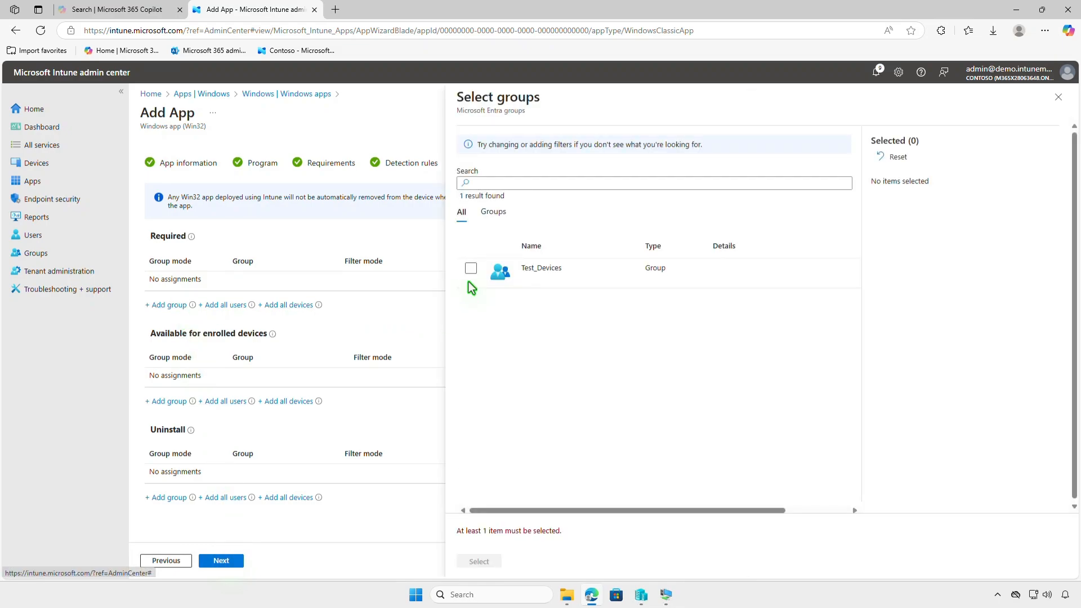
left_click(471, 268)
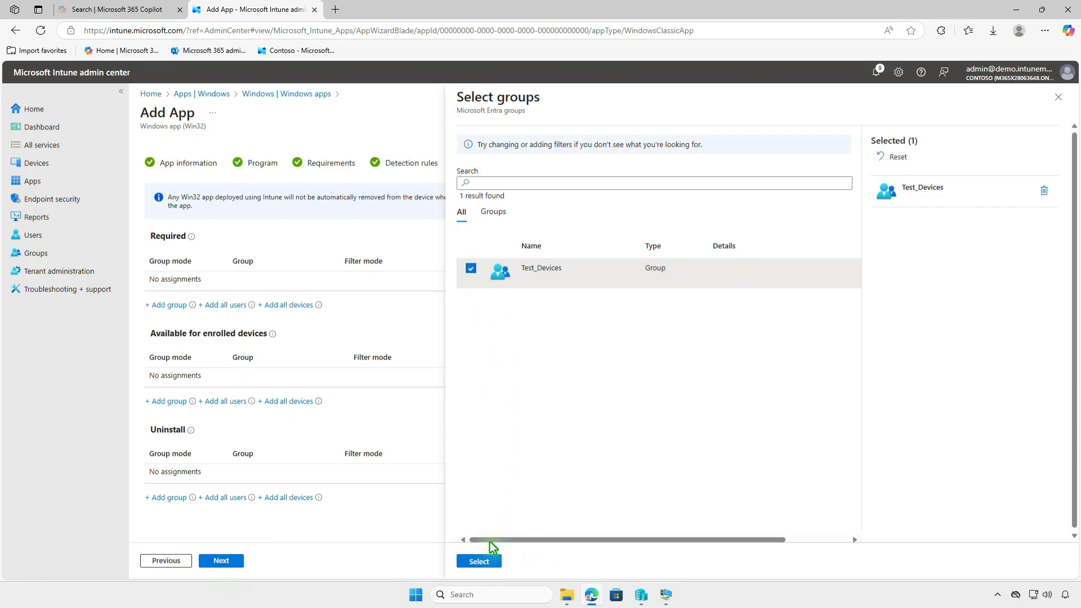
left_click(478, 561)
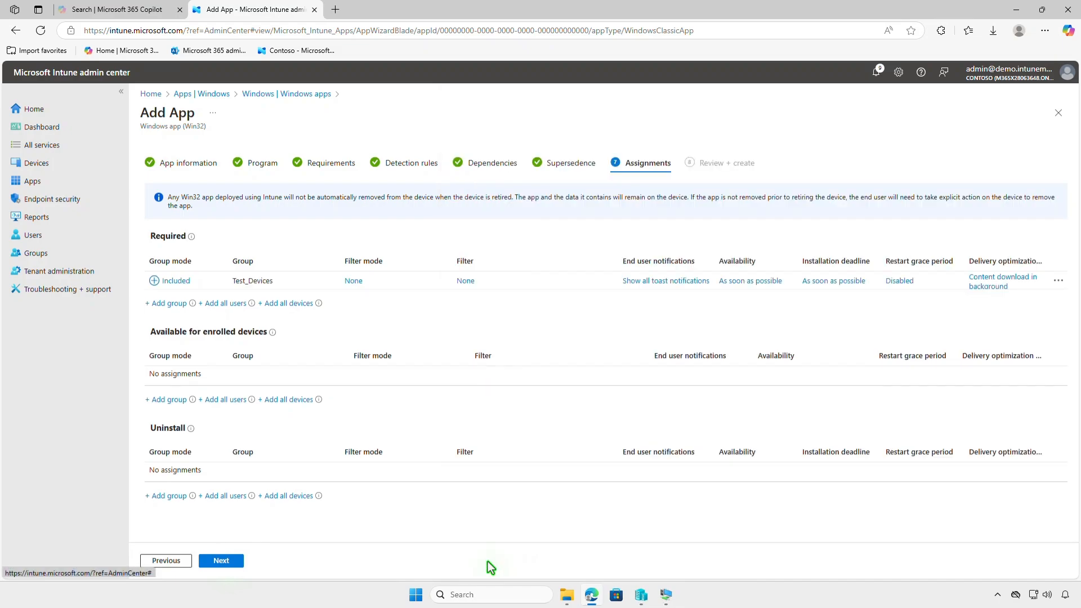
left_click(665, 280)
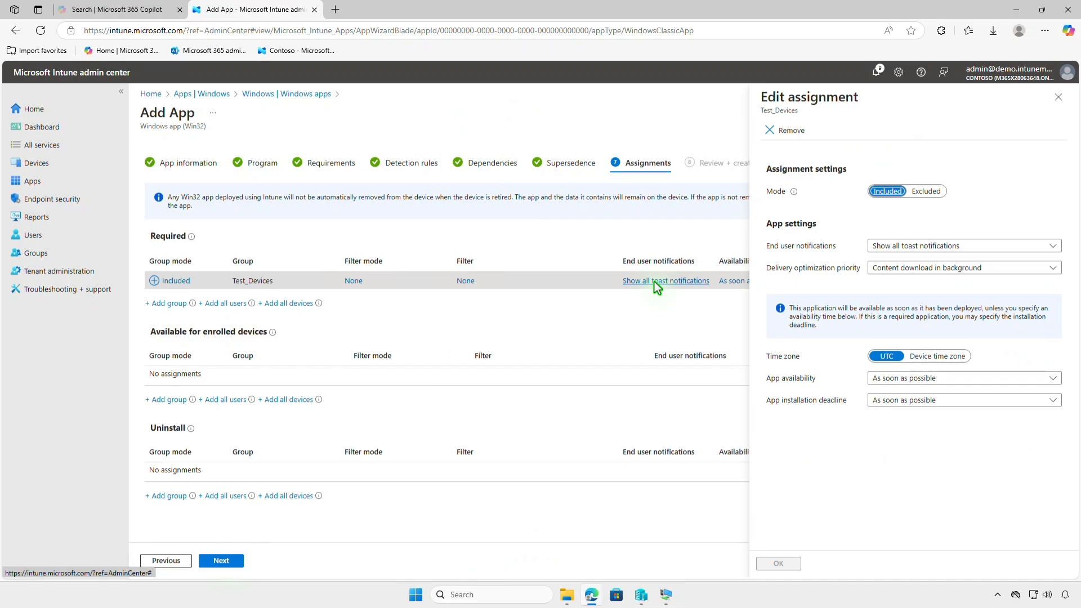
mouse_move(1057, 105)
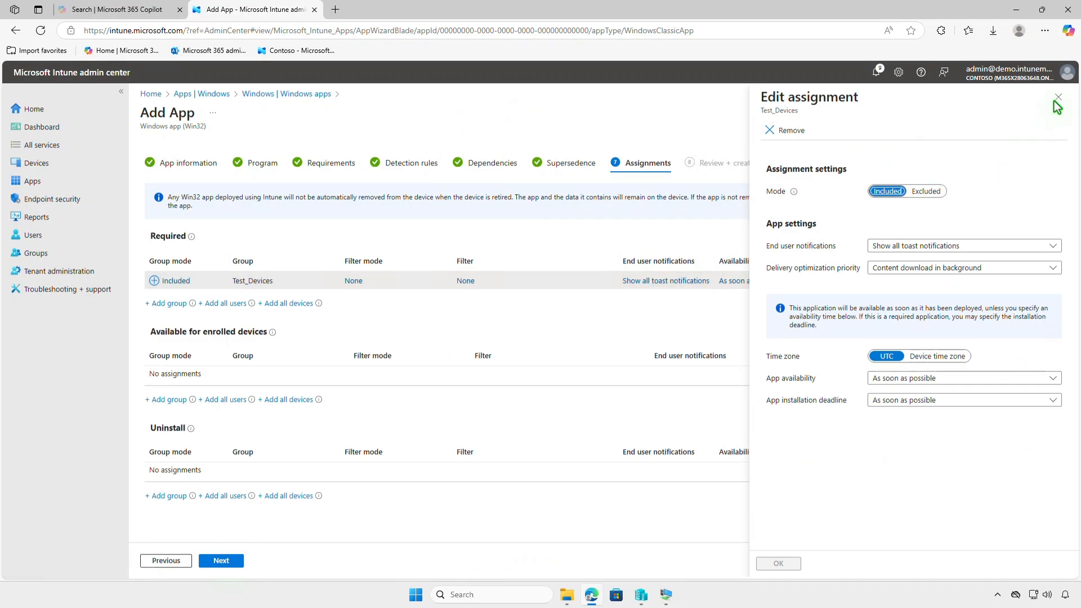
left_click(1057, 96)
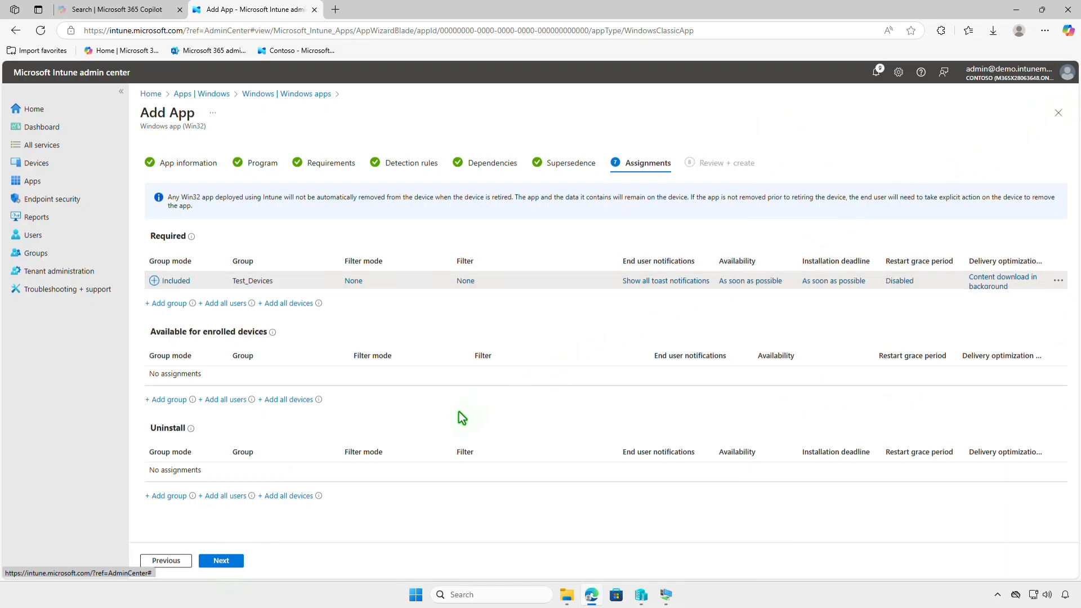
Step: Create the .Net 3.5 app from Review + create and dismiss the upload notifications
left_click(221, 561)
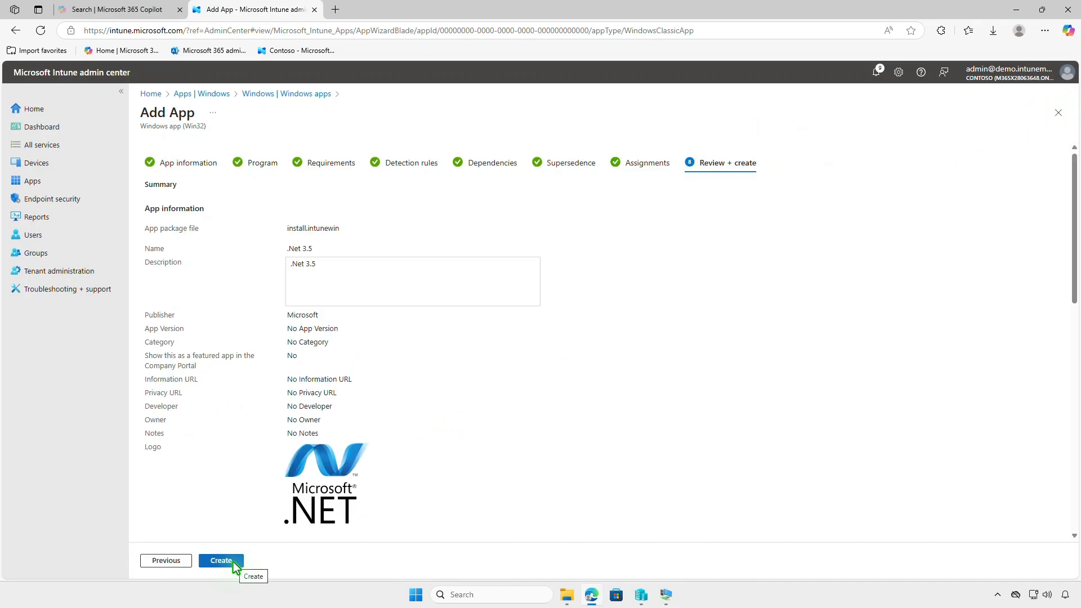
left_click(220, 560)
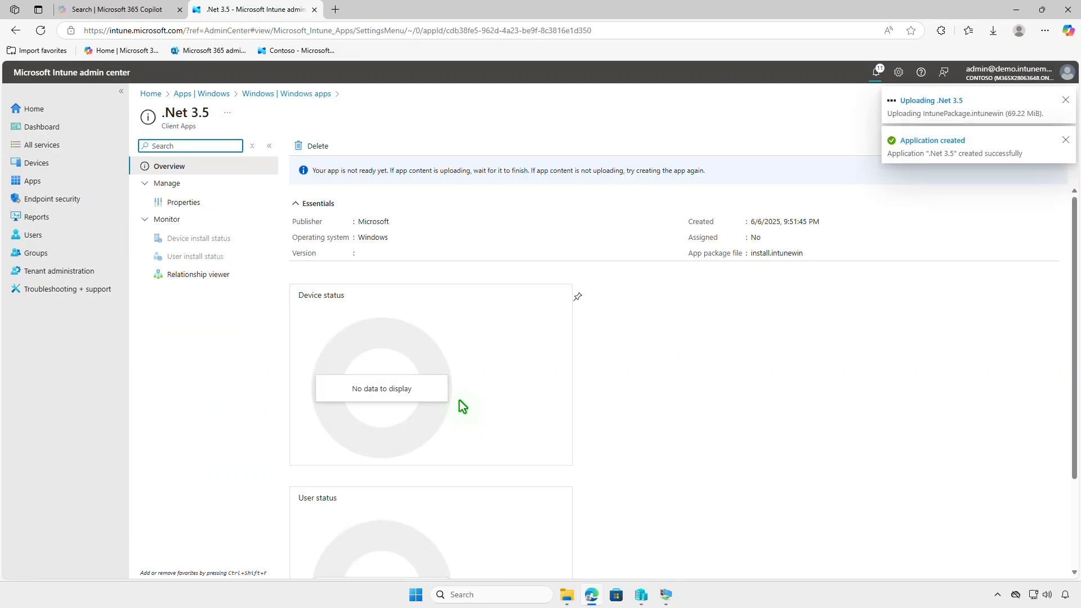
left_click(1065, 140)
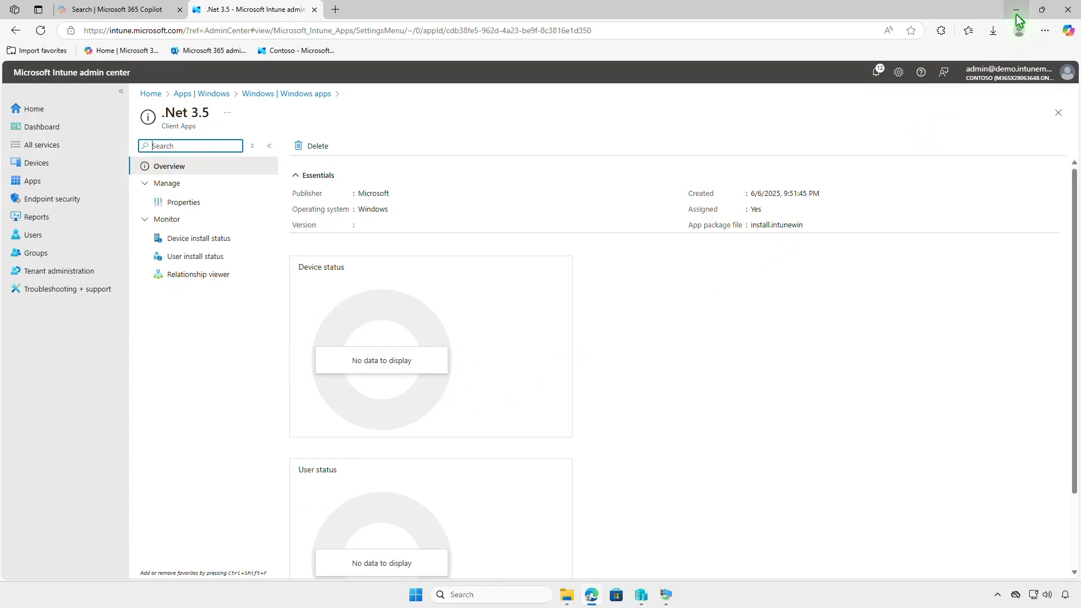
Step: In the VM, show User1's Access work or school Contoso management and sync info
left_click(1014, 10)
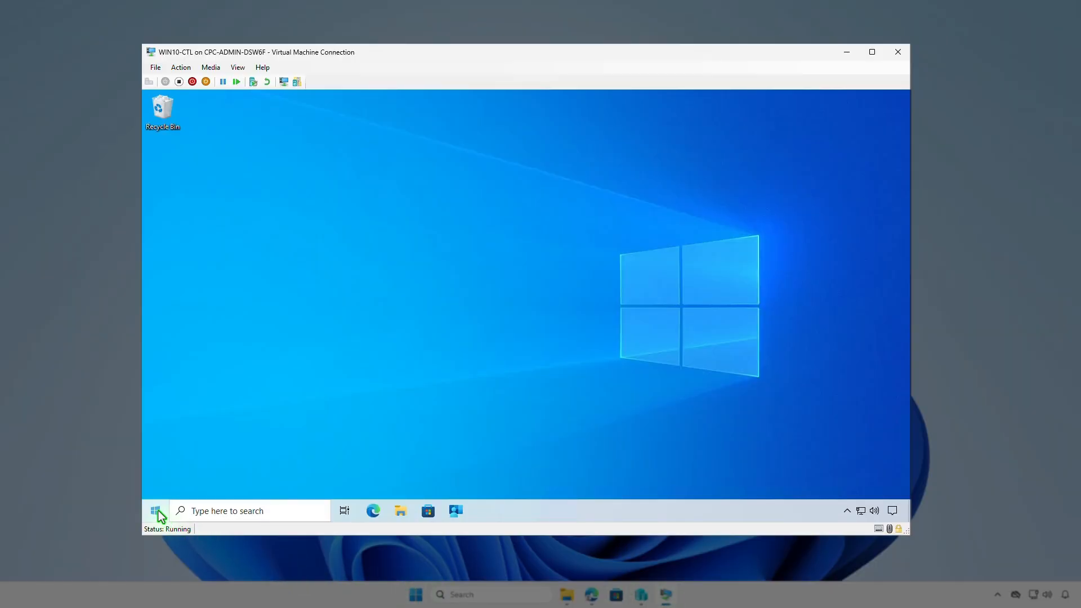
left_click(155, 510)
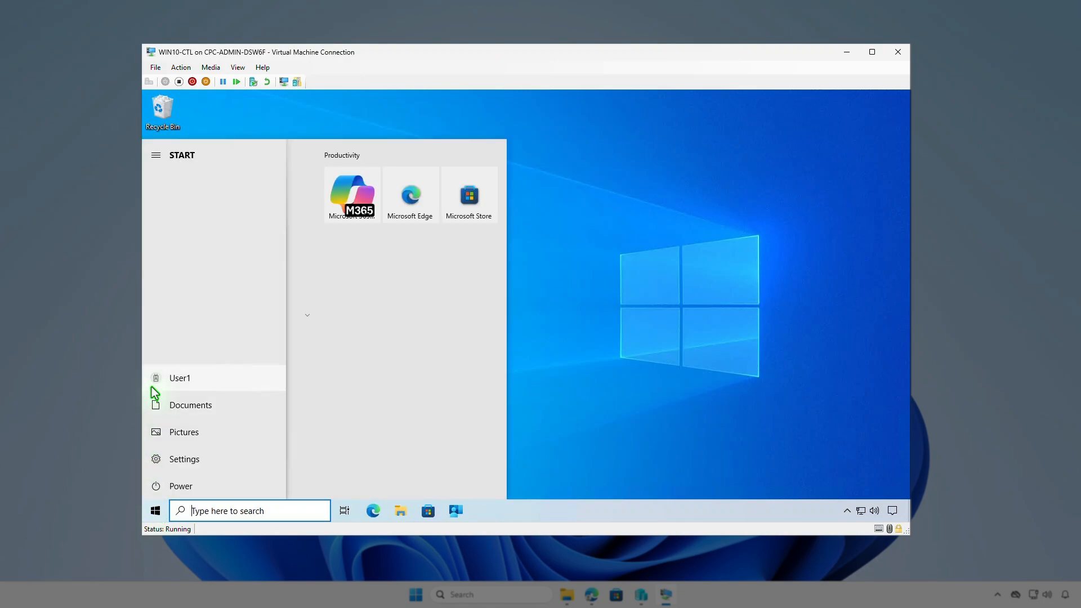
mouse_move(231, 324)
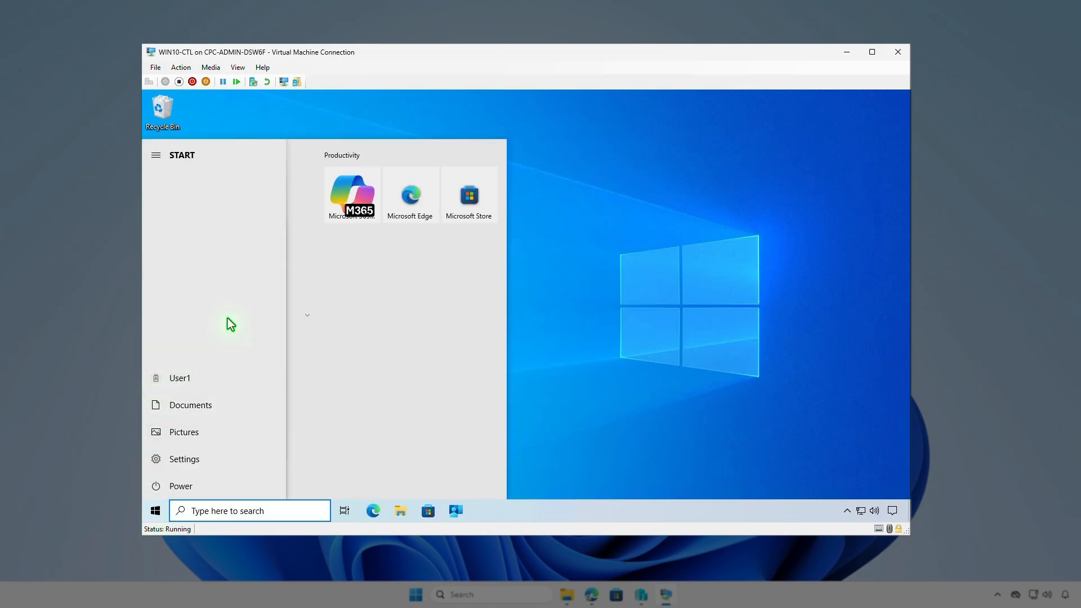
left_click(183, 458)
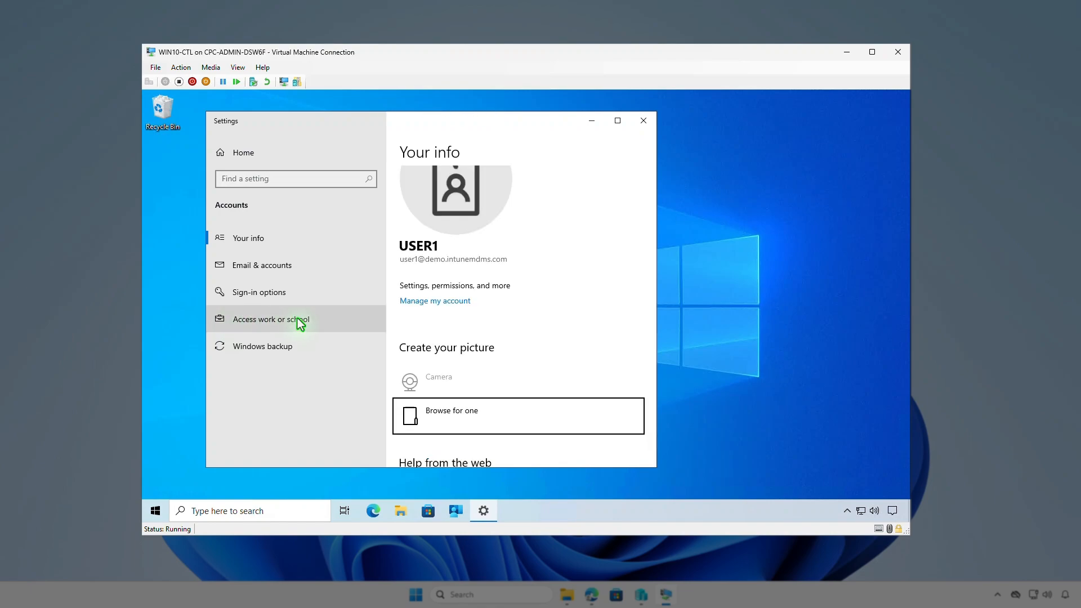
left_click(270, 318)
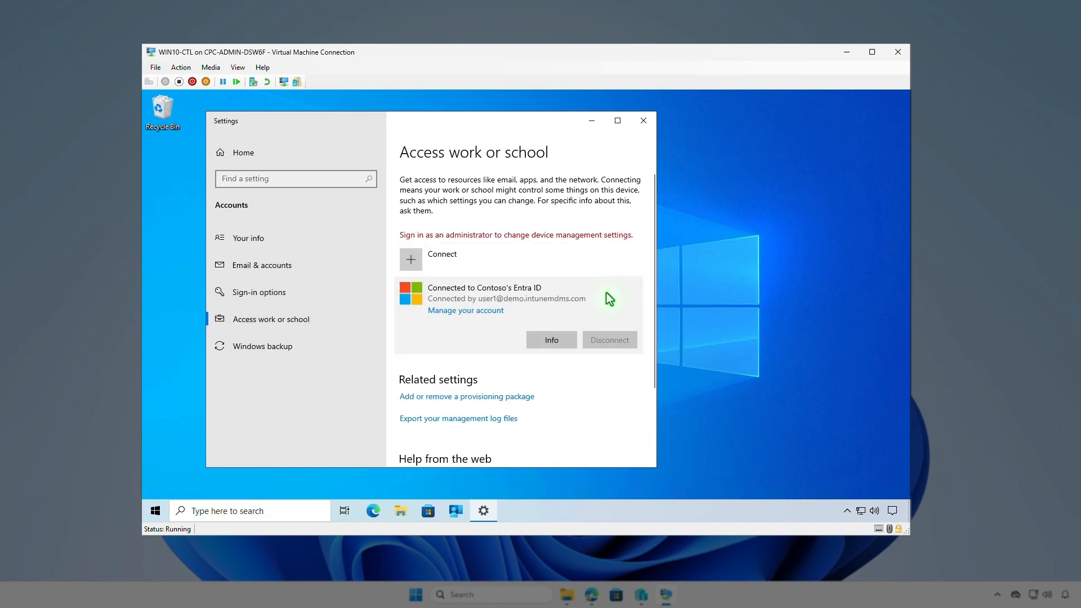
left_click(550, 338)
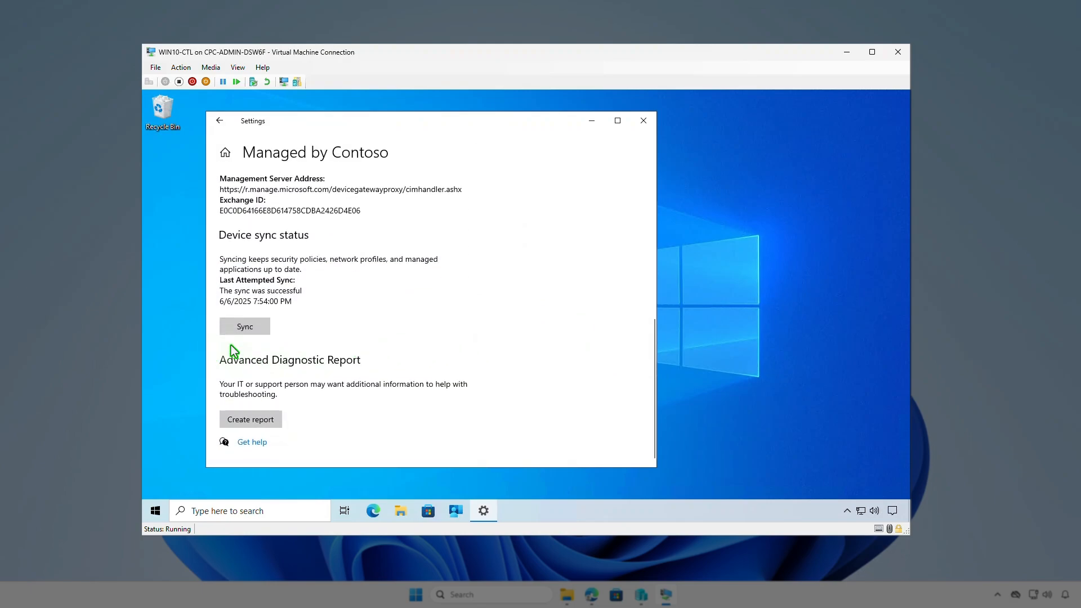
mouse_move(591, 121)
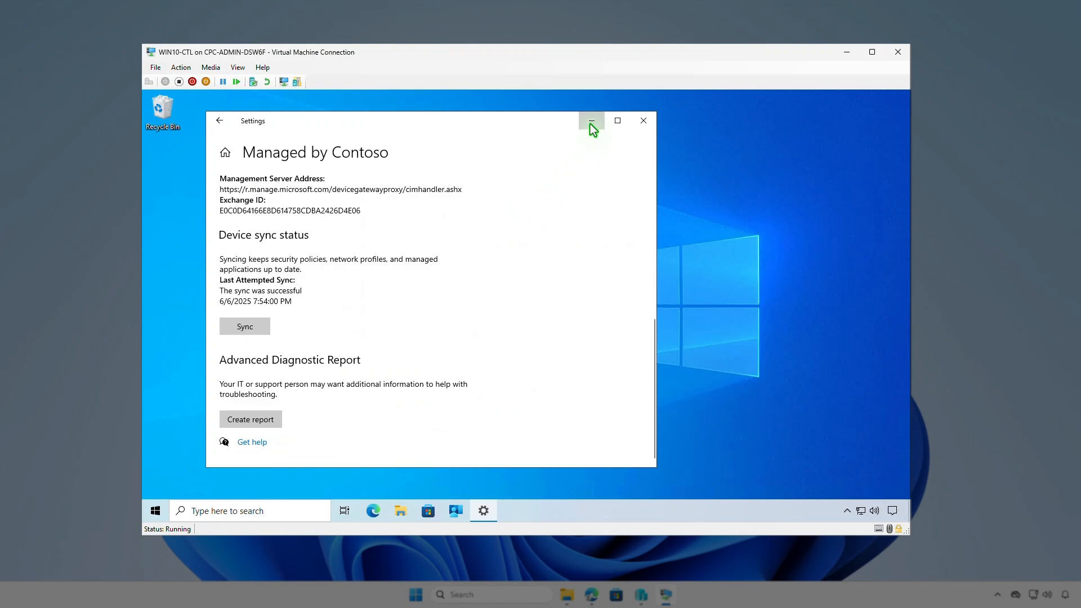
Step: Sync the device from Company Portal Settings and check the notification that .Net 3.5 installed
left_click(591, 120)
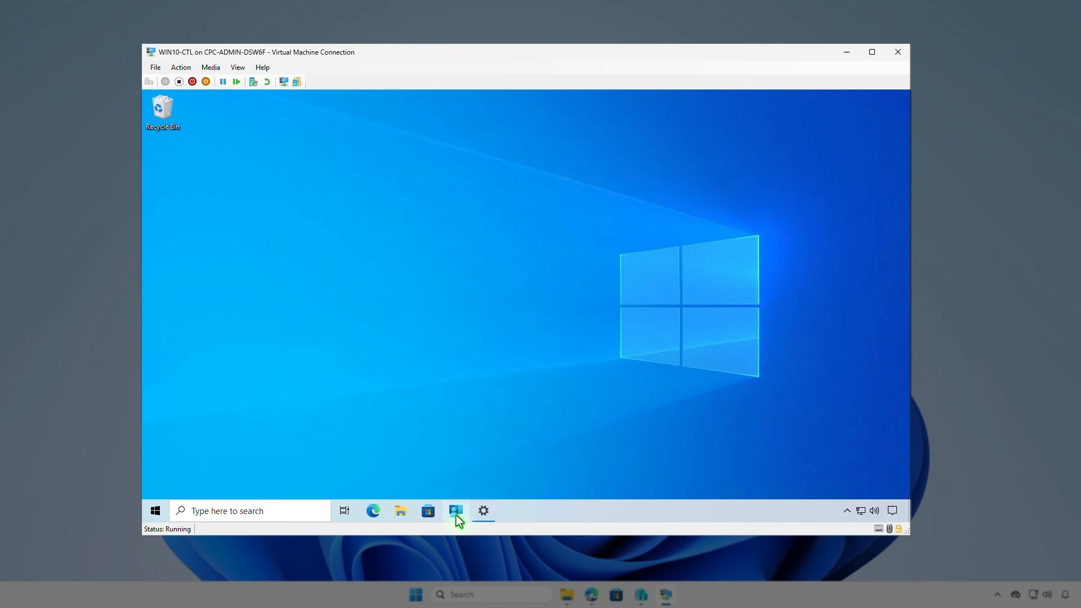
left_click(455, 511)
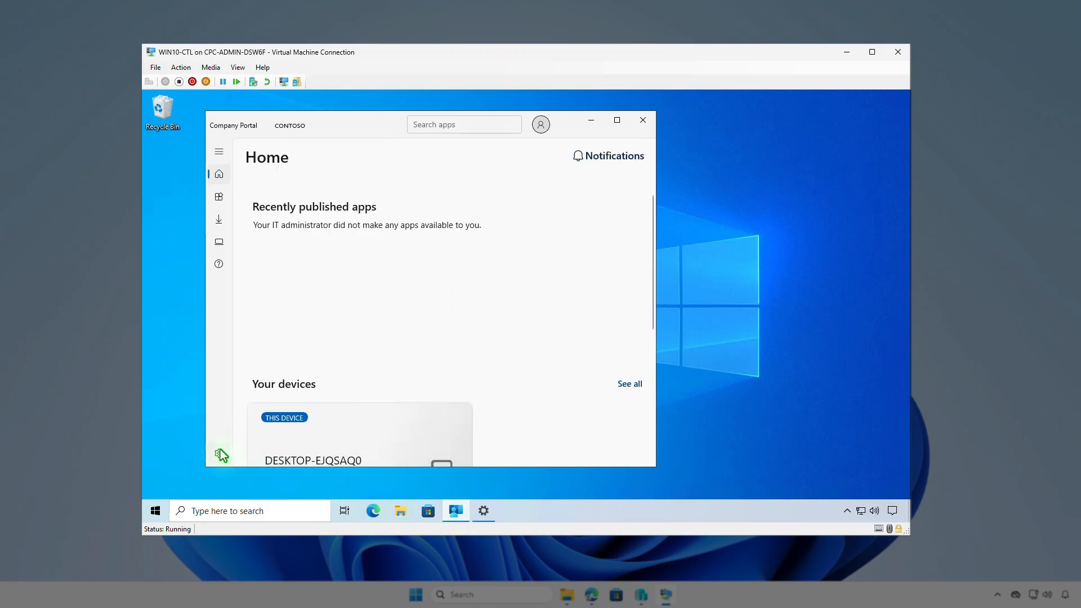
left_click(218, 263)
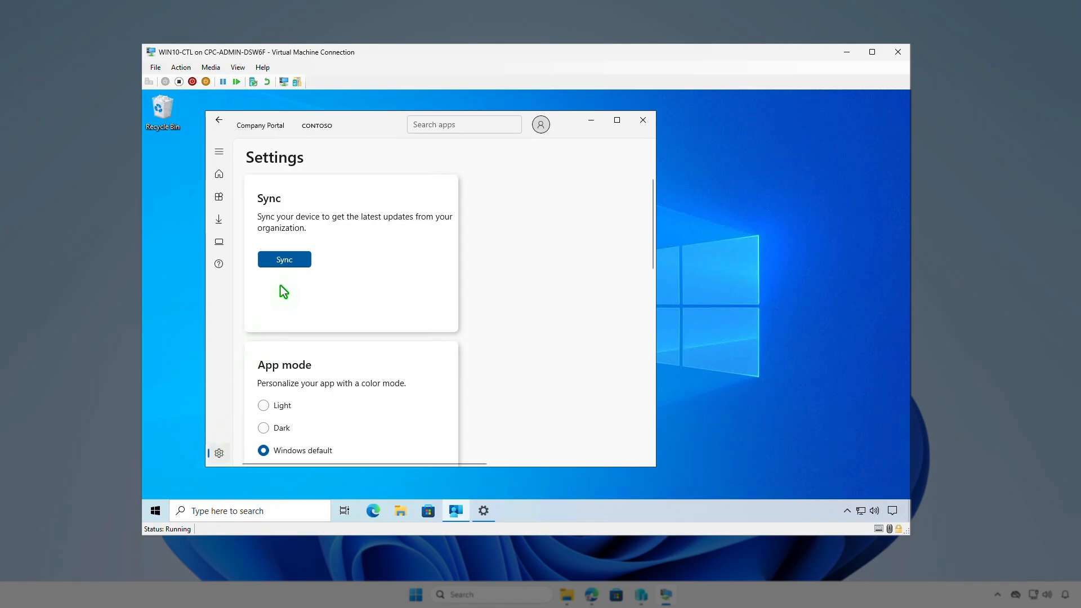
left_click(283, 259)
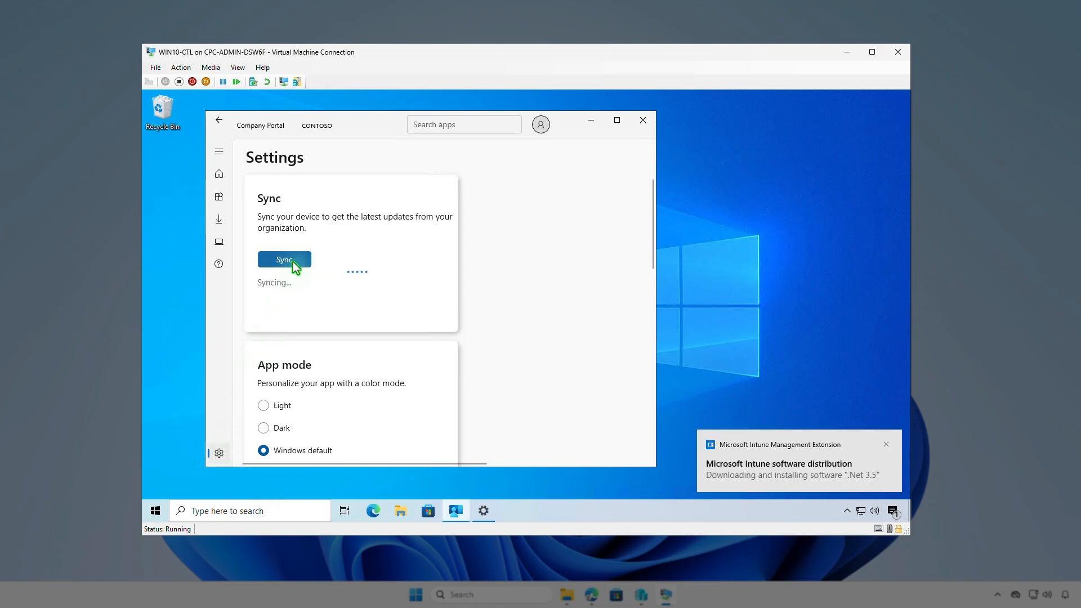
mouse_move(895, 513)
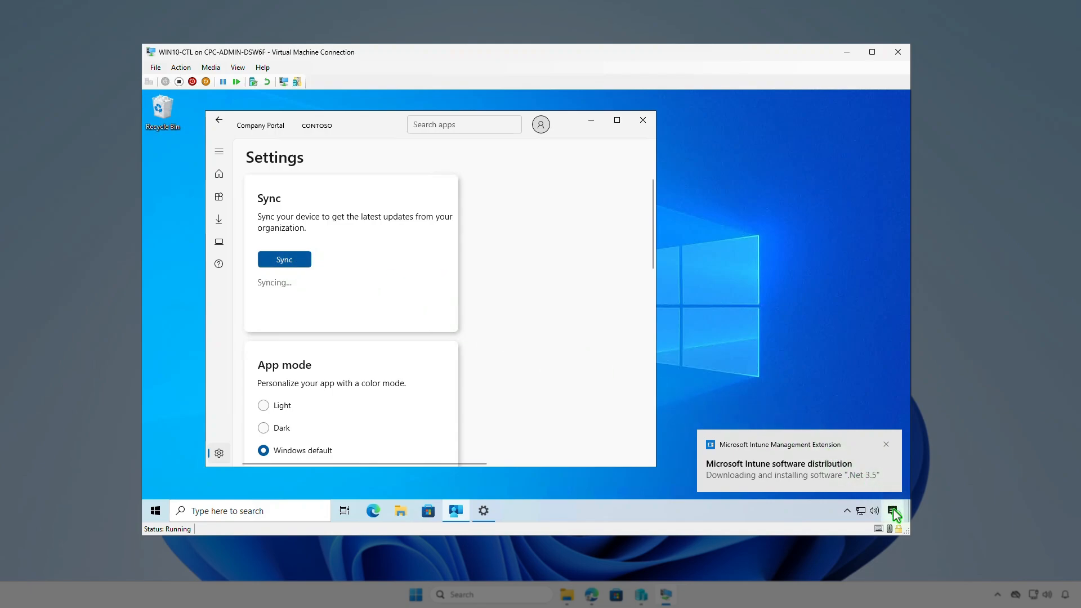
left_click(893, 511)
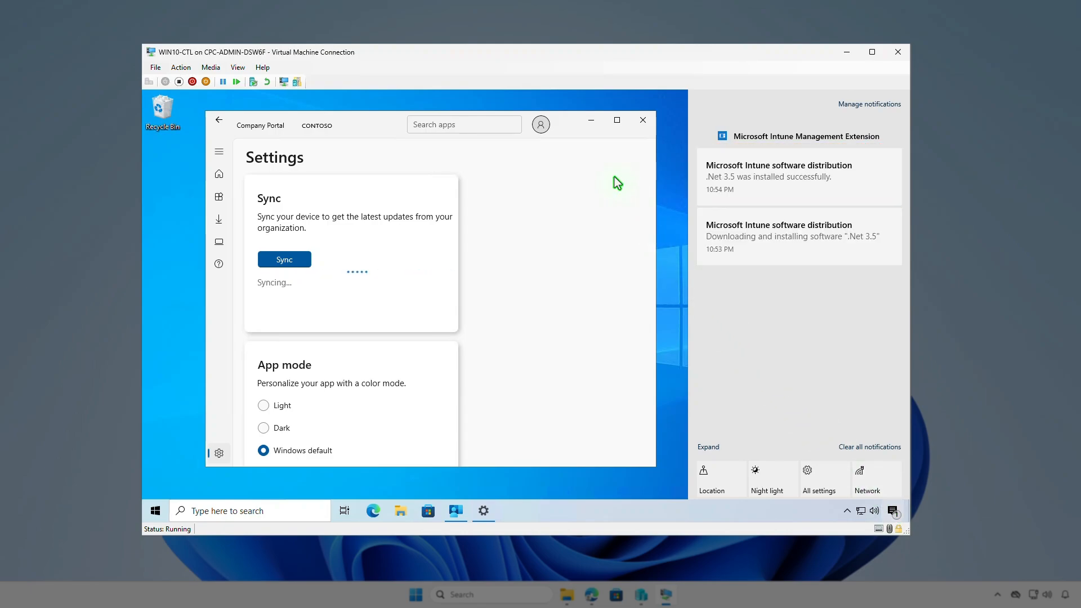
left_click(642, 120)
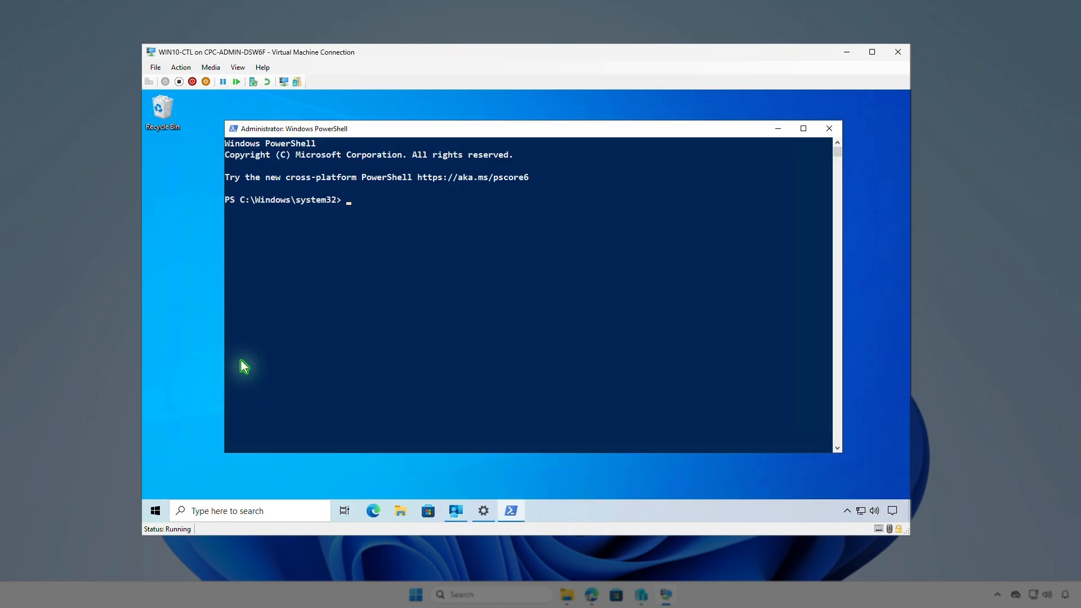
Step: Run Get-WindowsOptionalFeature for NetFx3 and confirm State: Enabled
type("Get-WindowsOptionalFeature -Online | Where-Object FeatureName -eq NetFx3")
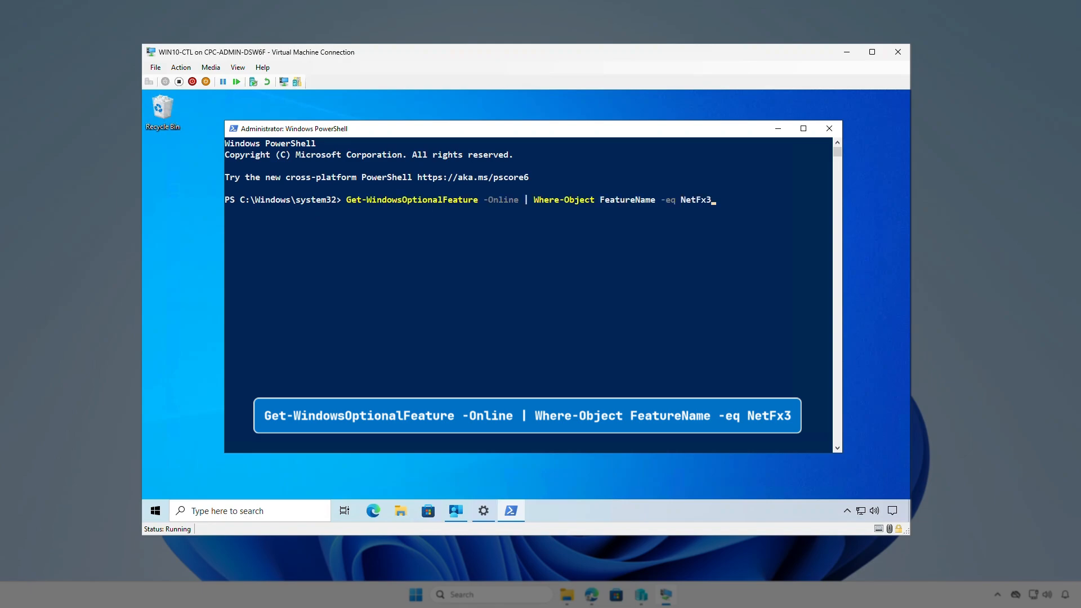
key("Return")
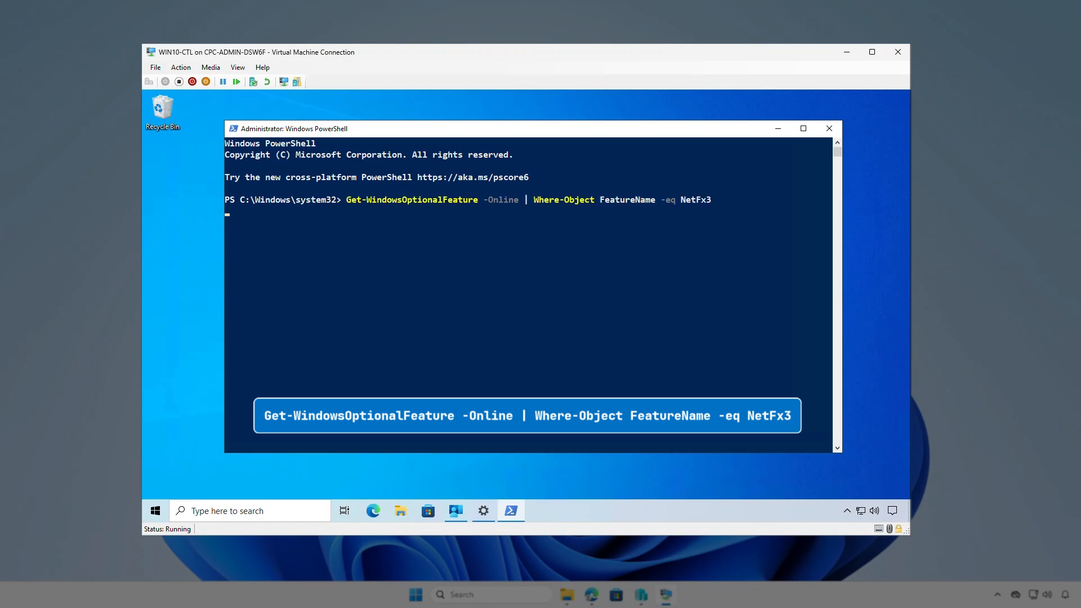
key("Return")
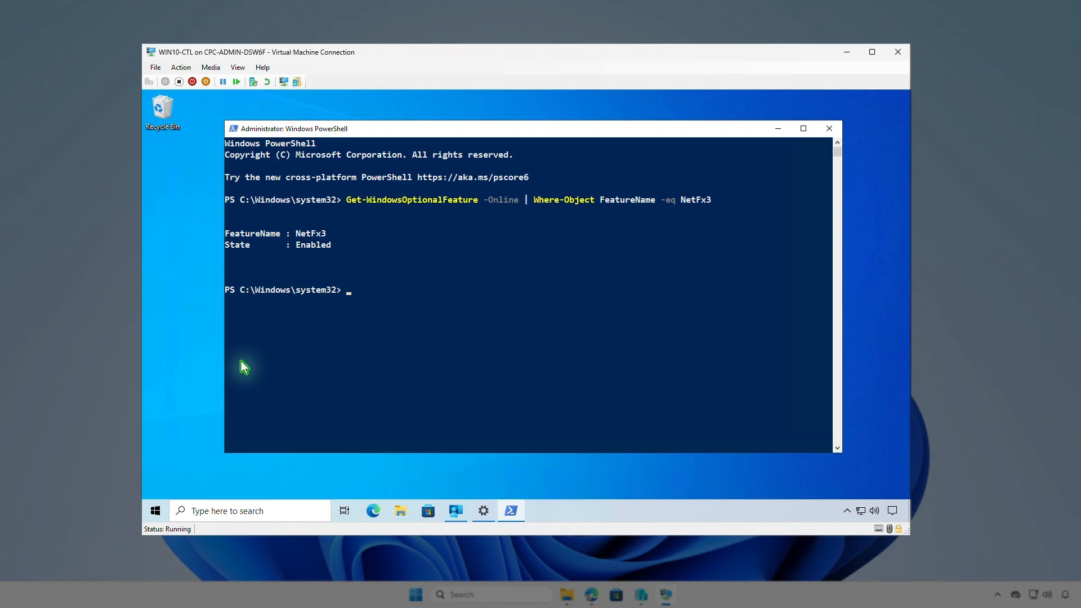
mouse_move(849, 55)
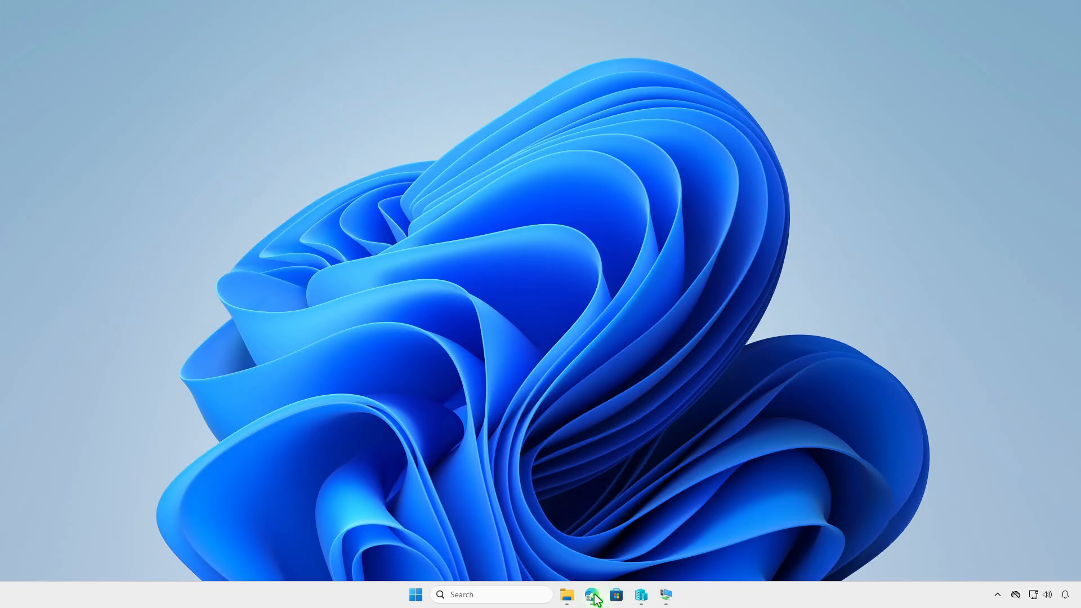
Step: Navigate to the .Net 3.5 app's Properties and scroll to its Assignments section
left_click(591, 594)
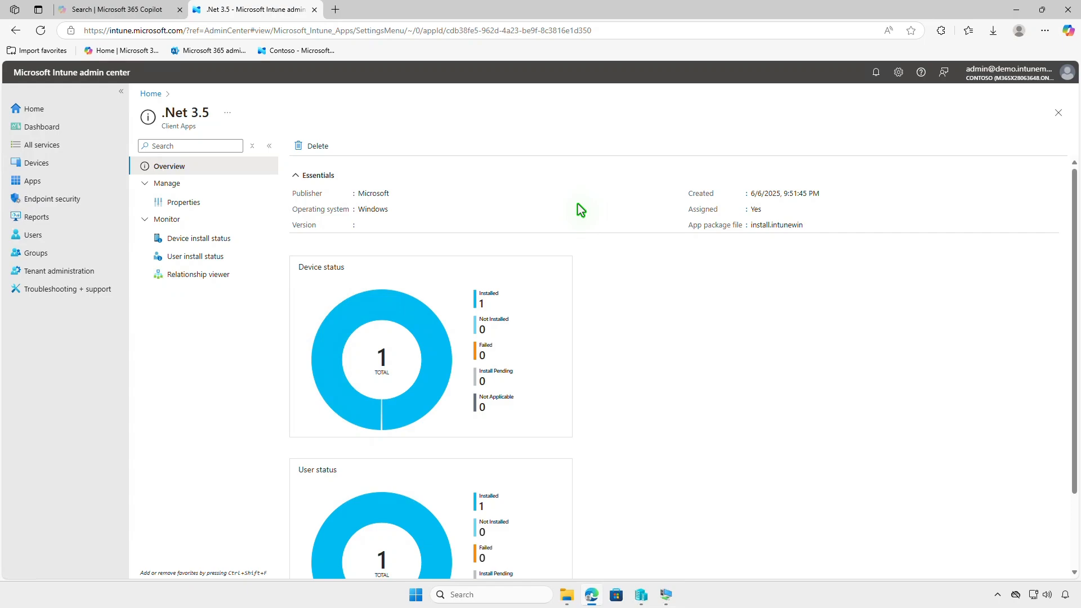
mouse_move(236, 250)
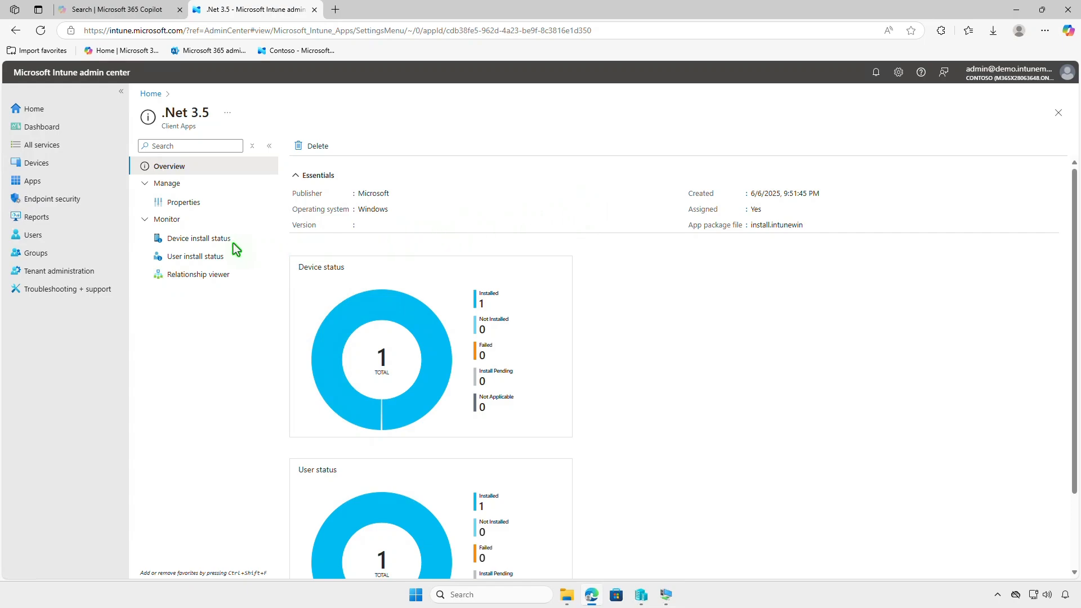
left_click(200, 238)
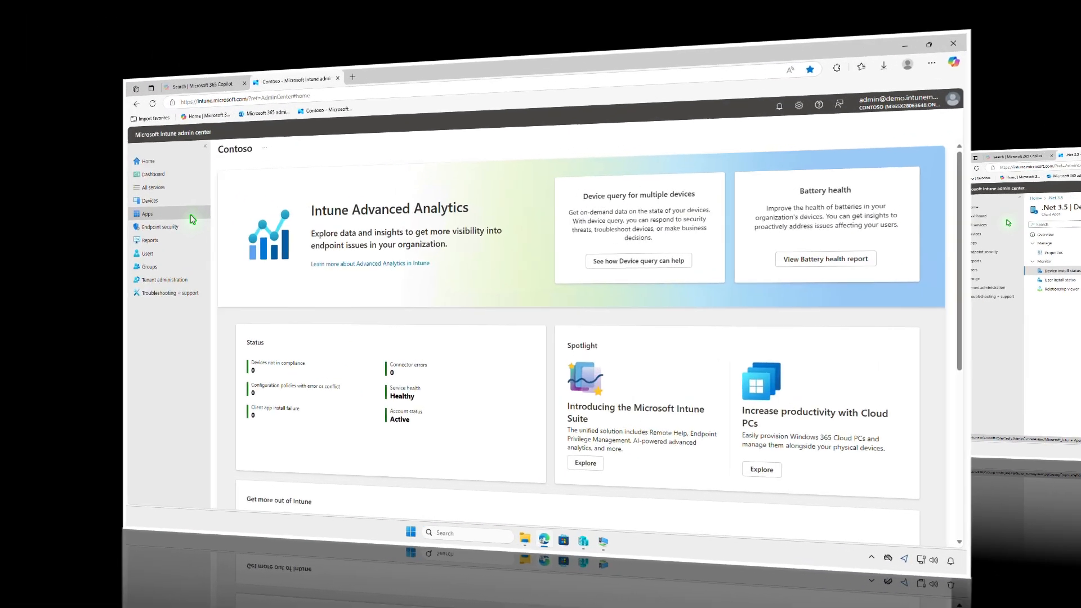
left_click(145, 213)
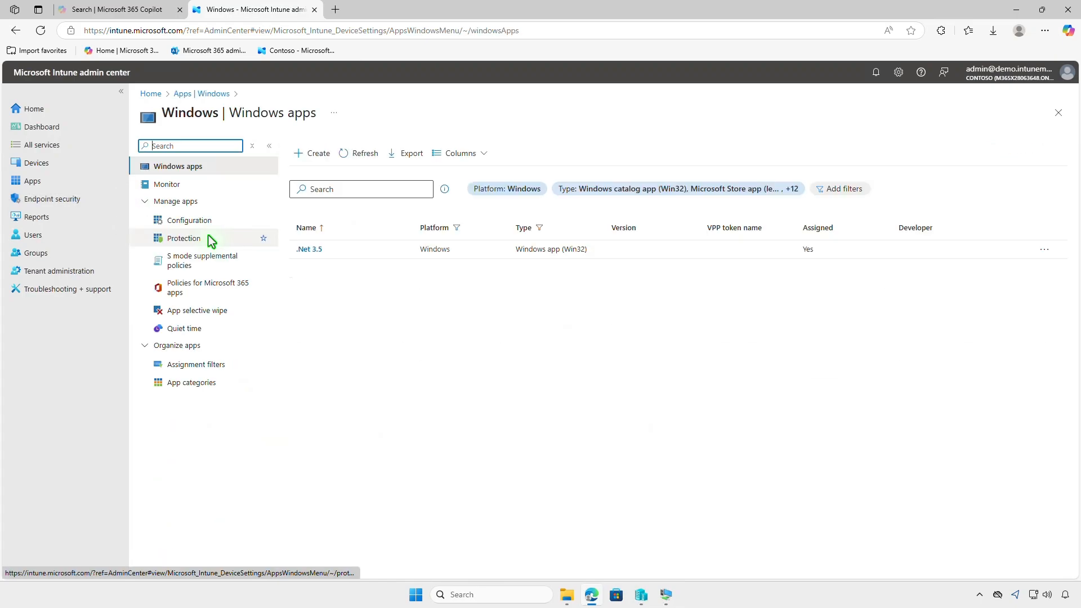
left_click(310, 249)
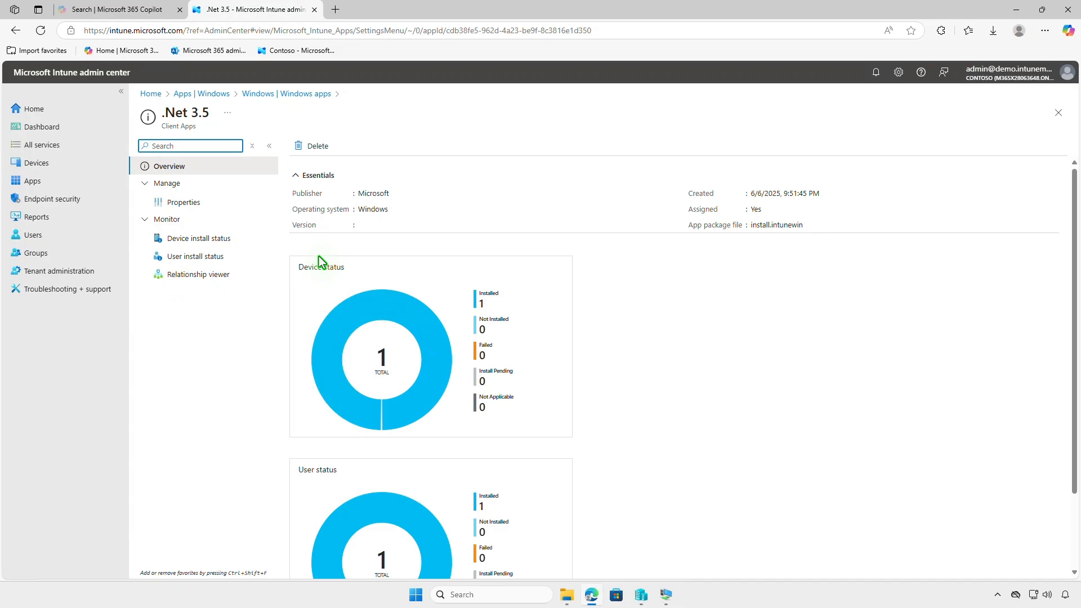
left_click(183, 202)
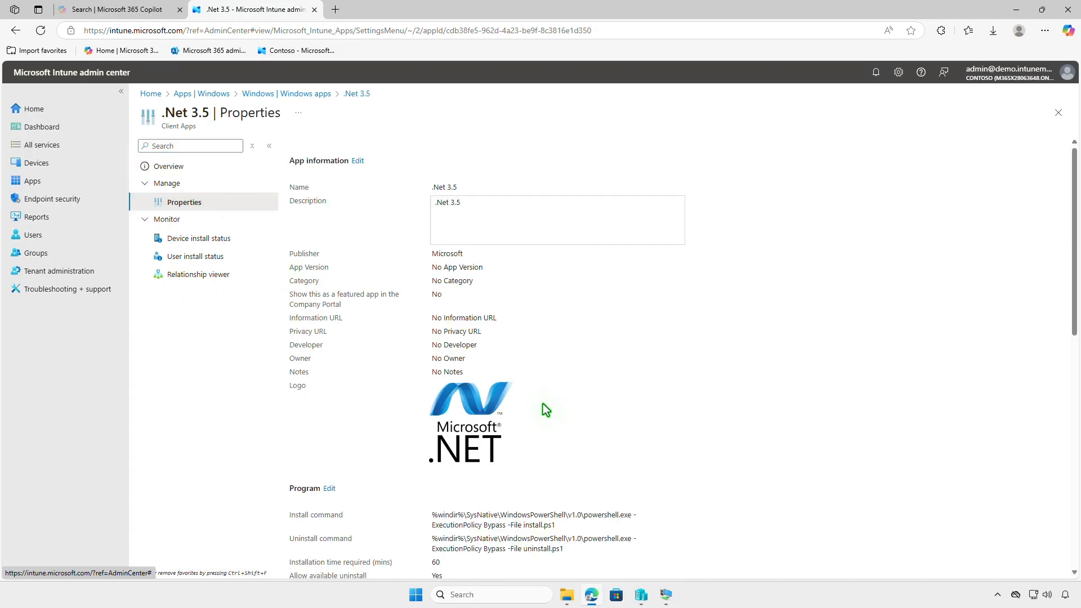
scroll("down", 3)
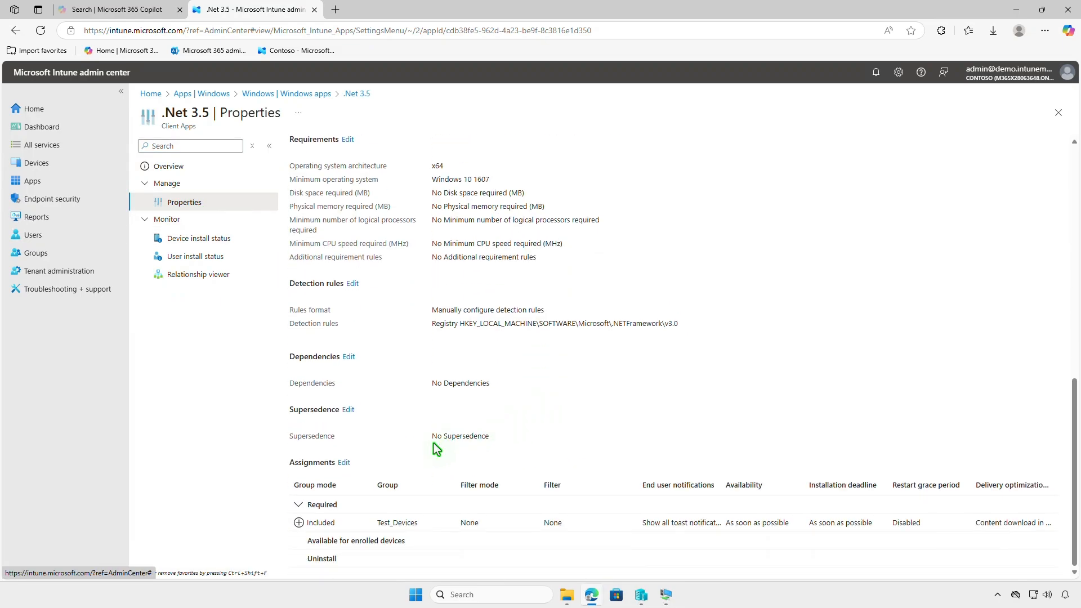
Step: Edit assignments so Test_Devices is under Uninstall instead of Required, then review and save
left_click(343, 462)
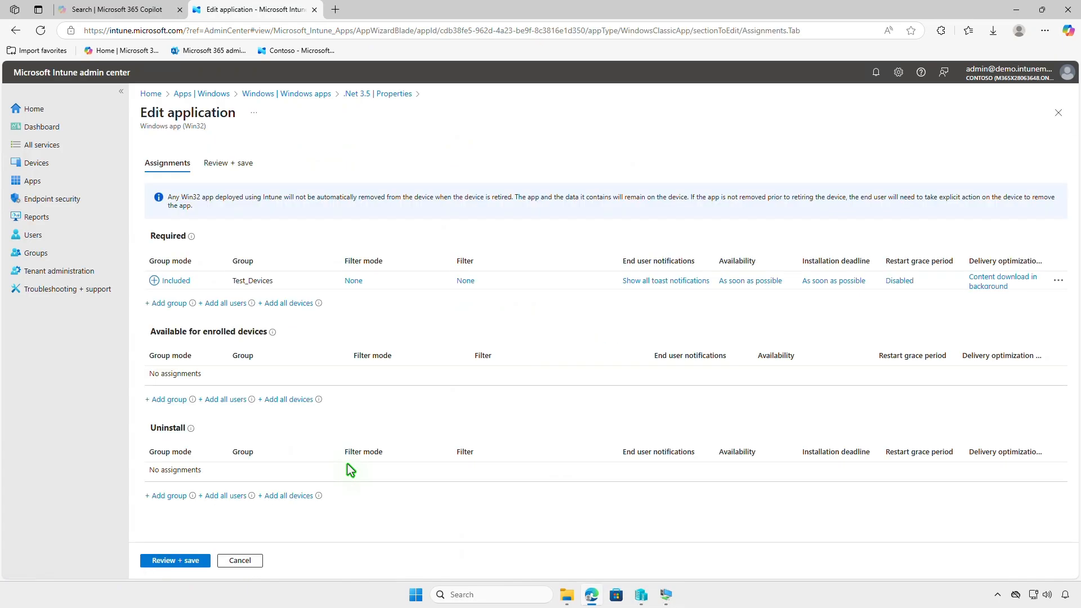
mouse_move(1058, 282)
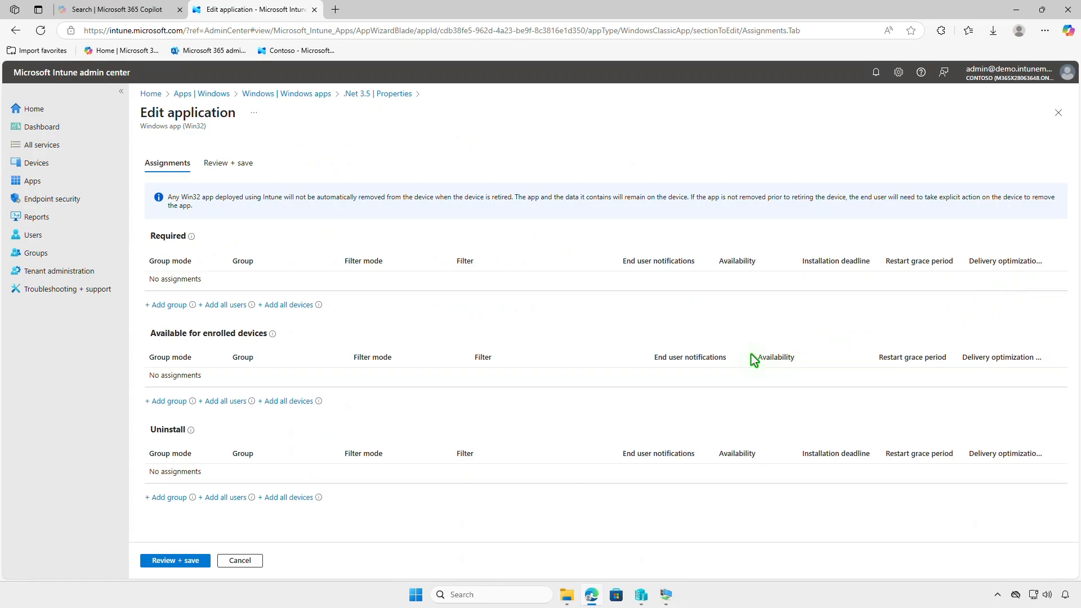
left_click(165, 497)
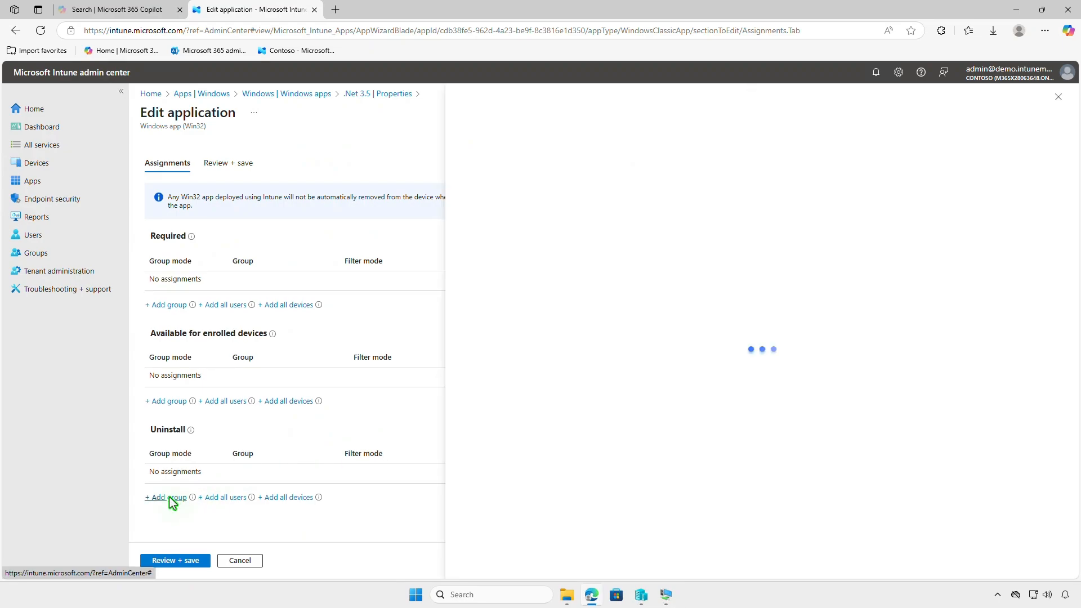
left_click(165, 497)
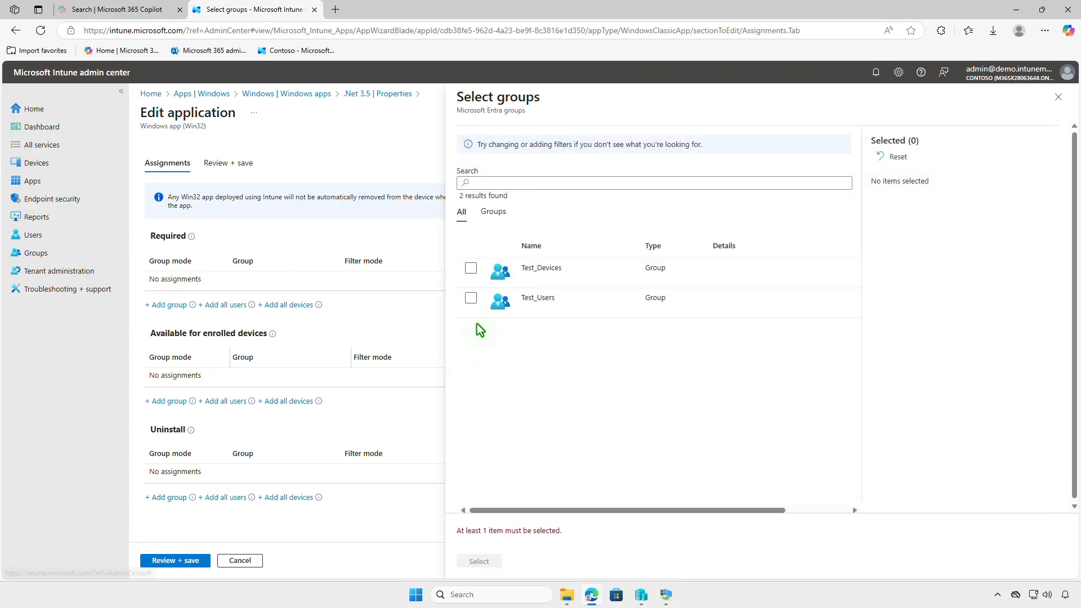
left_click(471, 268)
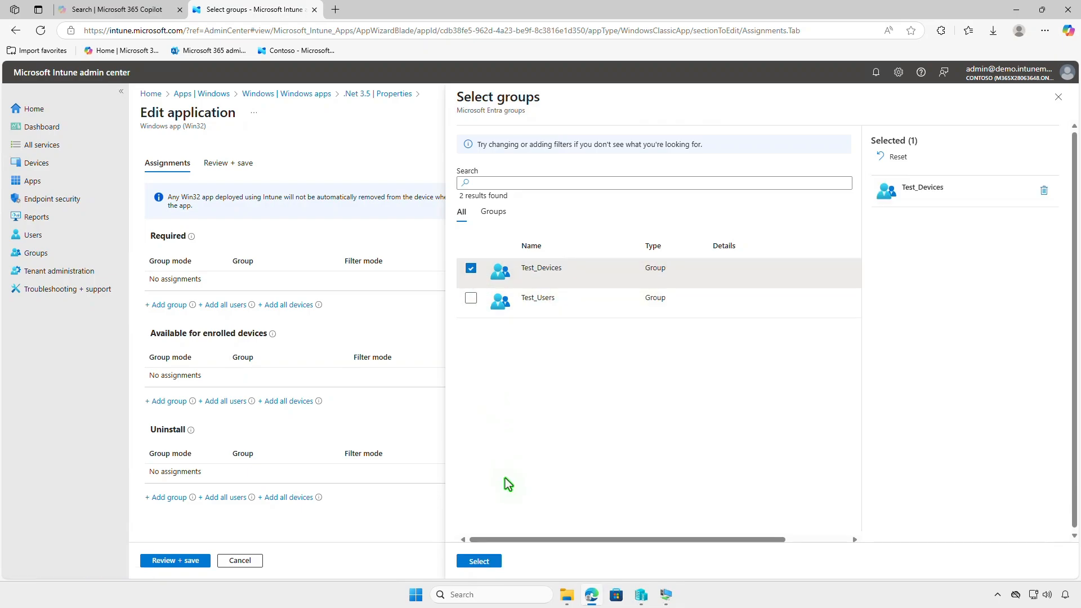
left_click(478, 561)
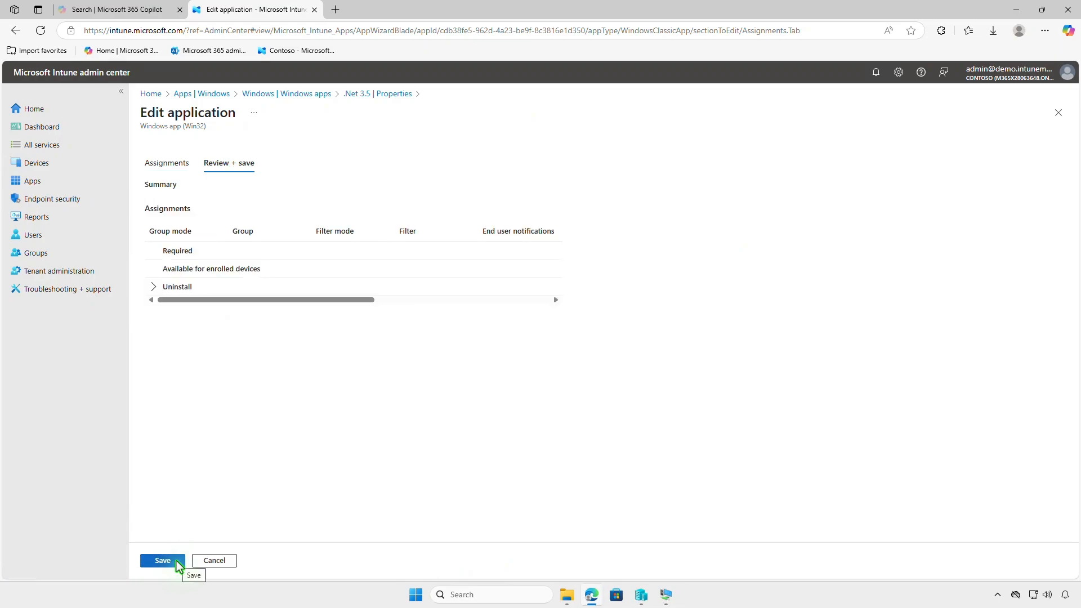
left_click(161, 559)
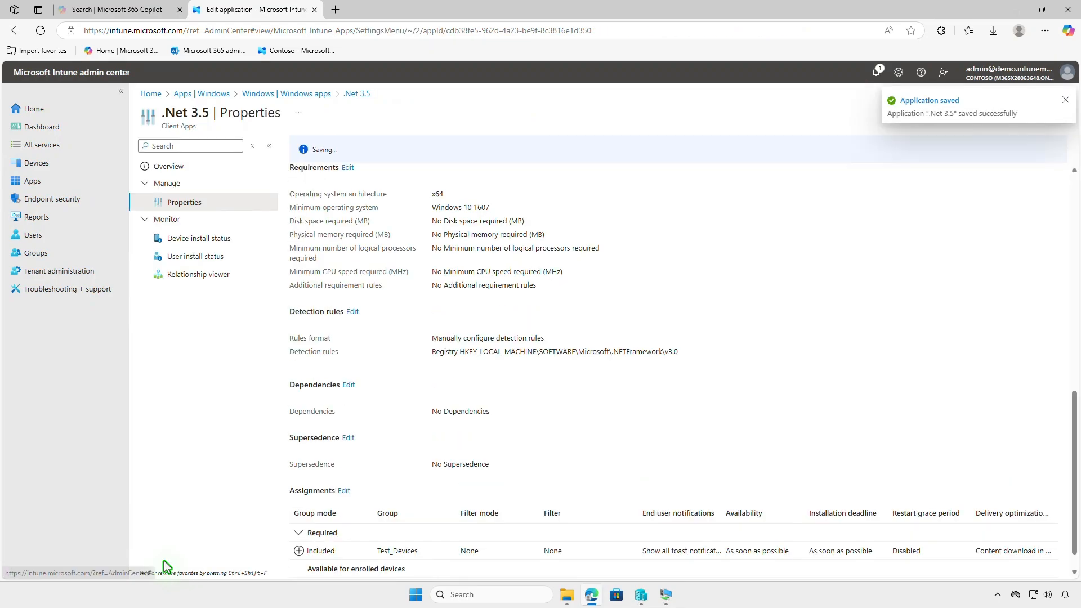
scroll("up", 3)
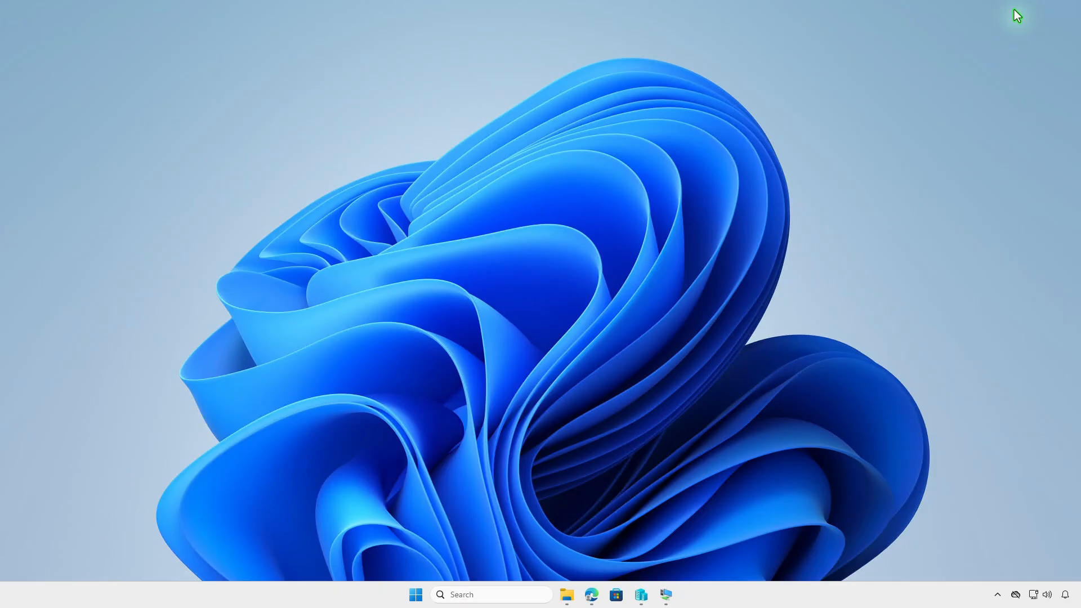
Step: Sync the test VM from Company Portal Settings and watch notifications for the .Net 3.5 uninstall
left_click(664, 594)
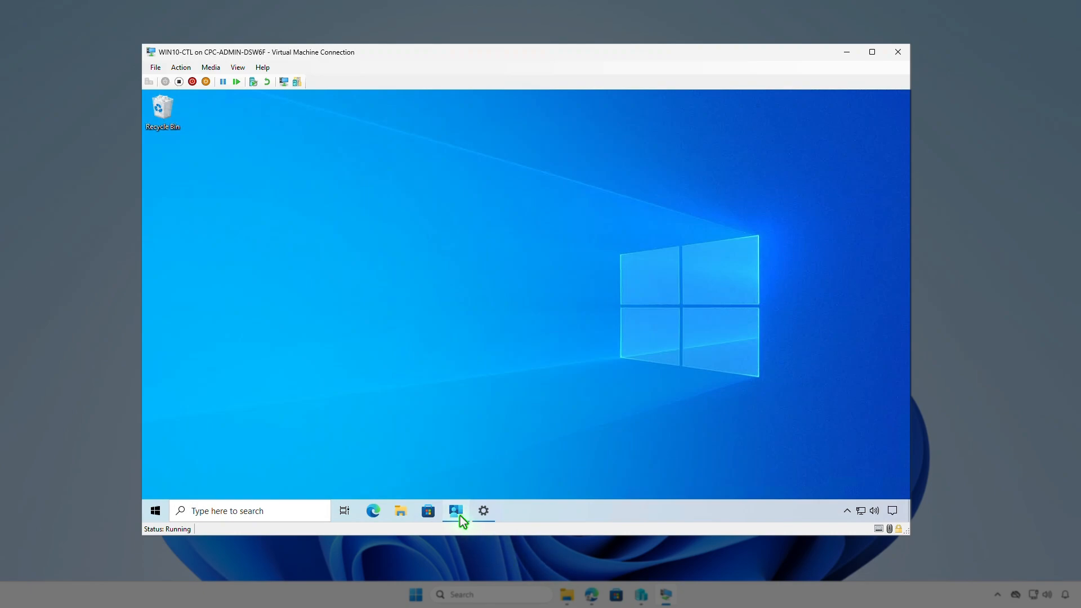
left_click(454, 510)
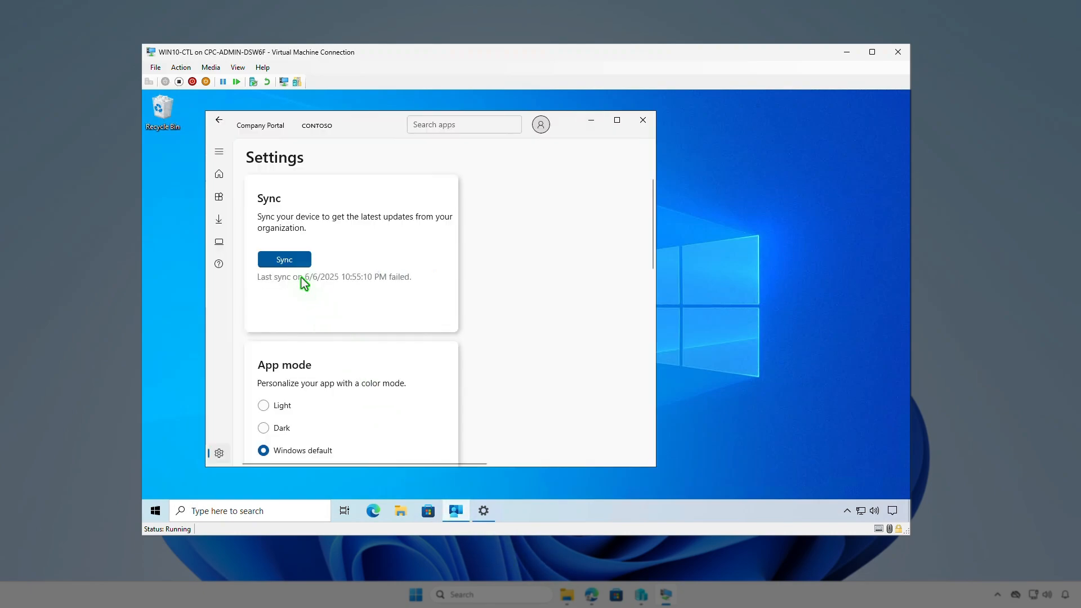
left_click(283, 259)
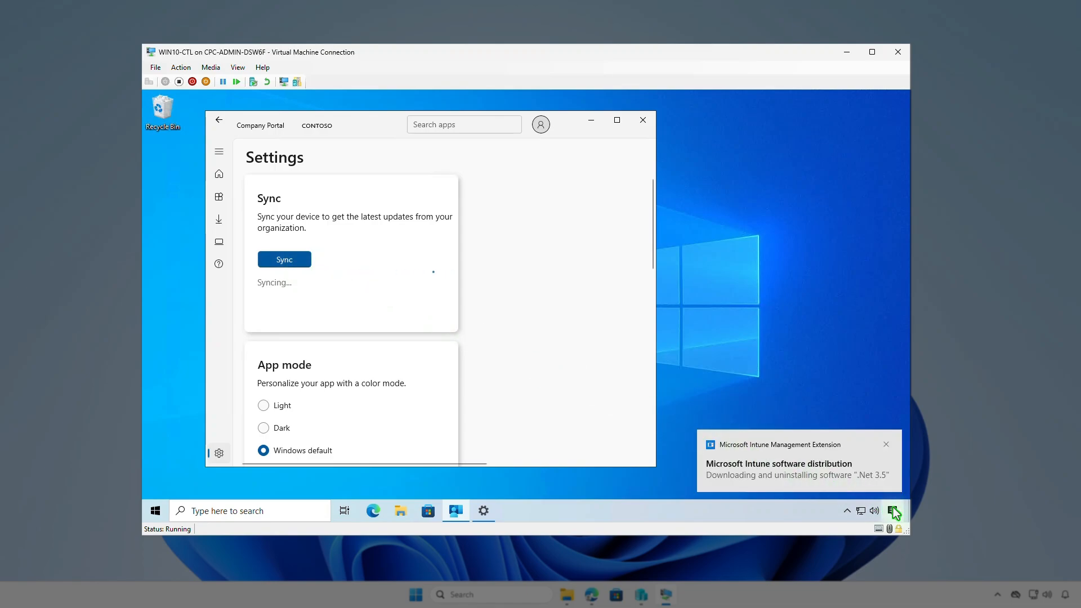
left_click(893, 511)
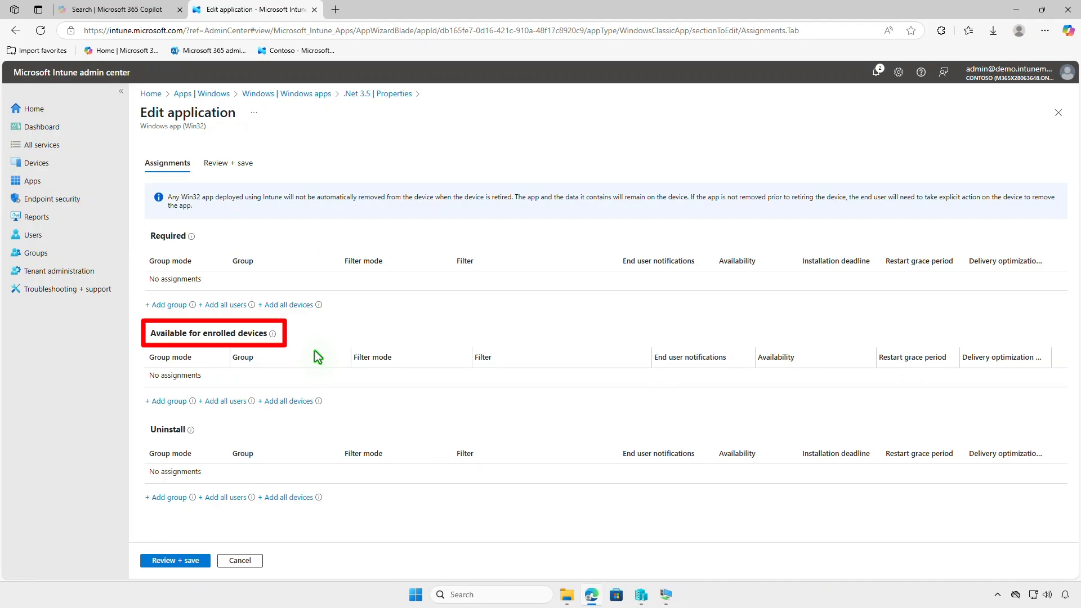
mouse_move(181, 407)
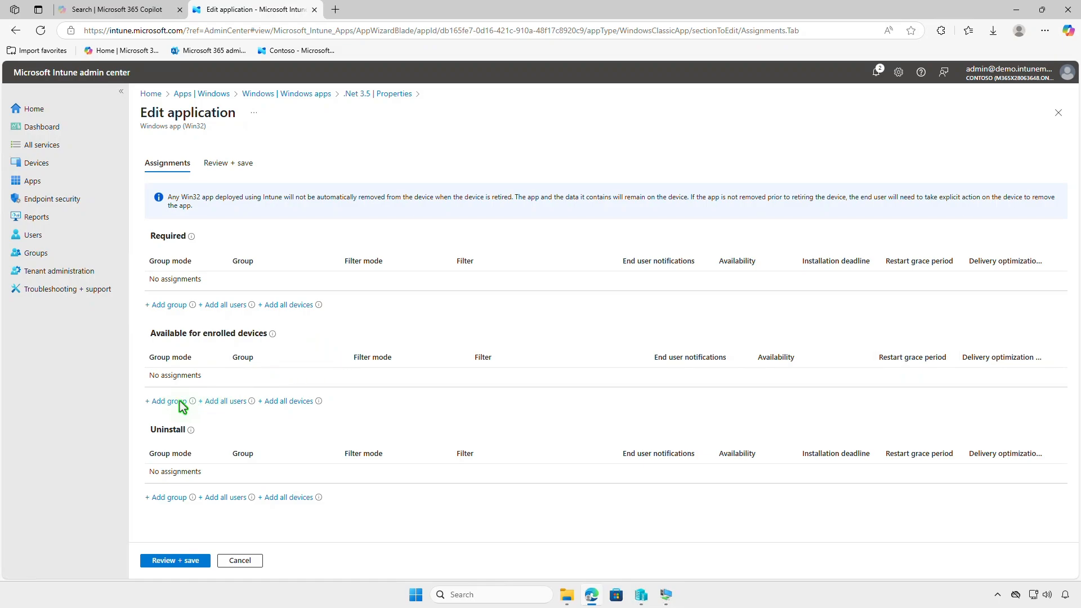
Step: Add Test_Users under Available for enrolled devices, then review and save
left_click(166, 401)
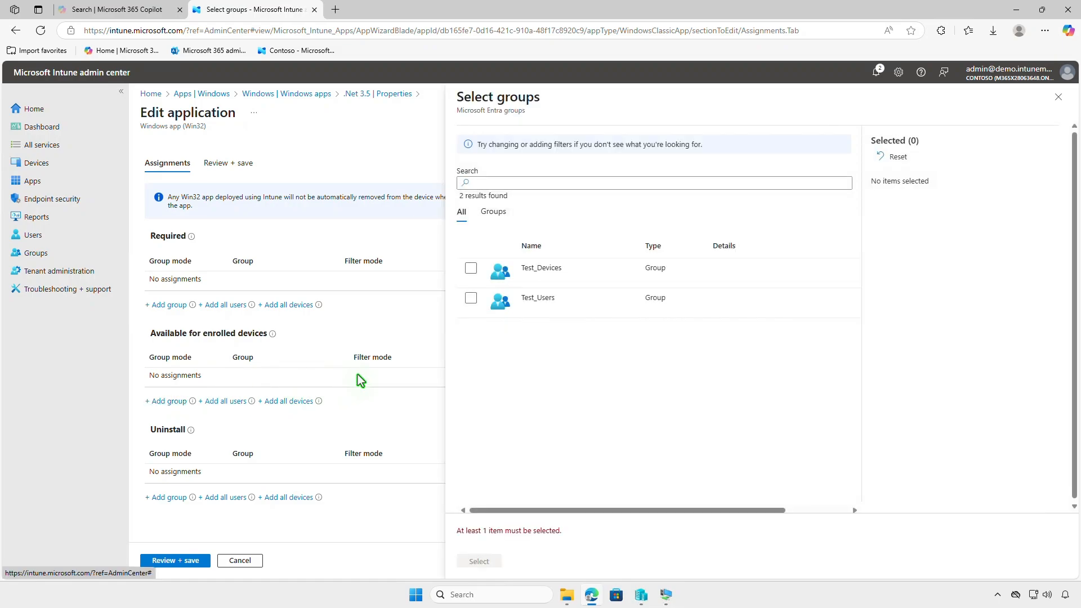
left_click(471, 297)
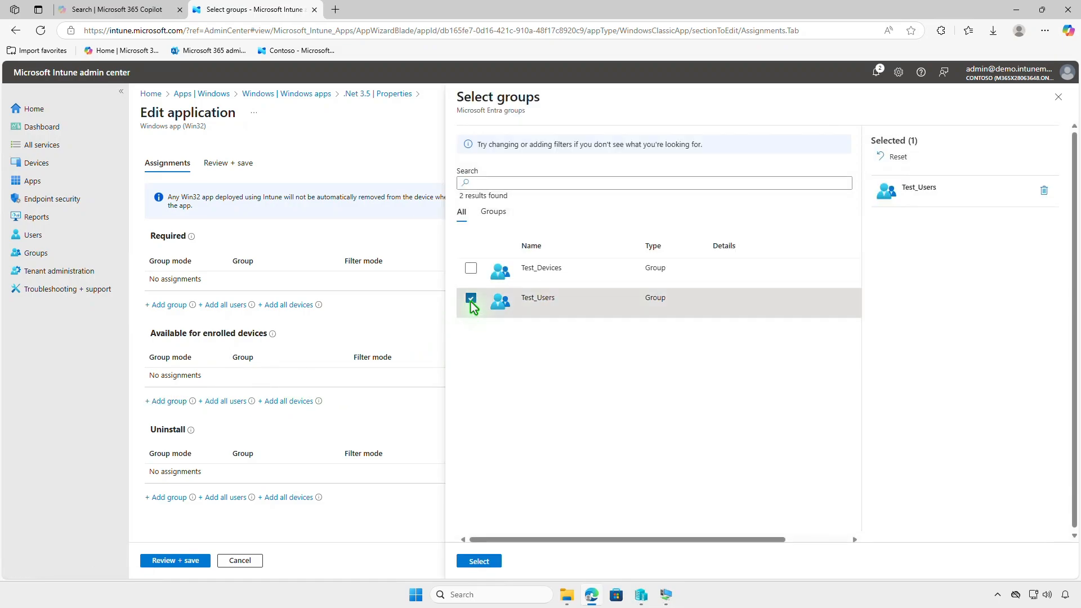
left_click(478, 560)
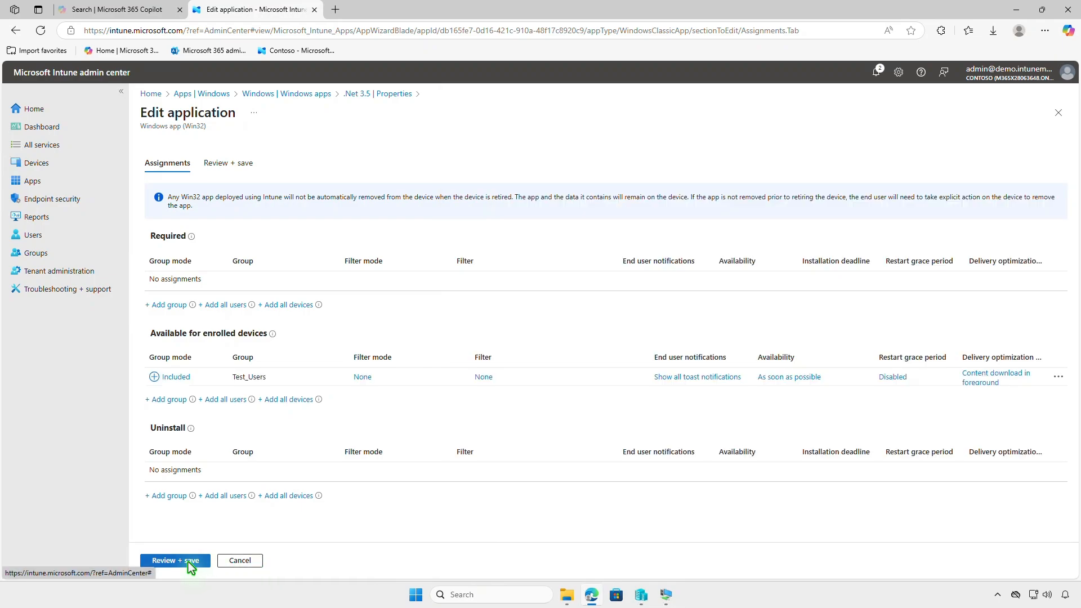
left_click(174, 560)
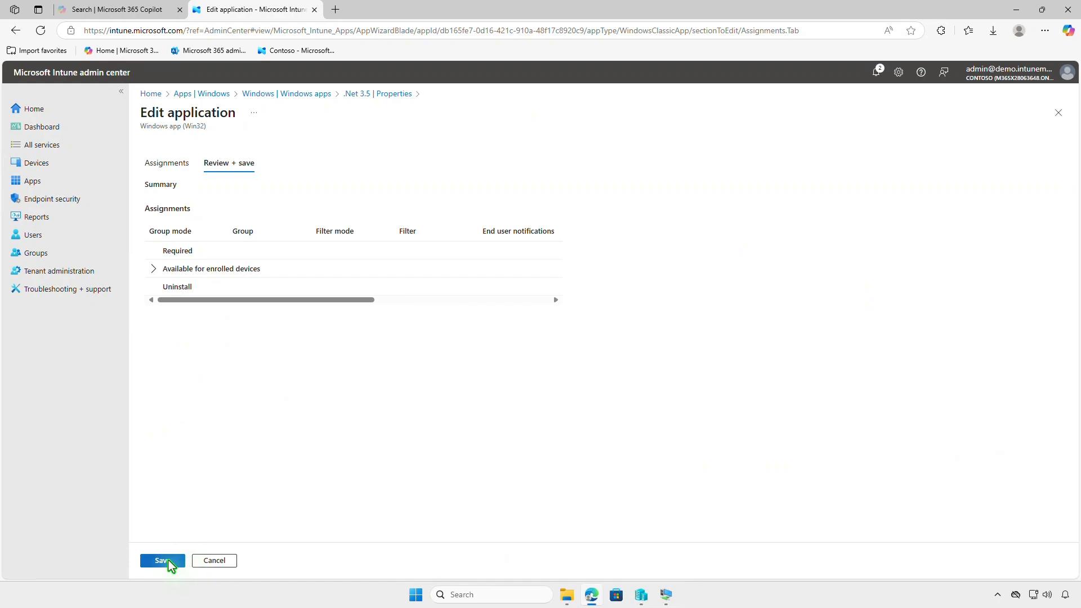
left_click(162, 560)
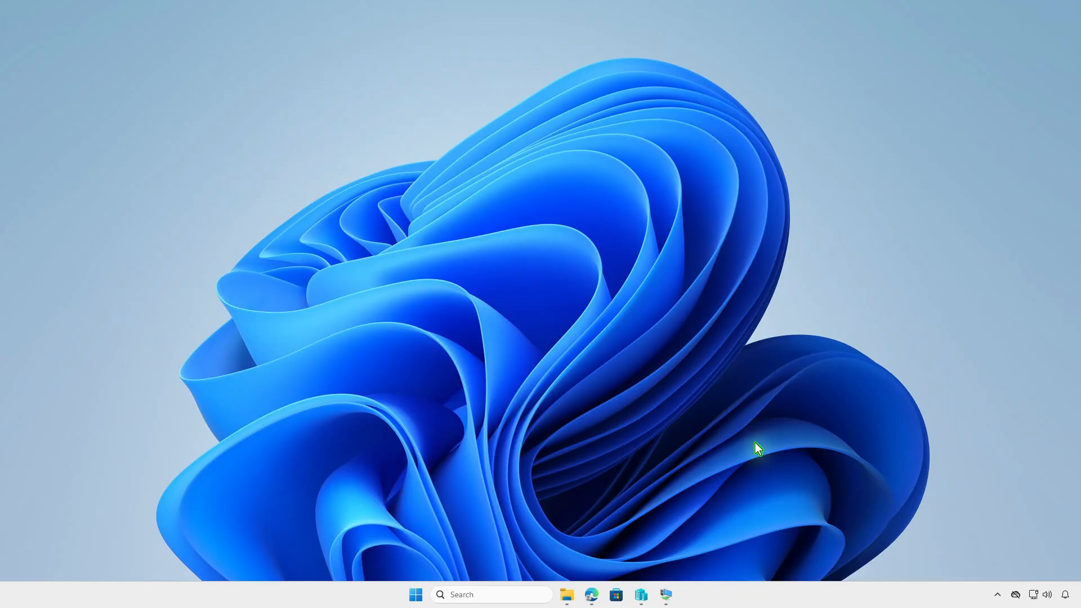
Step: Install .Net 3.5 from its Company Portal tile on the VM and check the download notification
left_click(665, 595)
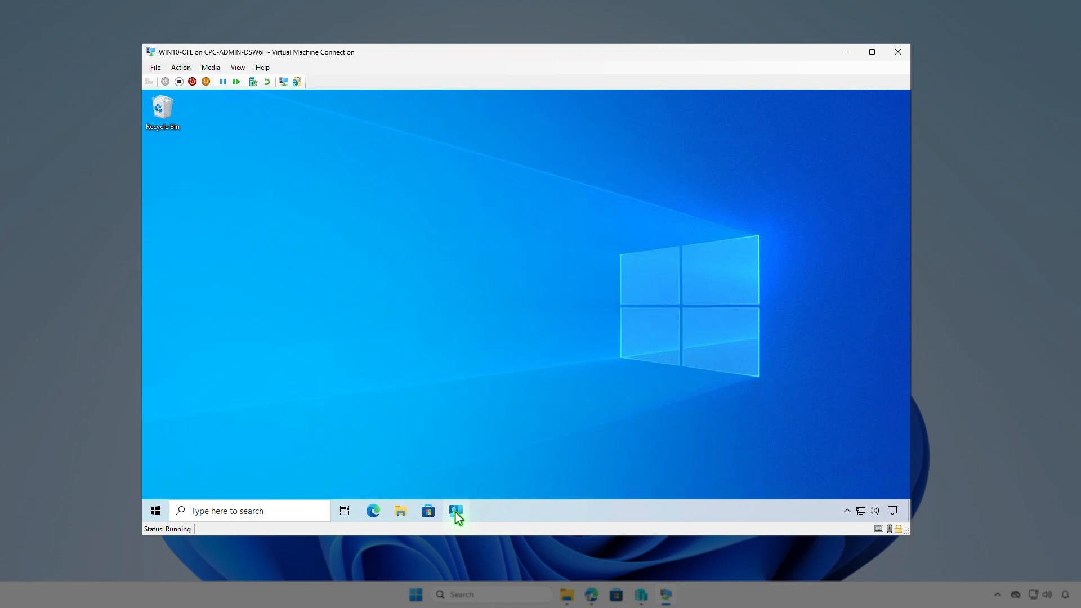
left_click(455, 511)
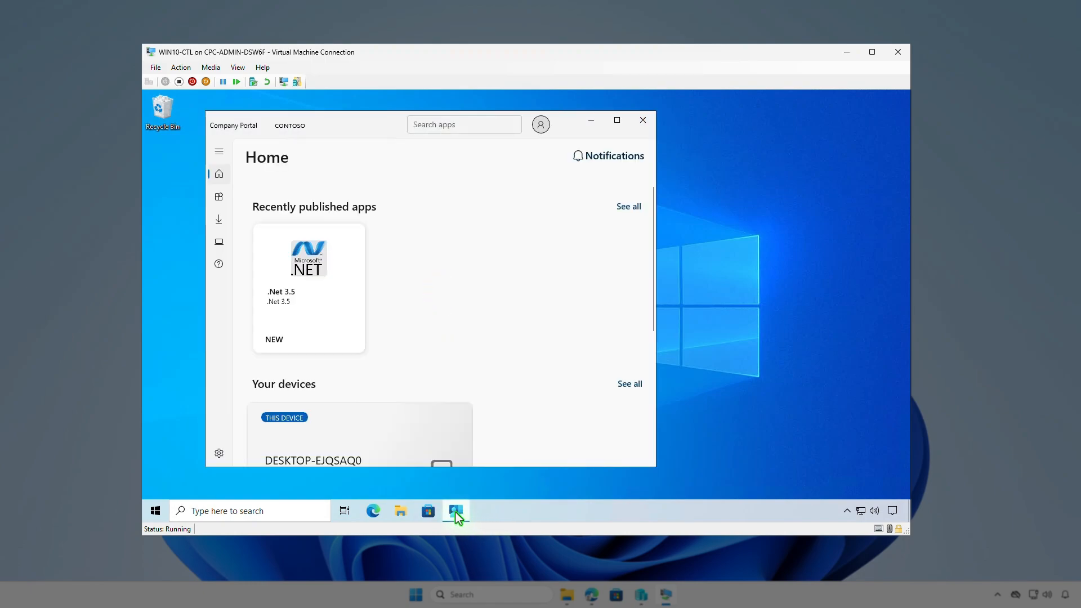
mouse_move(347, 339)
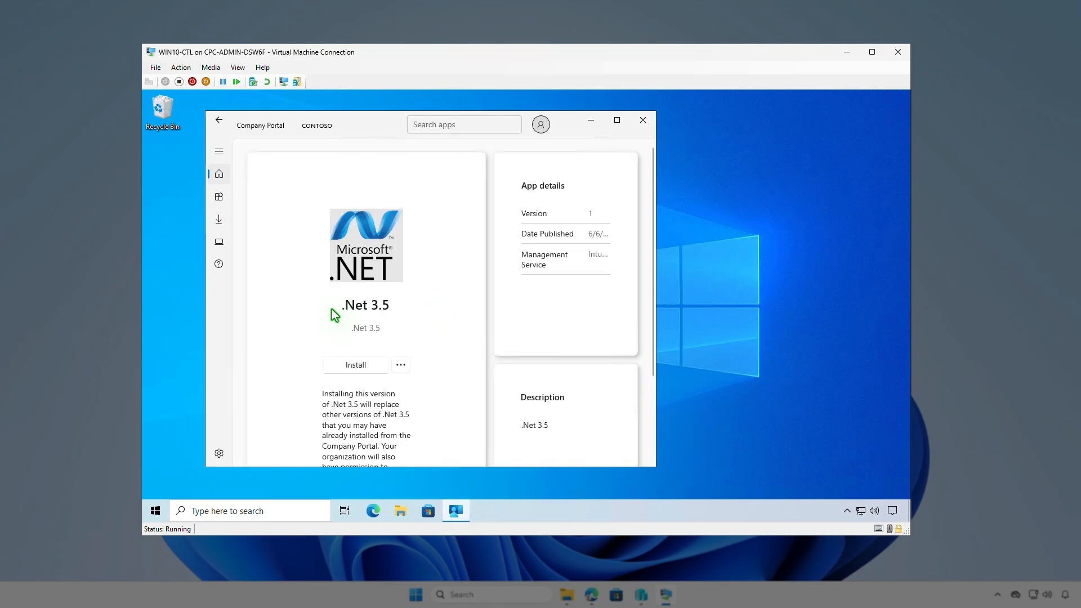
mouse_move(371, 372)
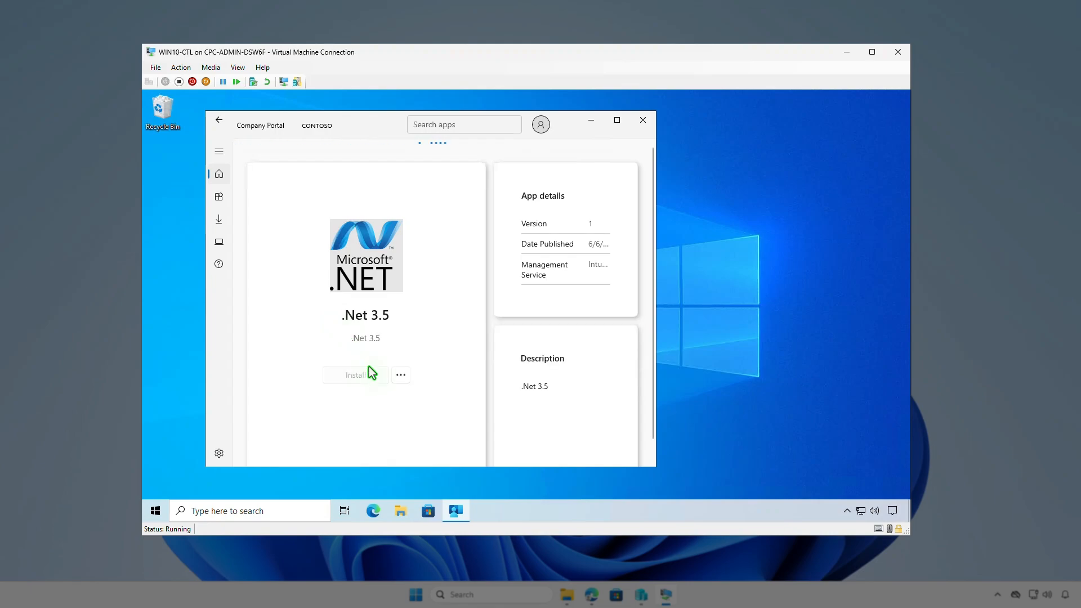
left_click(354, 374)
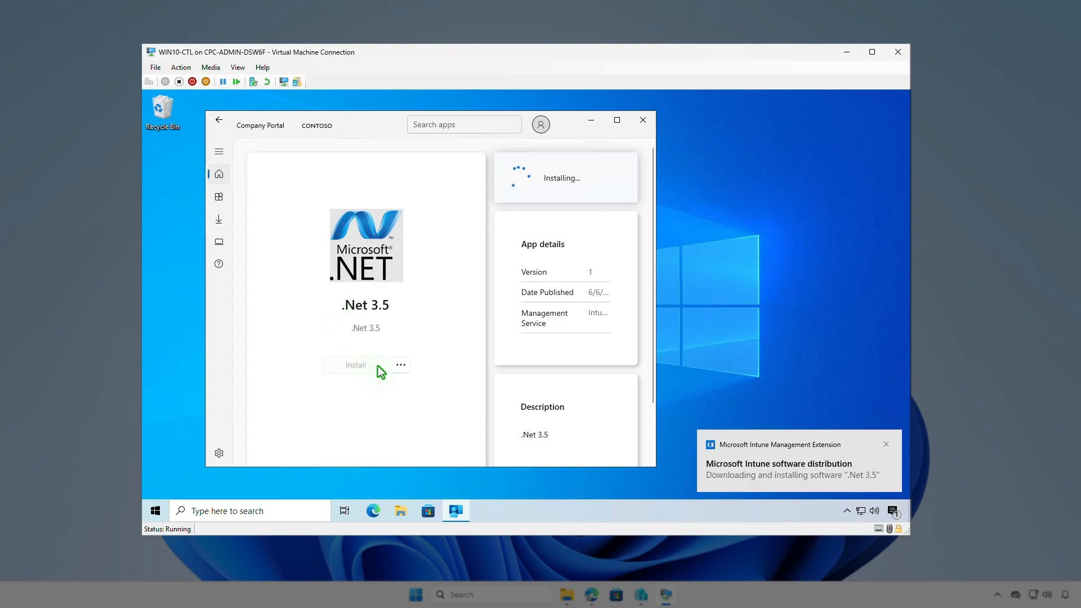
left_click(891, 511)
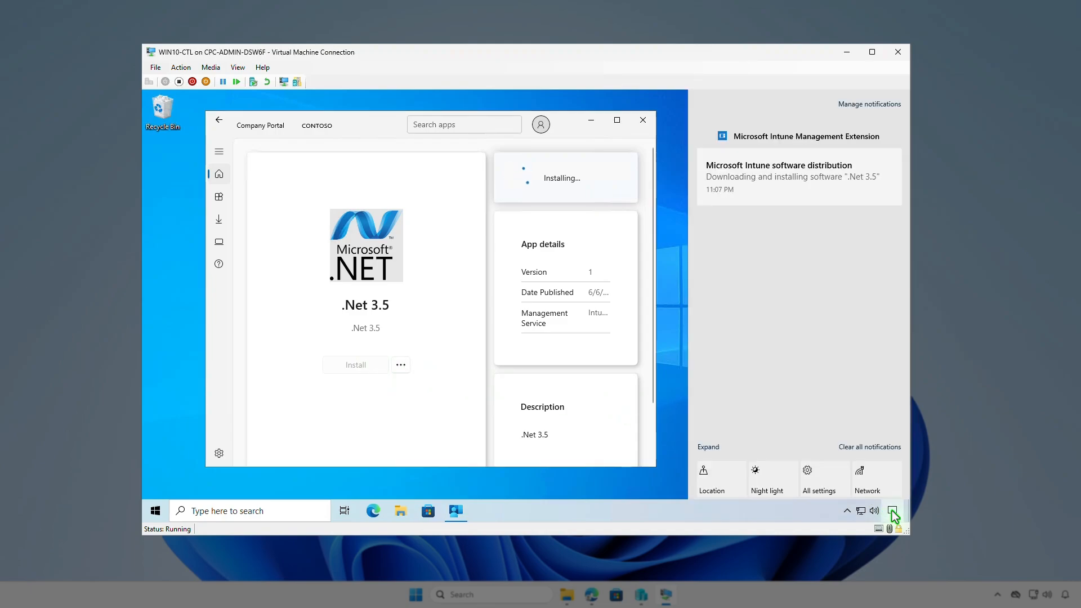